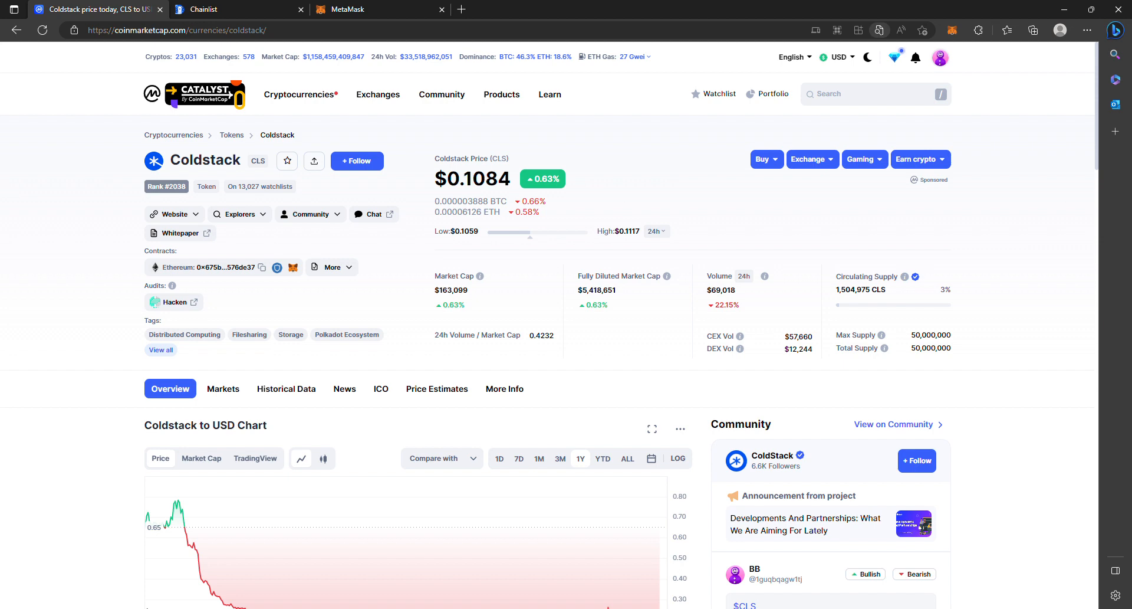
mouse_move(490, 500)
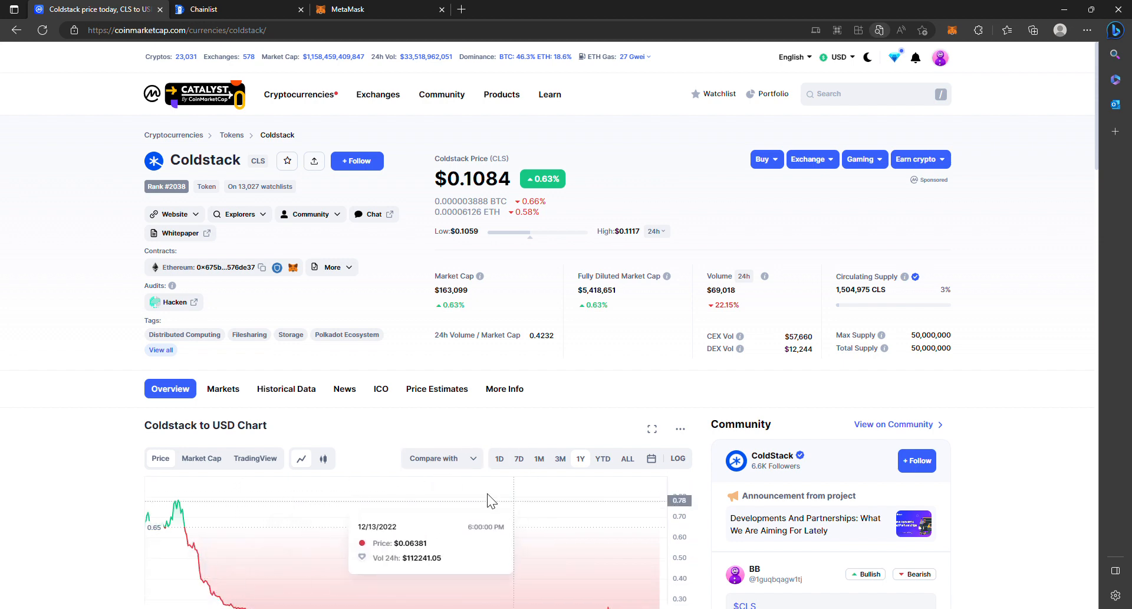
Show Coldstack's Markets listing with pairs on Uniswap, PancakeSwap, MEXC and Bilaxy
scroll("down", 3)
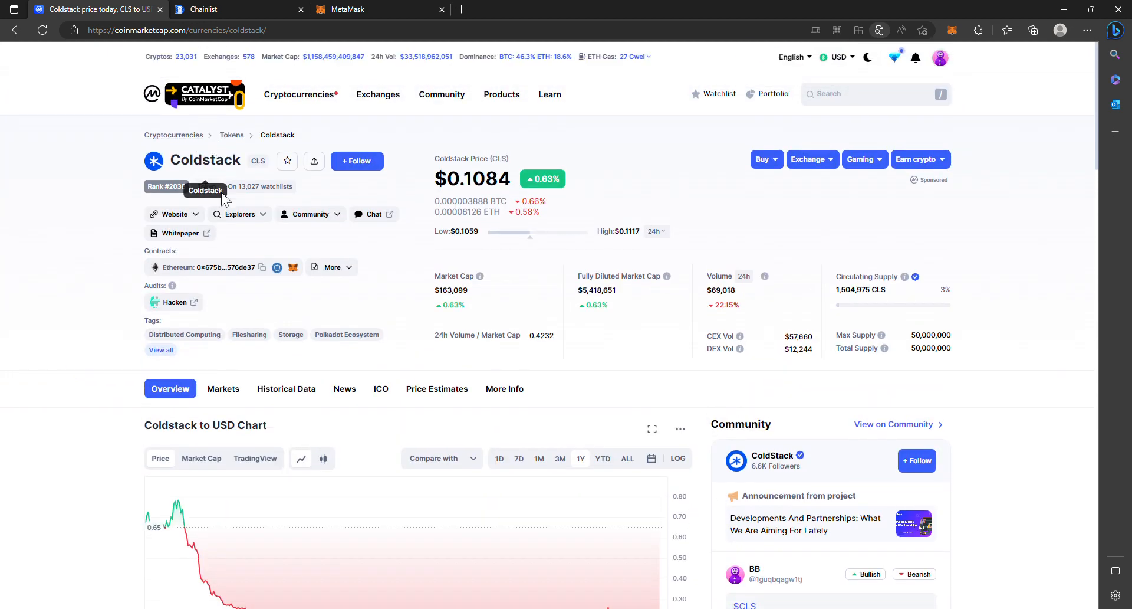
left_click(239, 214)
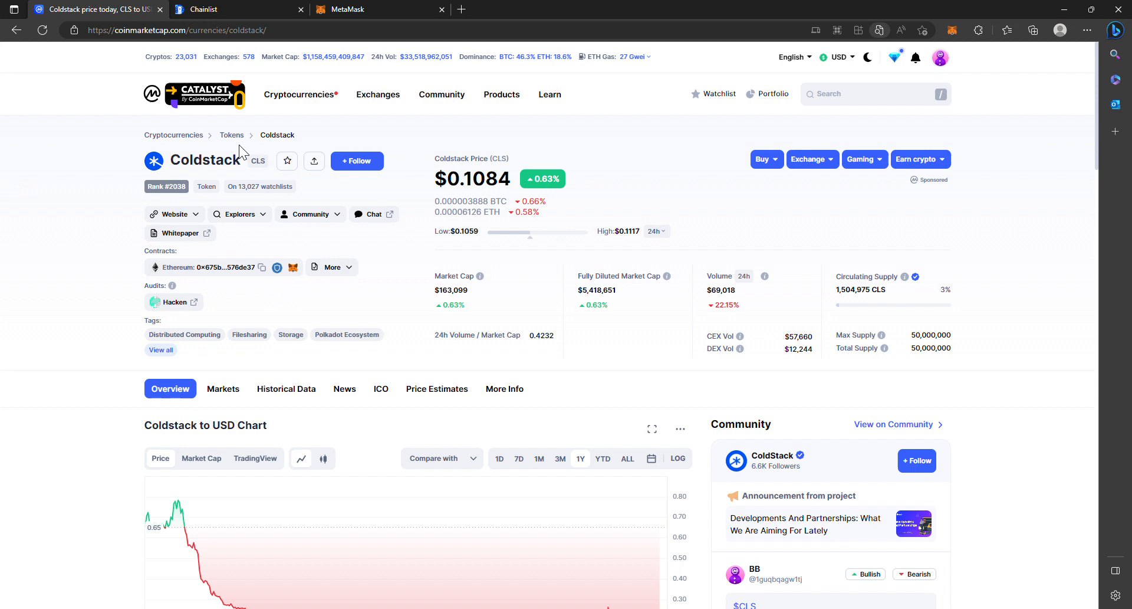
left_click(222, 388)
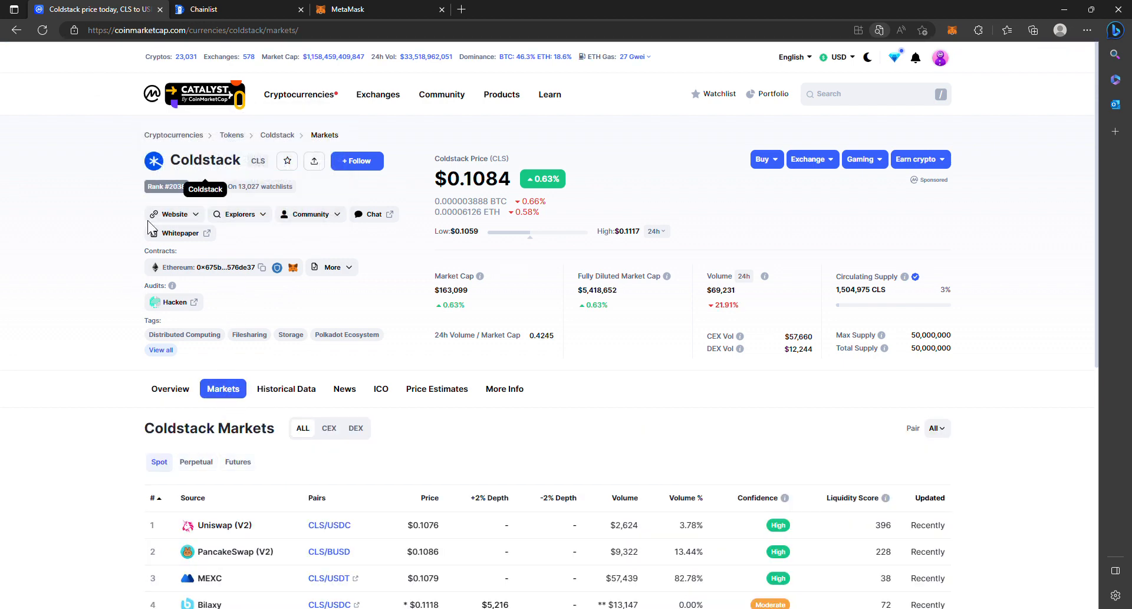
scroll("down", 3)
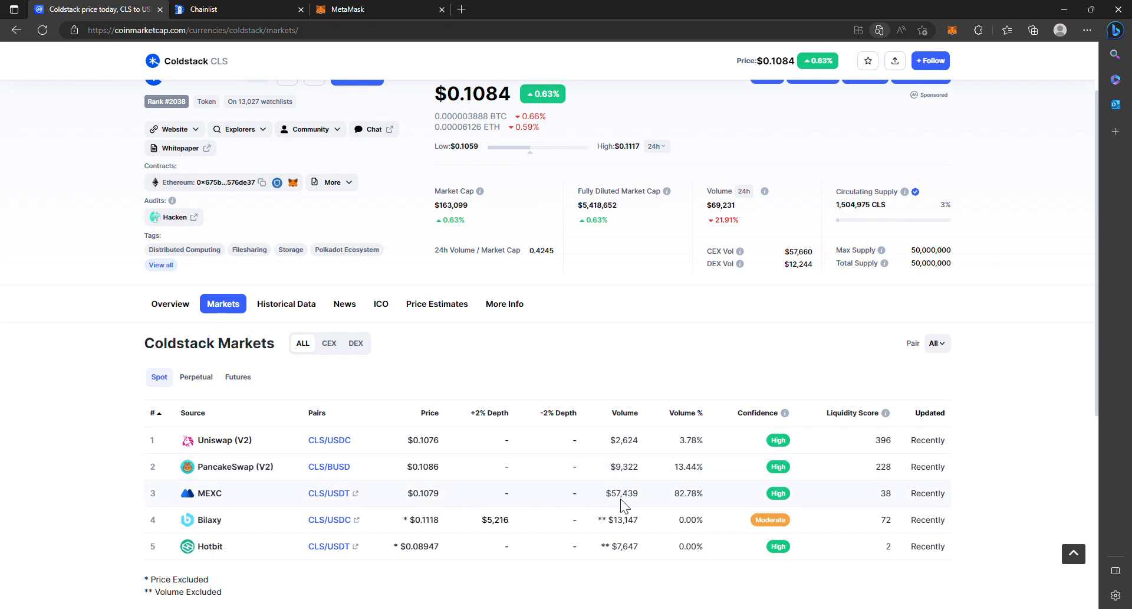
mouse_move(639, 502)
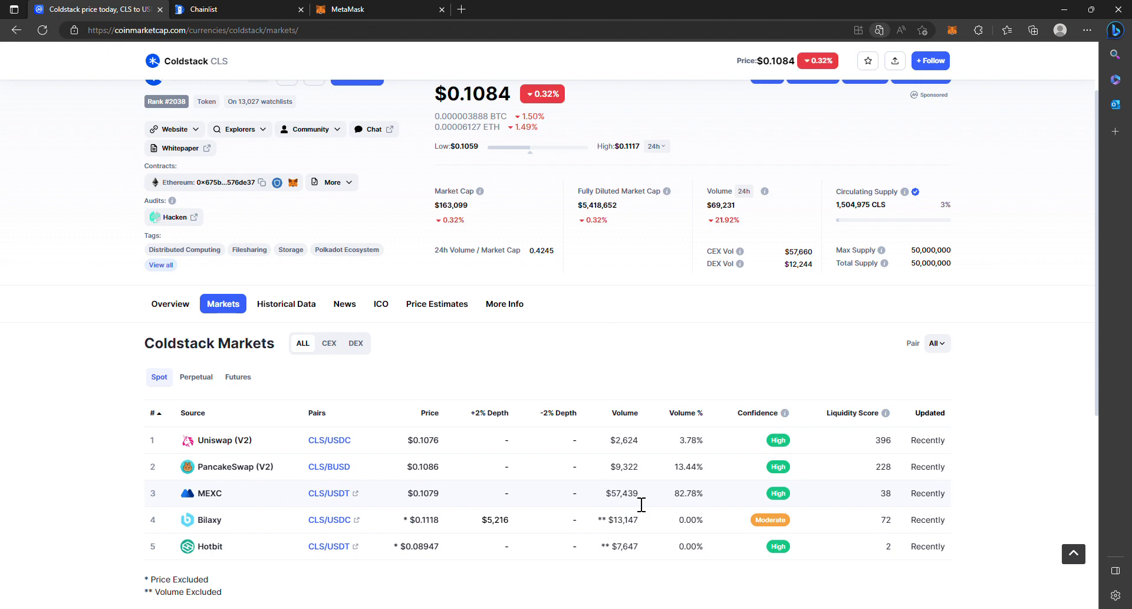
mouse_move(640, 503)
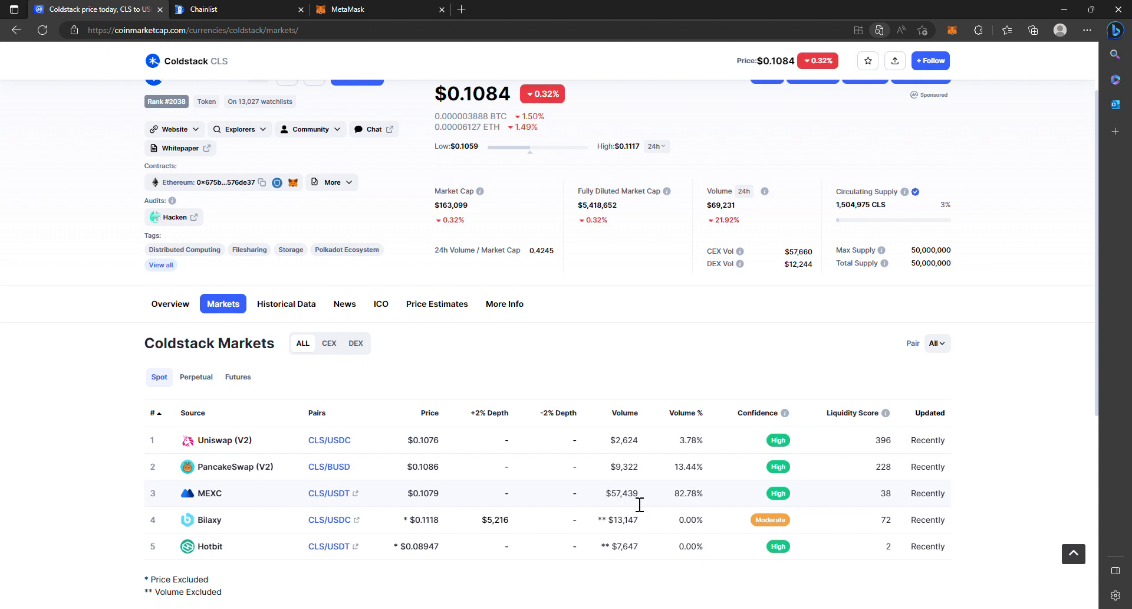
mouse_move(491, 467)
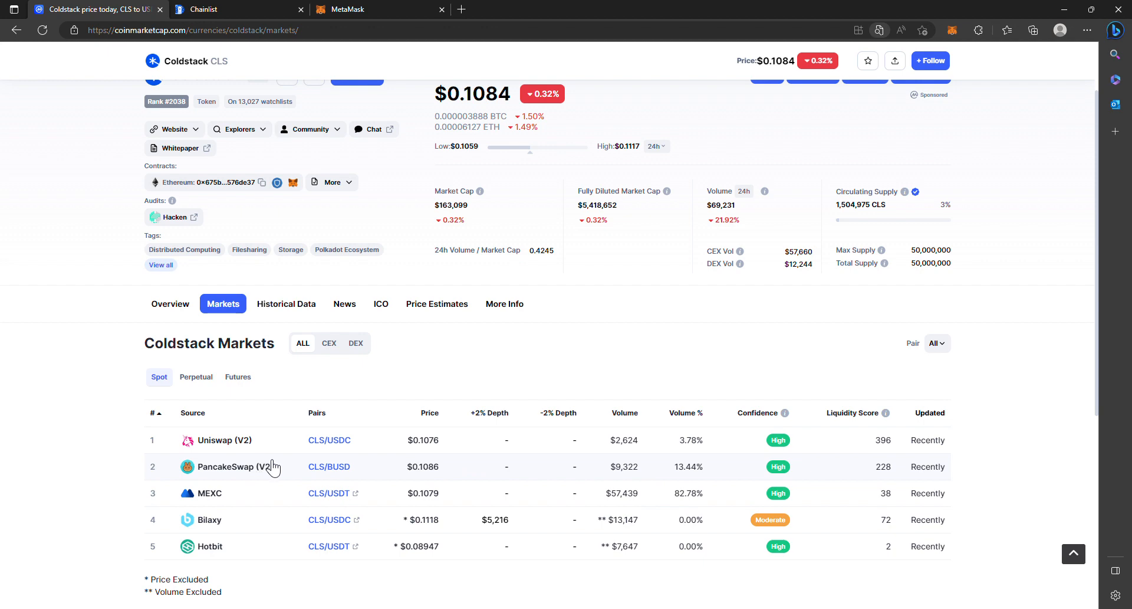
mouse_move(354, 466)
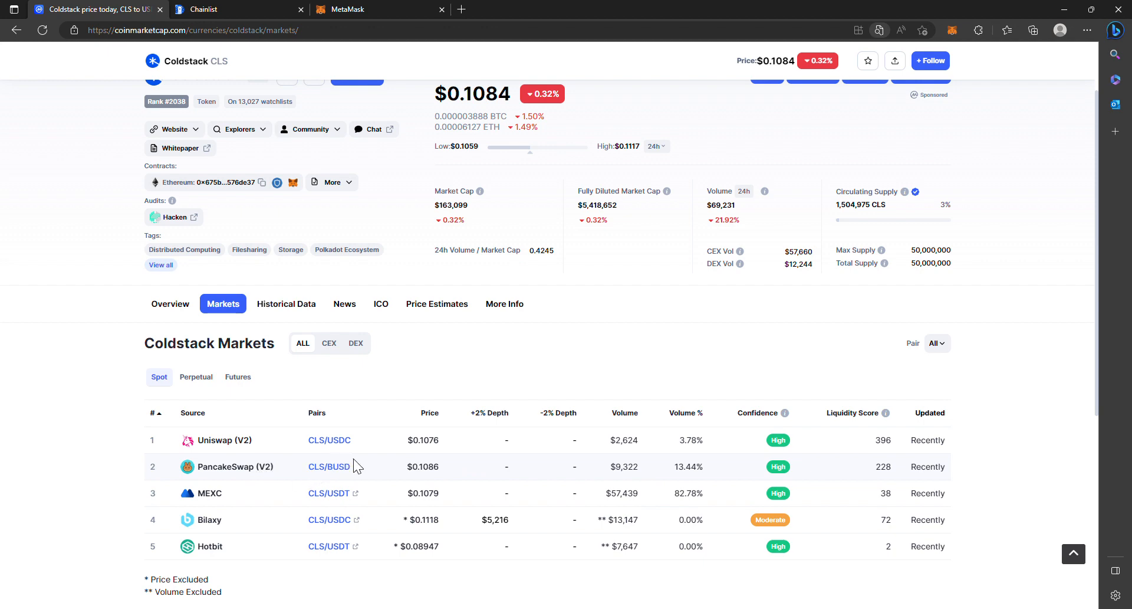
mouse_move(383, 470)
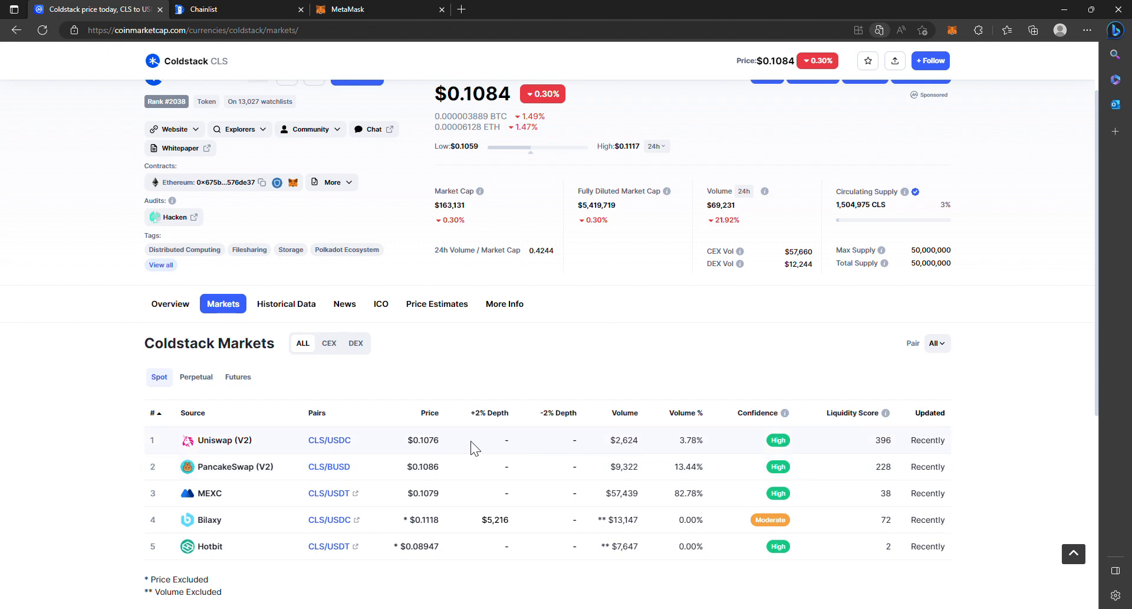
mouse_move(715, 451)
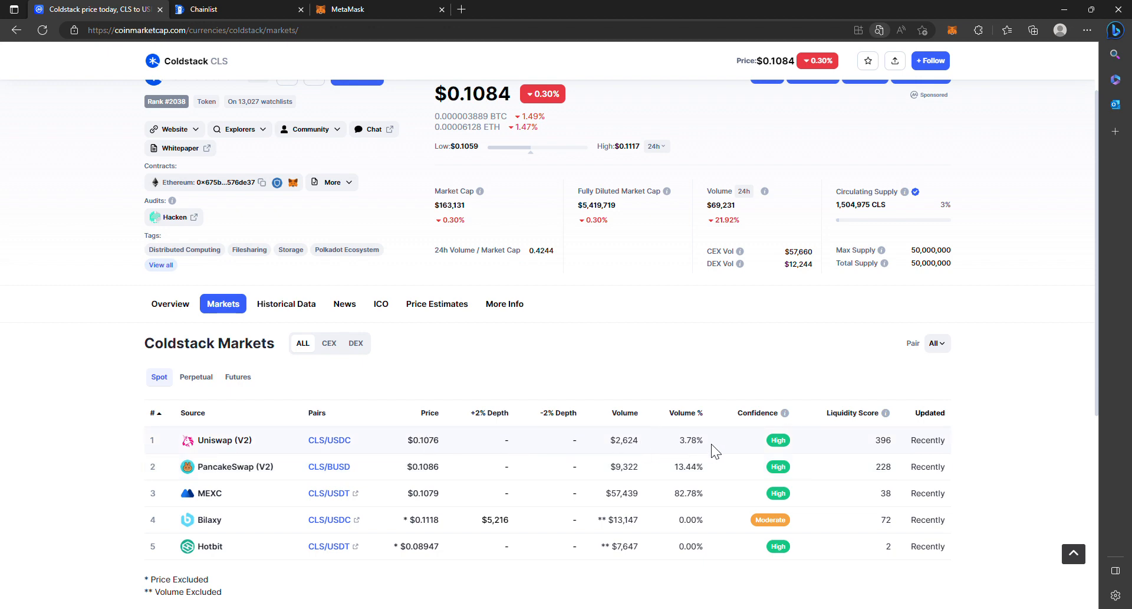
mouse_move(698, 479)
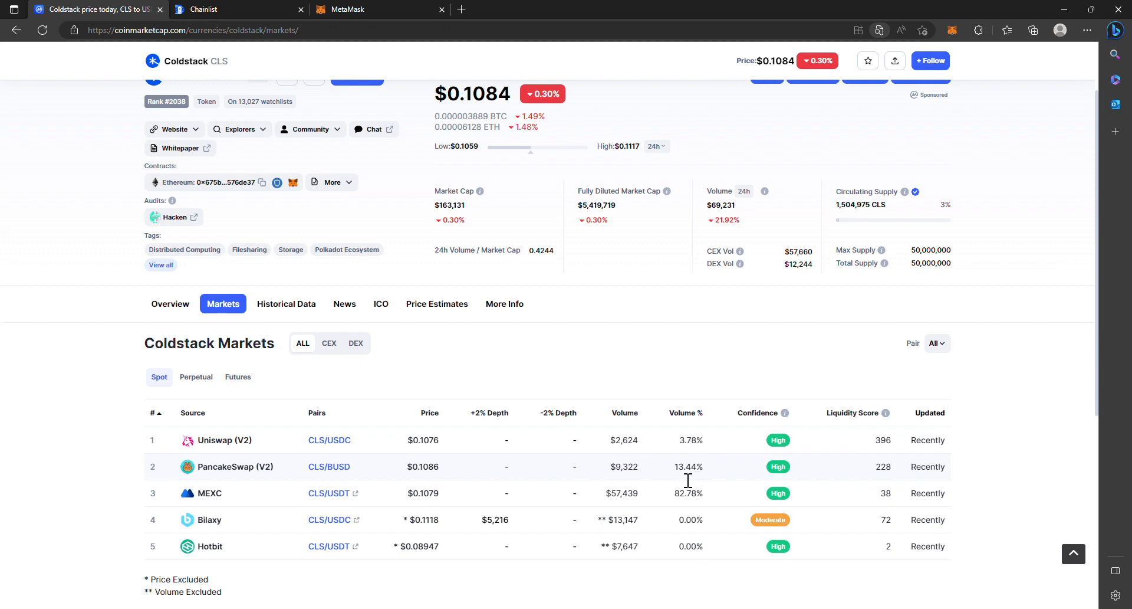
mouse_move(283, 476)
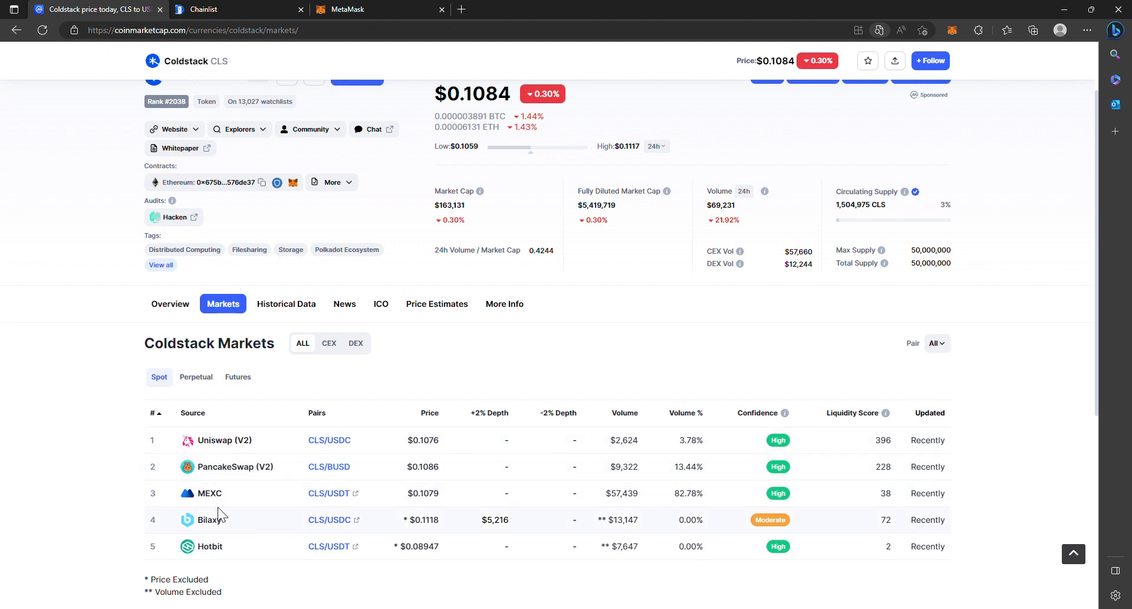
mouse_move(448, 556)
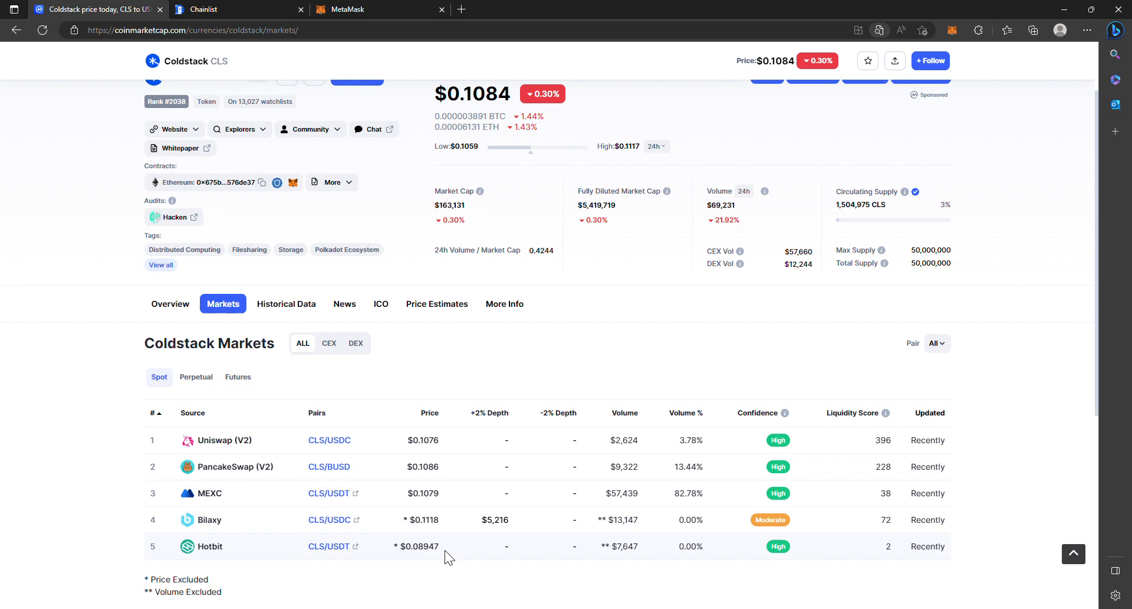
mouse_move(551, 396)
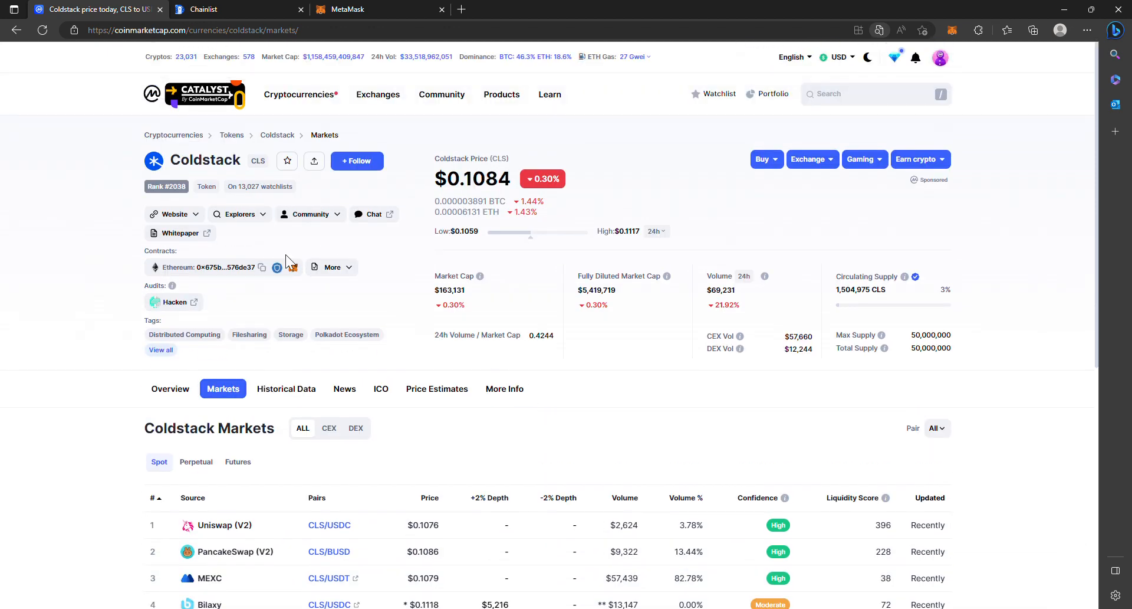
Switch to MetaMask's Account 1 home (0.0492 BNB on Smart Chain) and show its network list
left_click(356, 9)
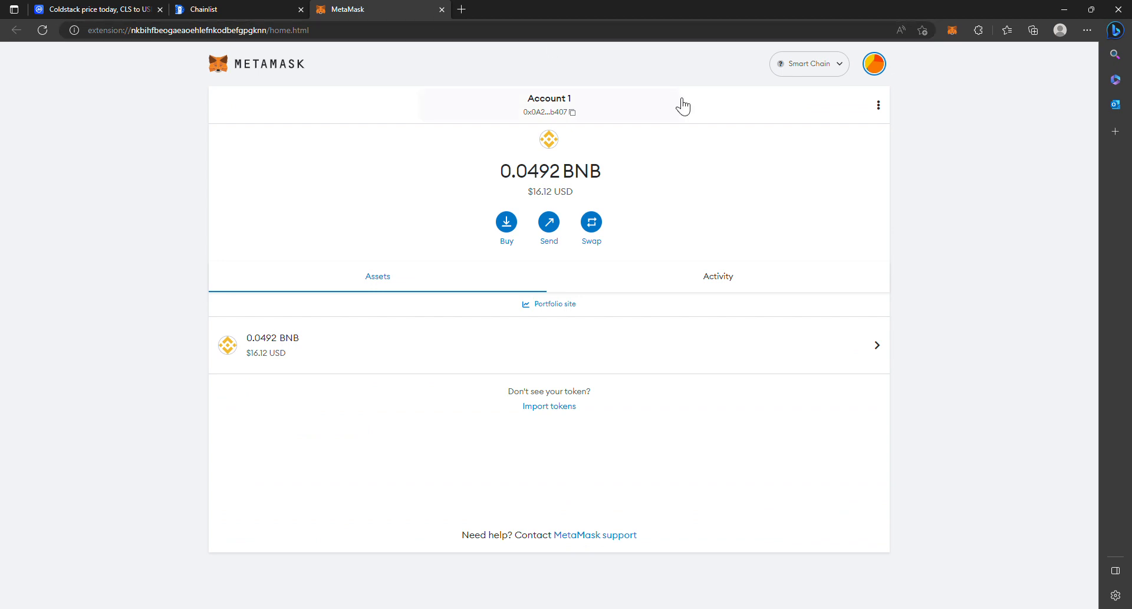
mouse_move(607, 158)
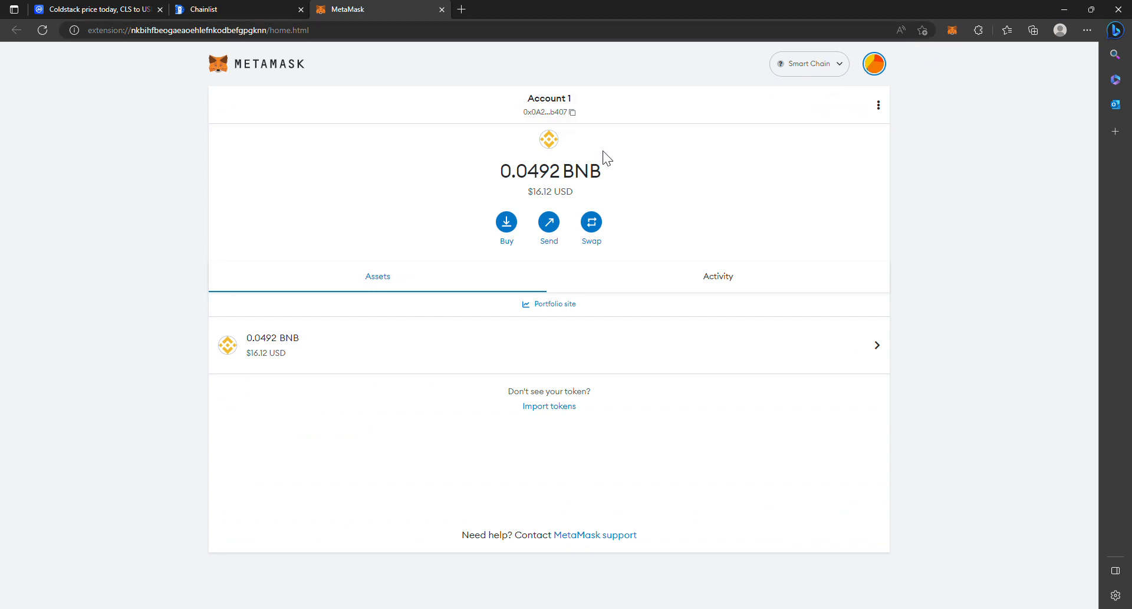
mouse_move(577, 399)
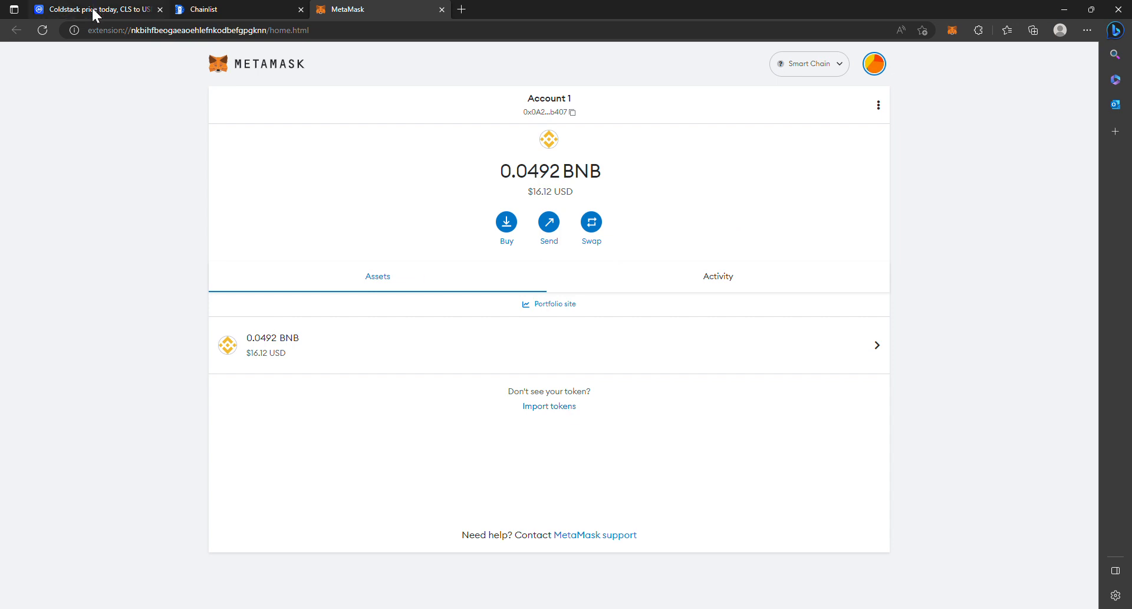
mouse_move(807, 76)
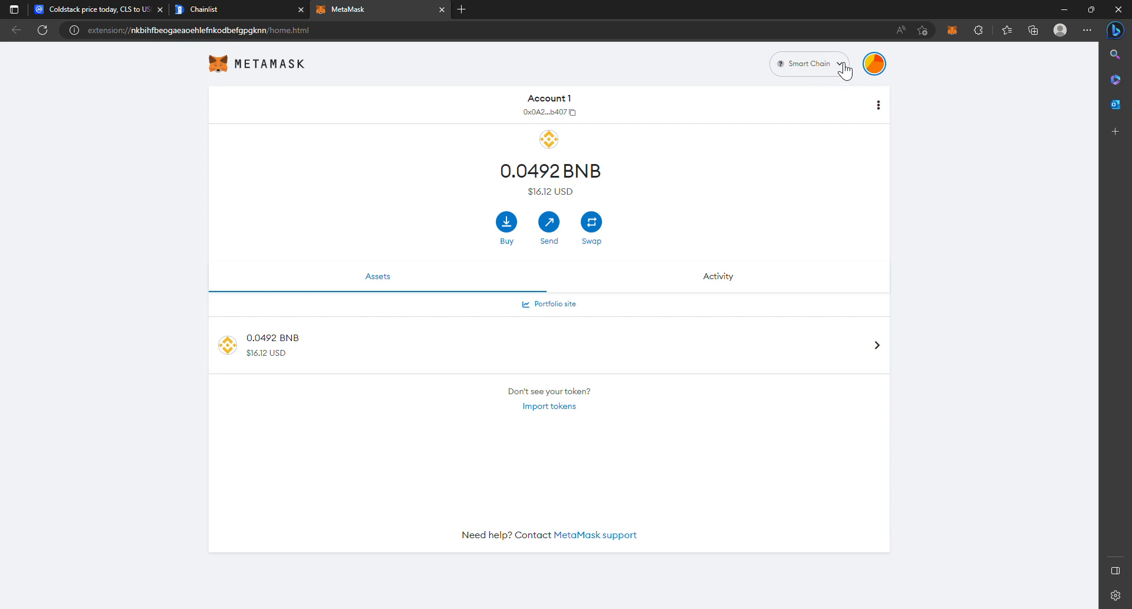
left_click(808, 63)
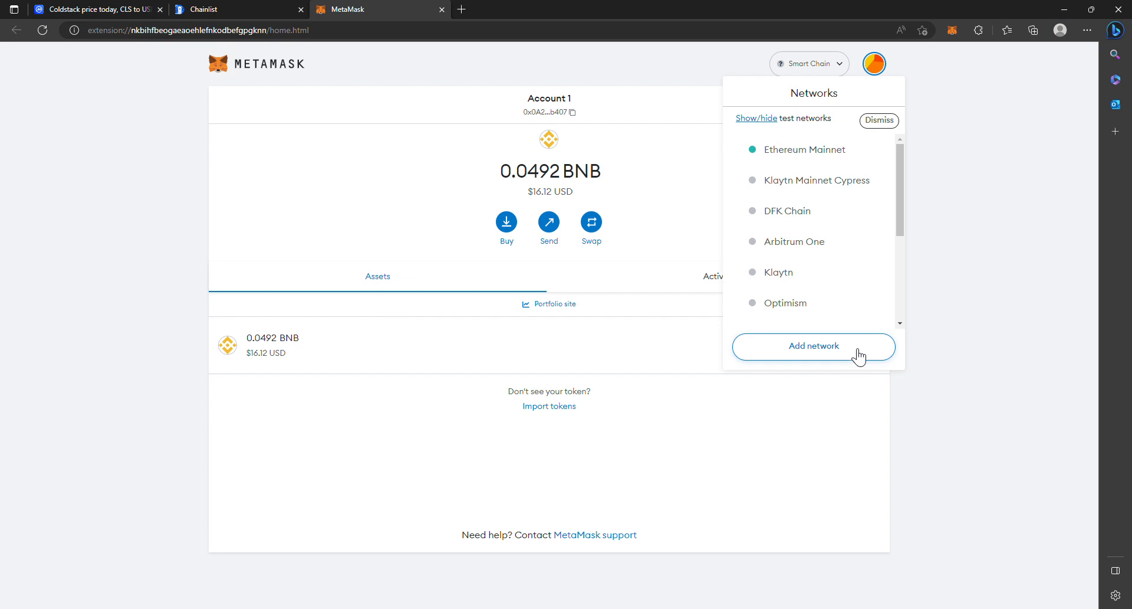
mouse_move(991, 239)
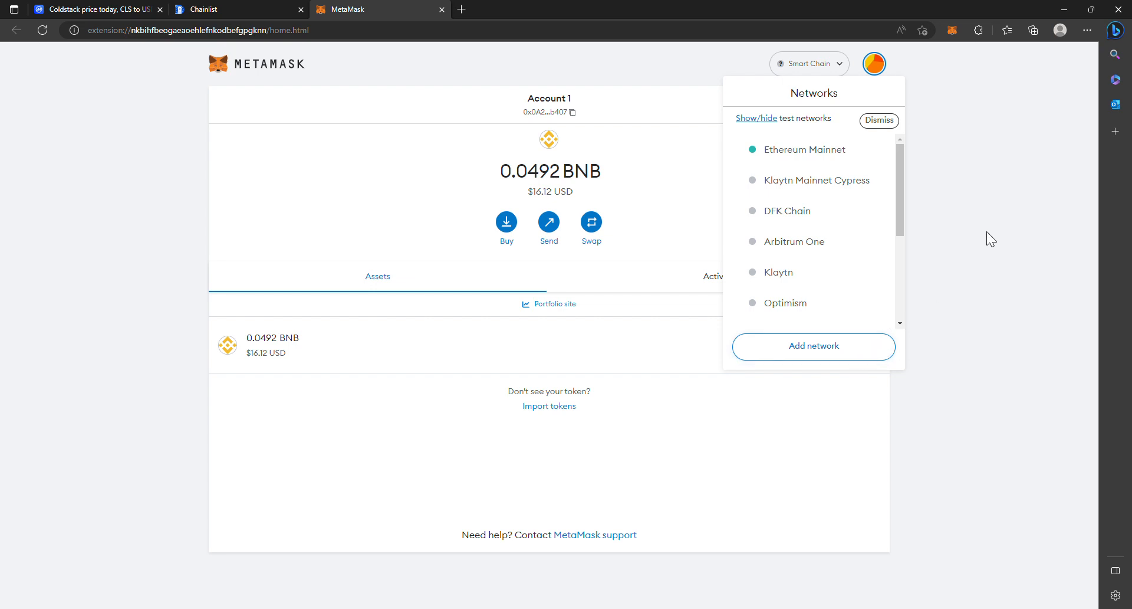
mouse_move(979, 215)
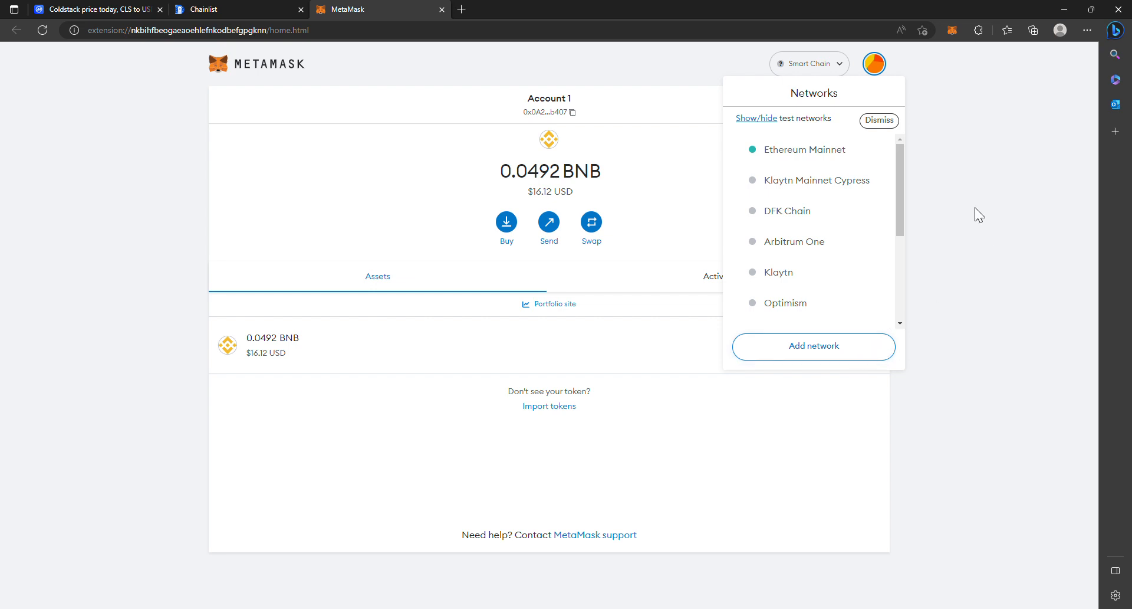
mouse_move(978, 241)
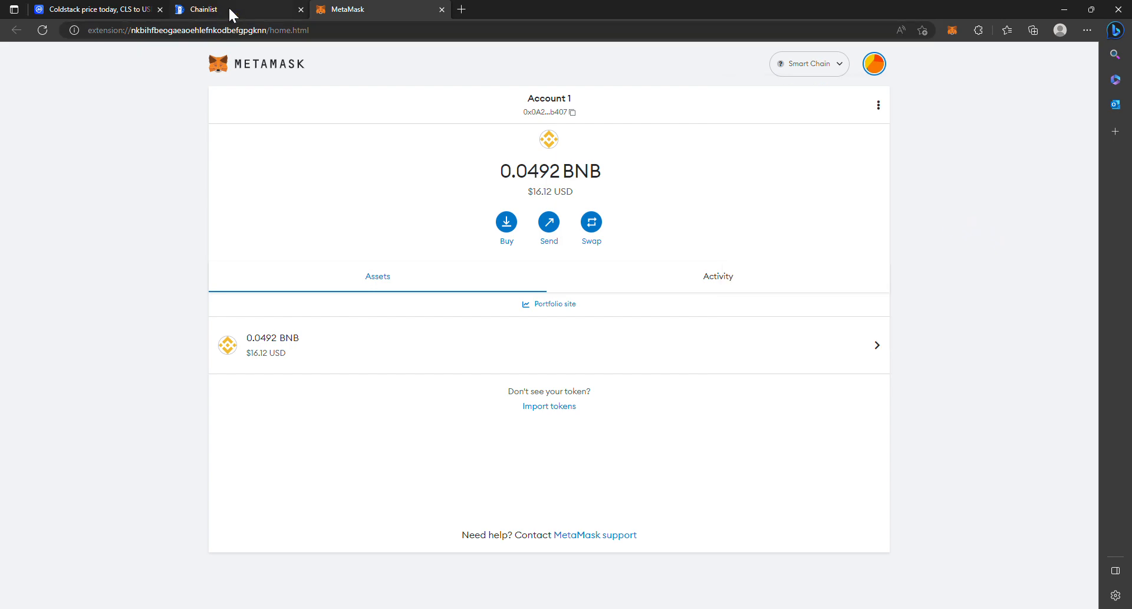
Switch to the Chainlist tab listing Ethereum, BNB Smart Chain, Polygon and other EVM networks
left_click(203, 8)
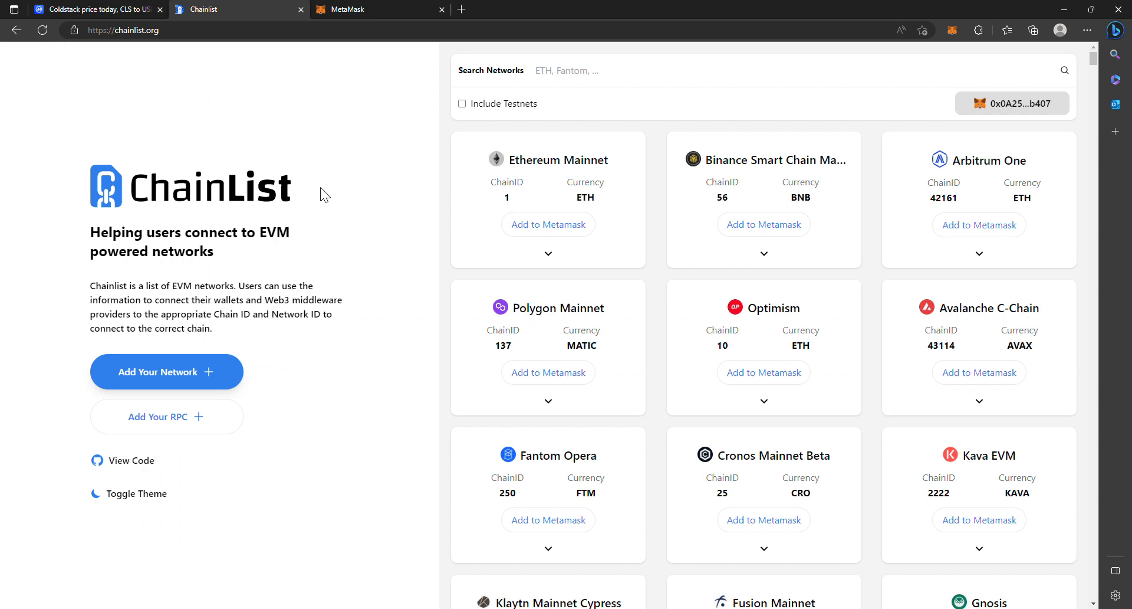
mouse_move(775, 221)
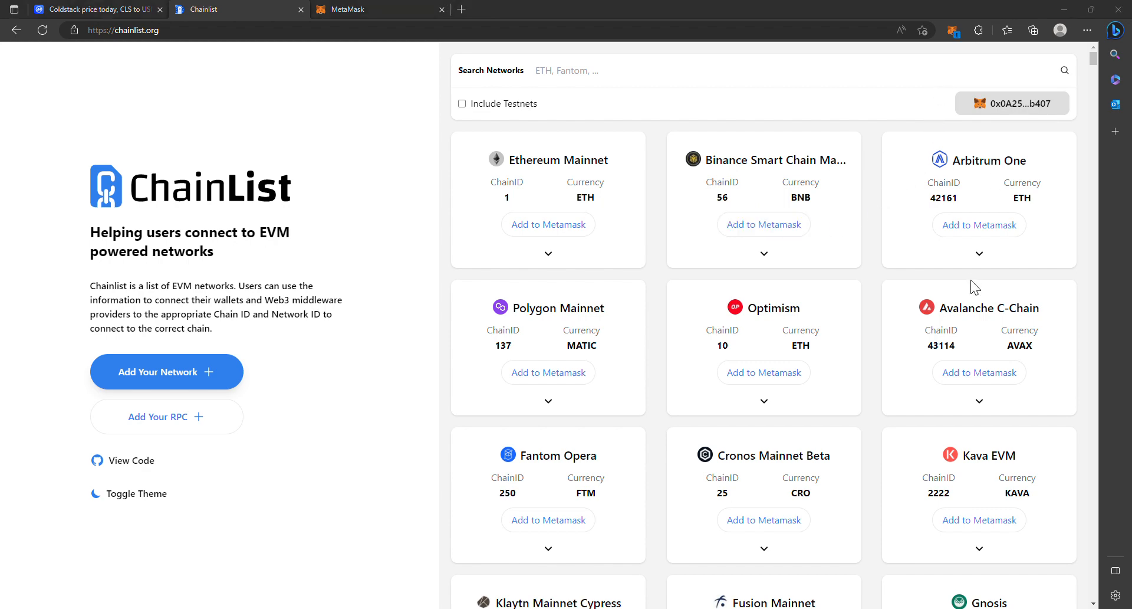
mouse_move(1013, 336)
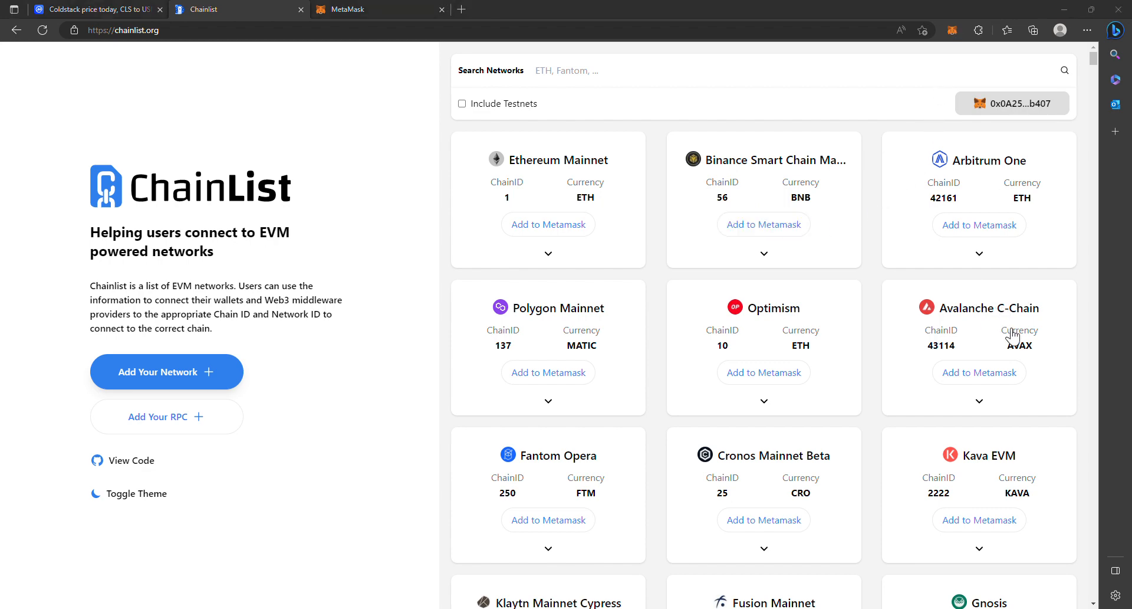
mouse_move(604, 105)
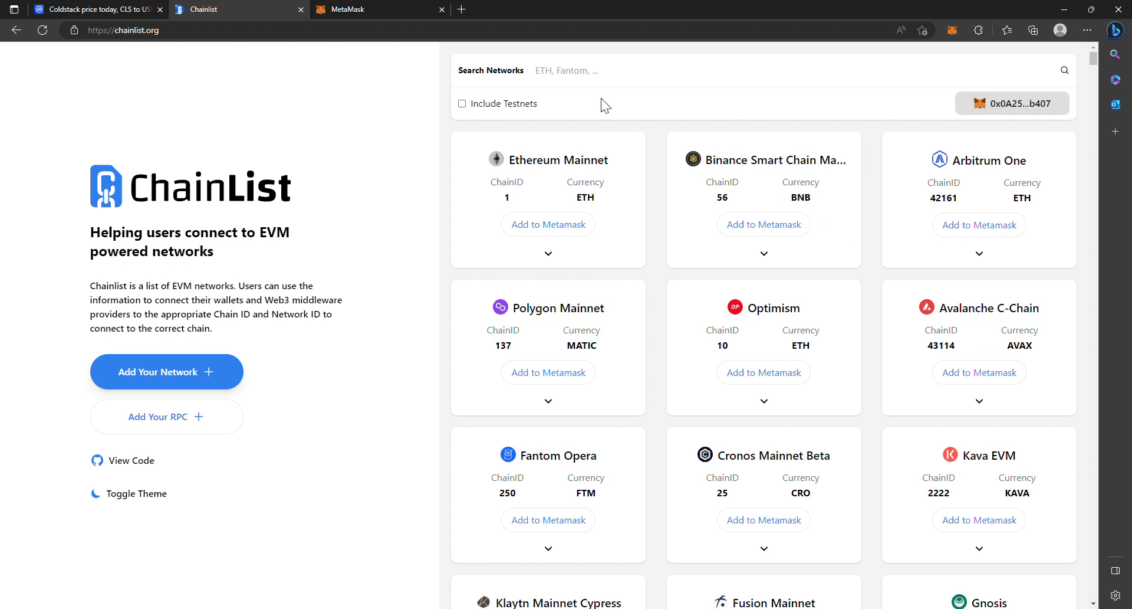
Pass through the MetaMask tab and return to CoinMarketCap's Coldstack price page
left_click(351, 9)
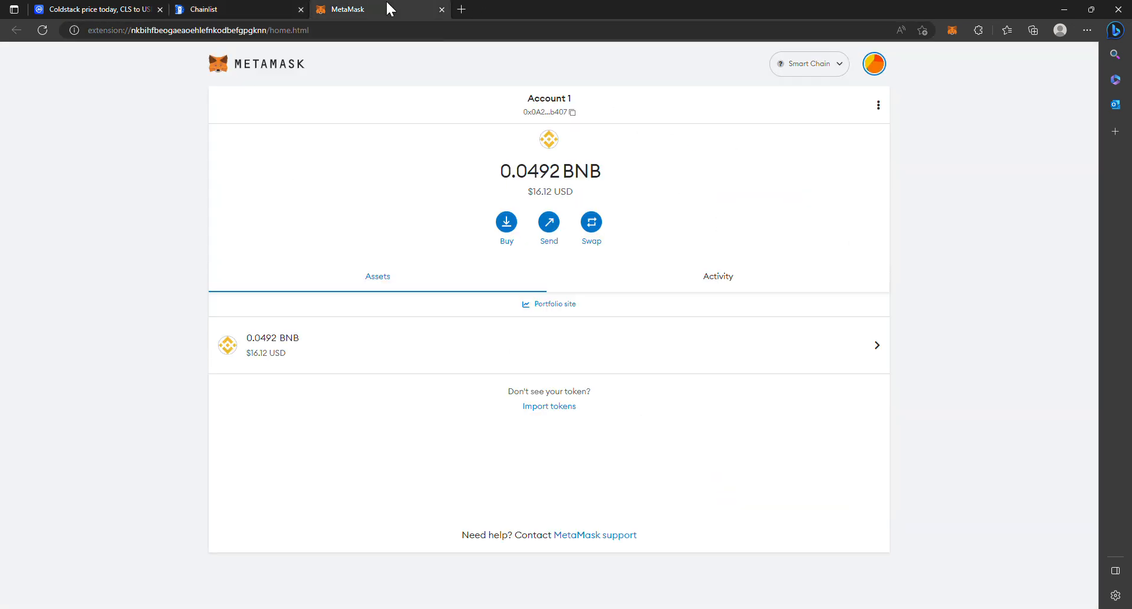
mouse_move(553, 318)
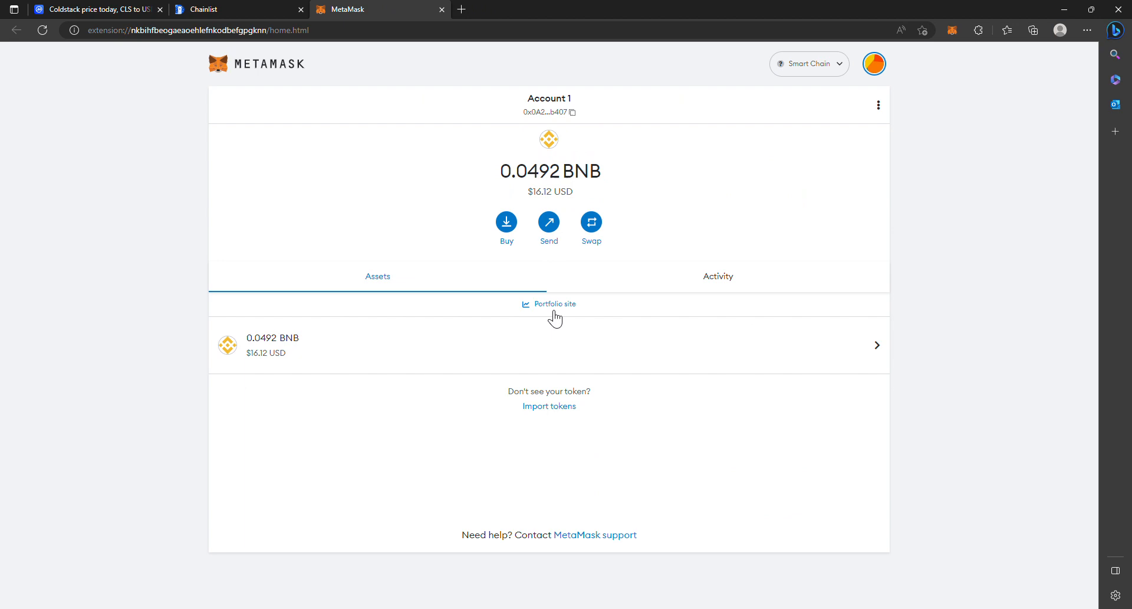
mouse_move(497, 332)
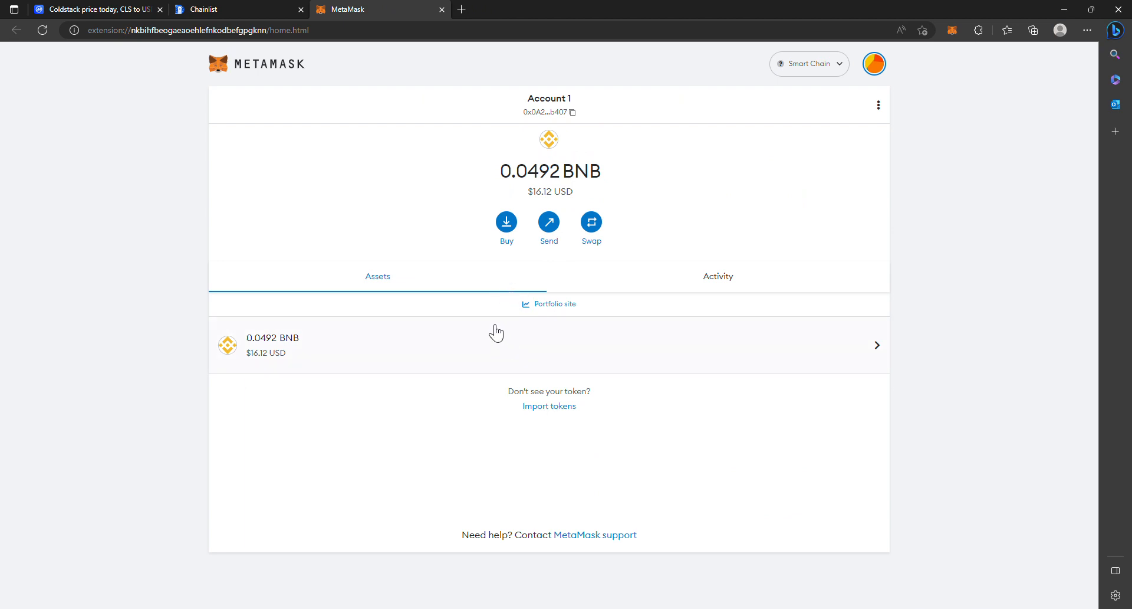
mouse_move(549, 405)
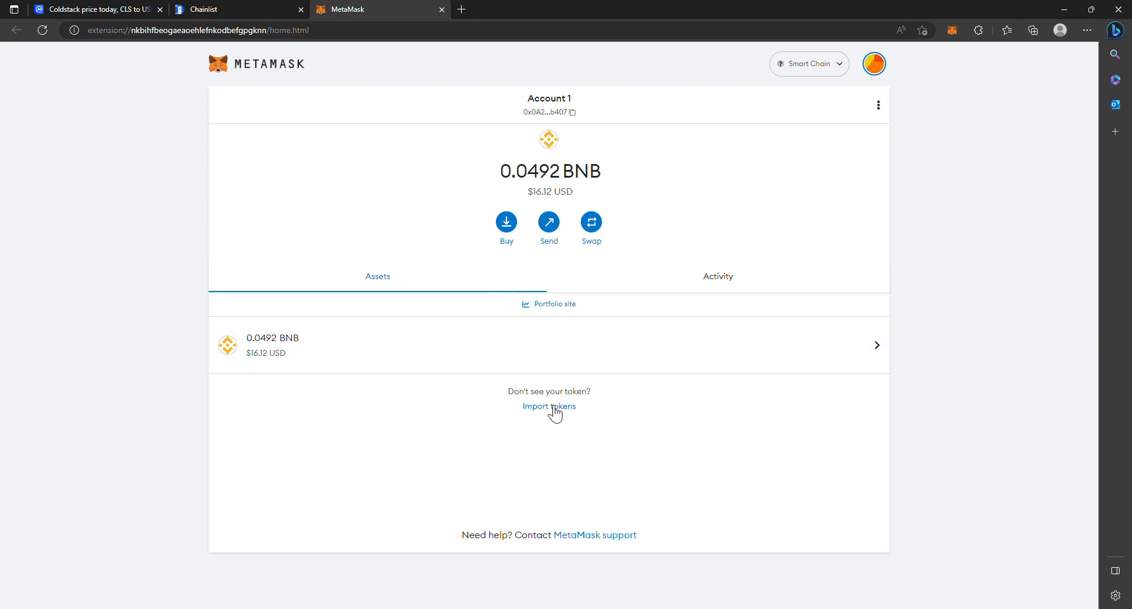
left_click(94, 9)
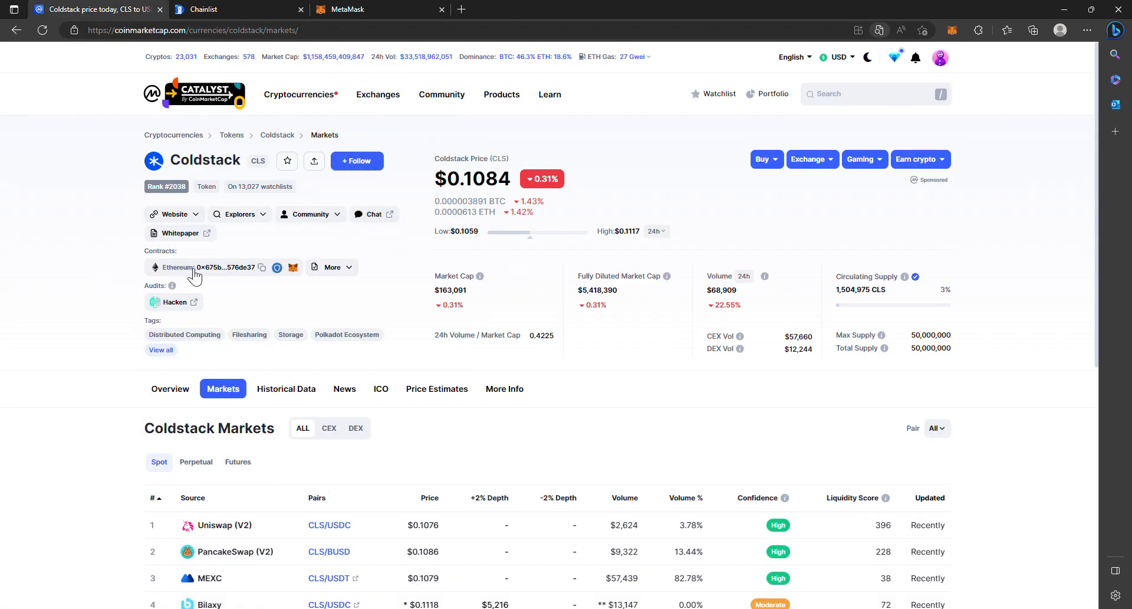
Copy Coldstack's BNB Smart Chain (BEP20) contract address from the Contracts list, then return to MetaMask
left_click(332, 266)
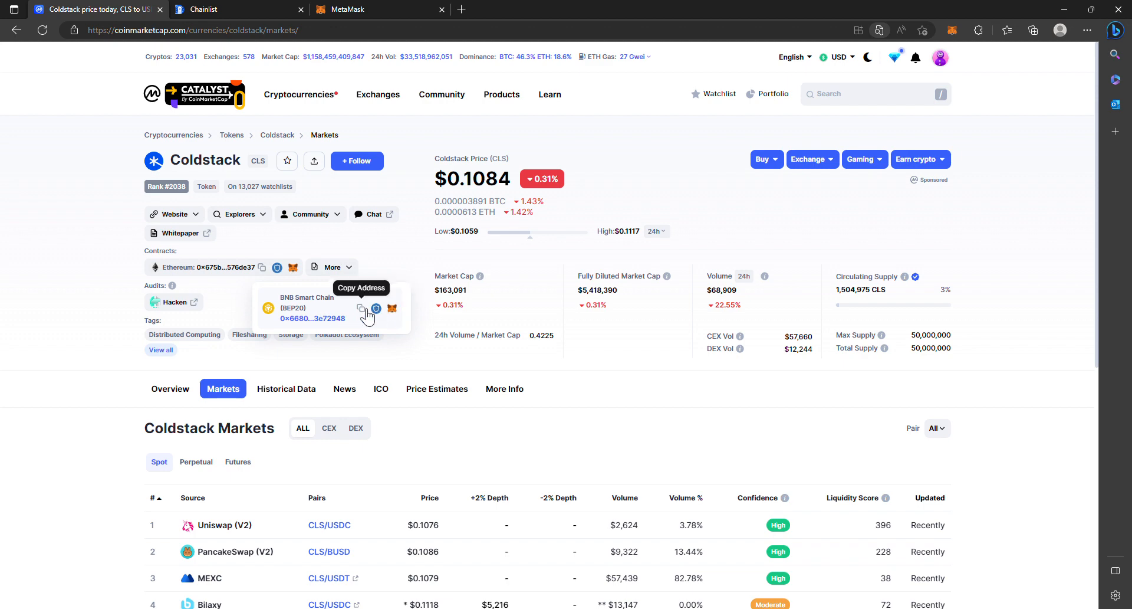
left_click(361, 309)
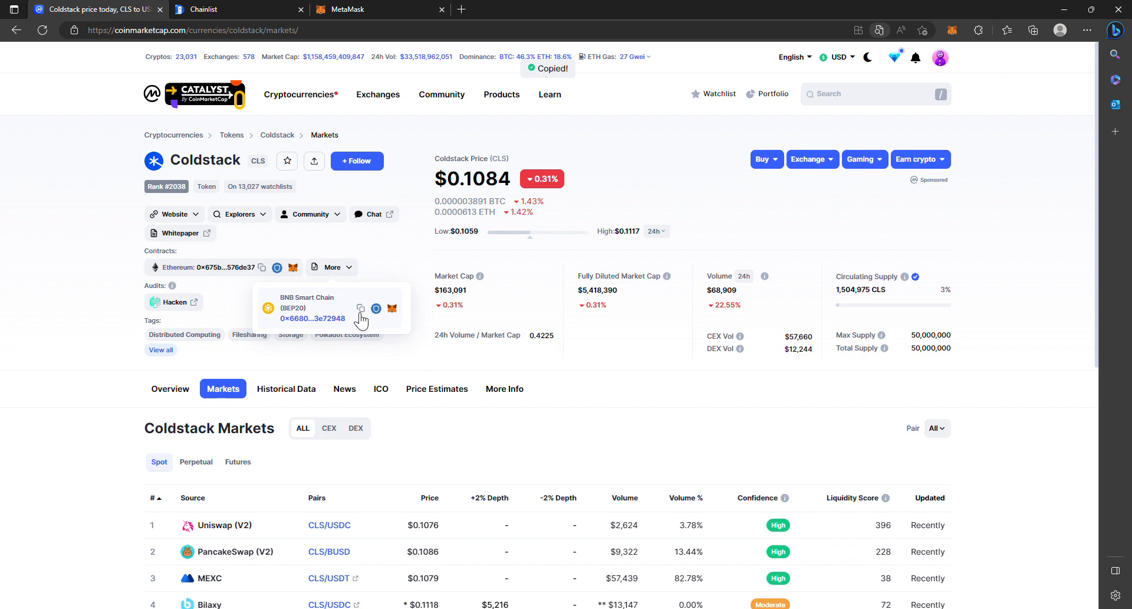
left_click(353, 10)
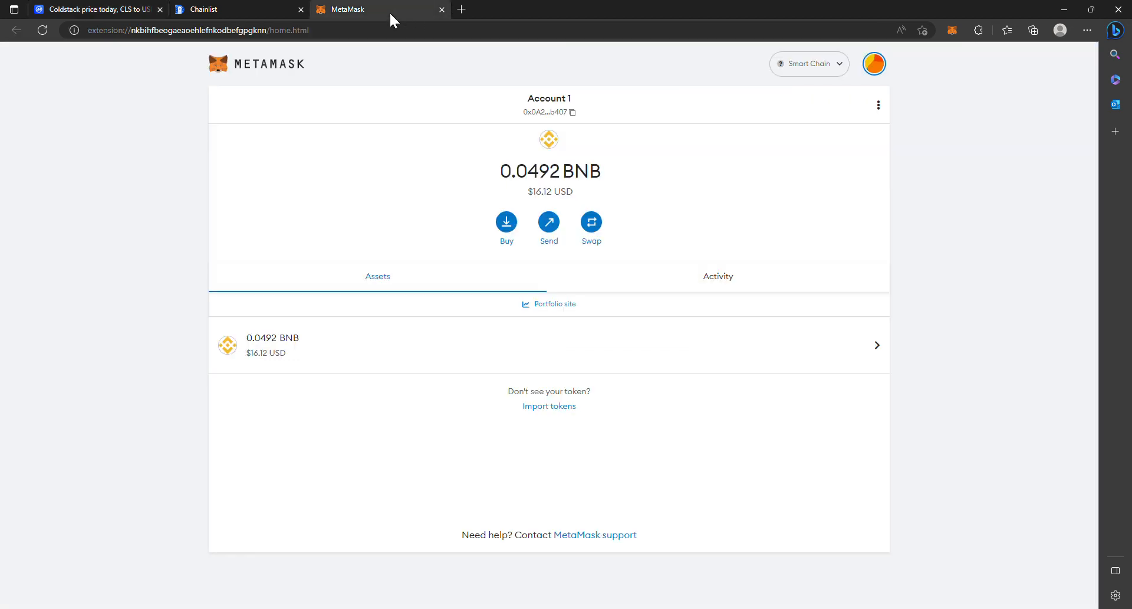
Import CLS as a custom token by its contract address, showing a 0.06984 CLS balance
left_click(549, 406)
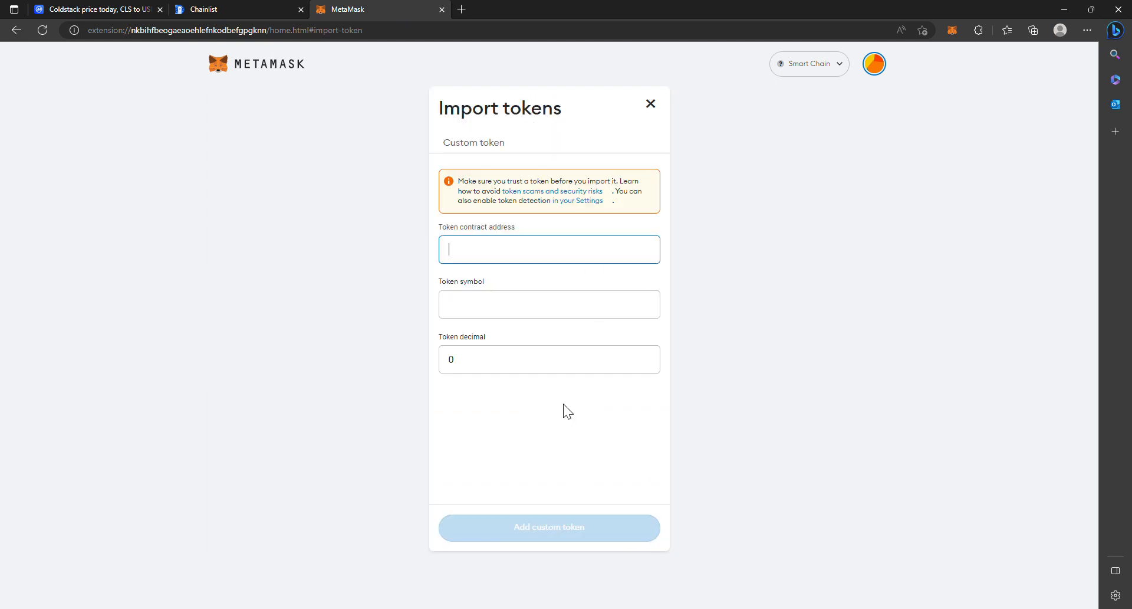
type("58048e70284107a6afab1711f28d88df3e72948")
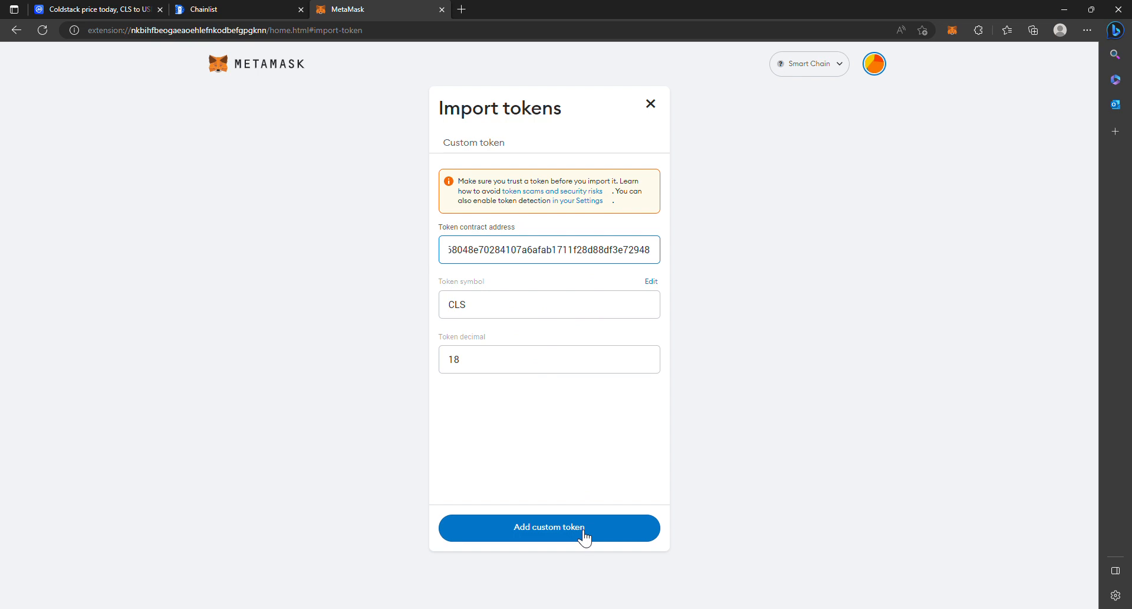
left_click(549, 527)
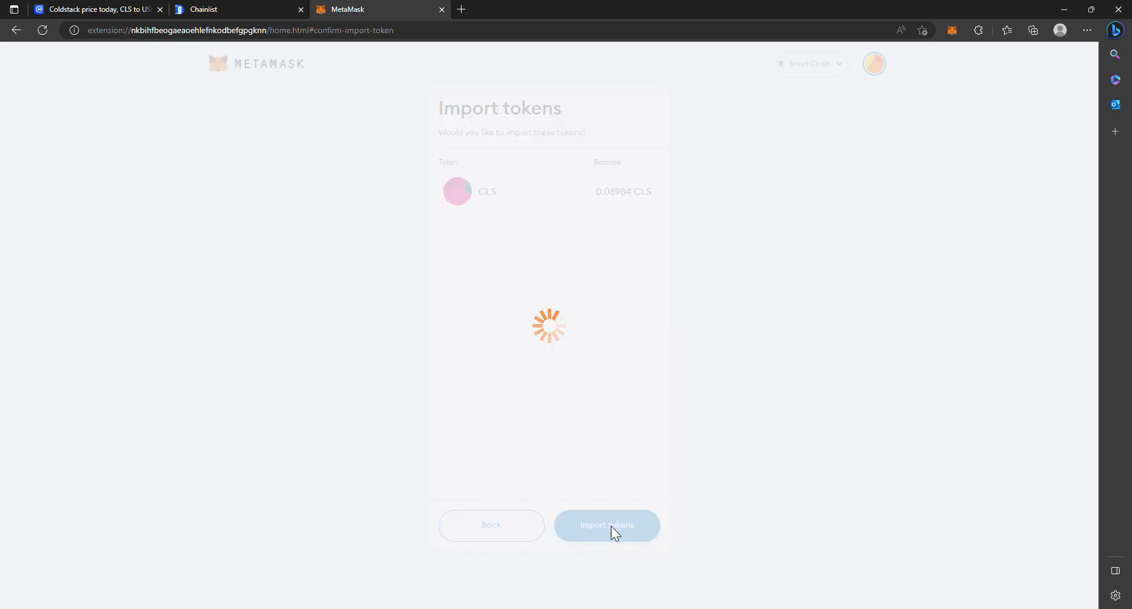
left_click(607, 525)
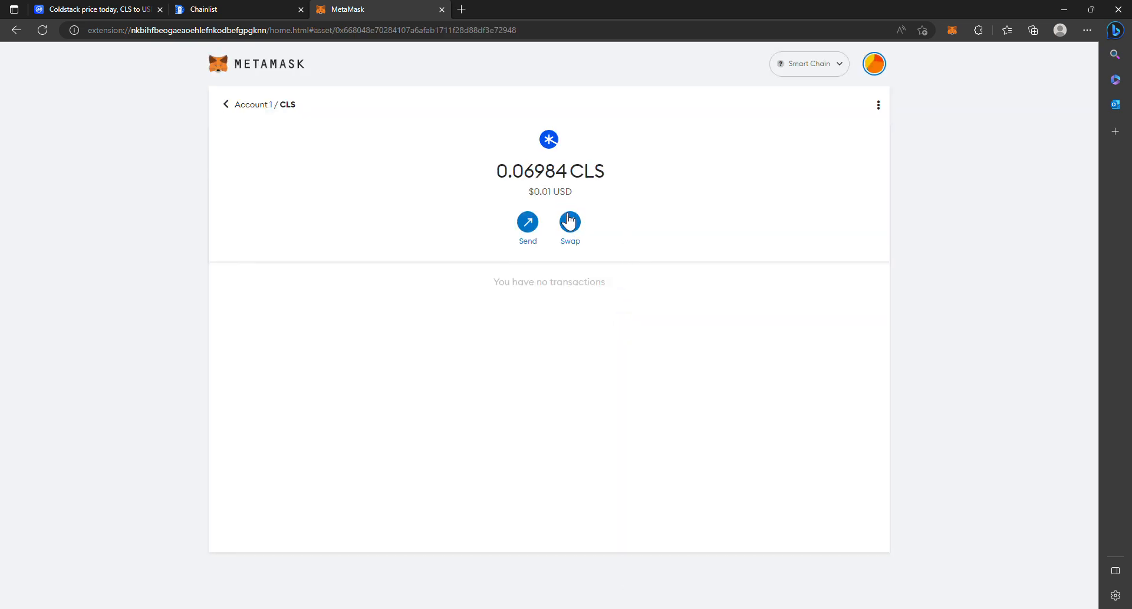
left_click(225, 104)
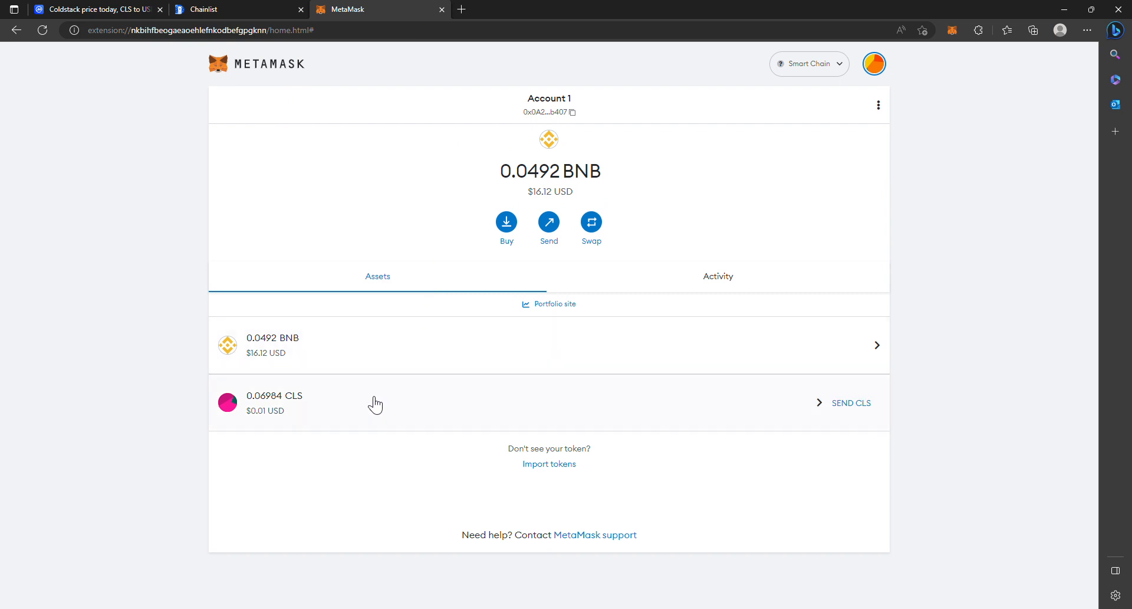
mouse_move(287, 420)
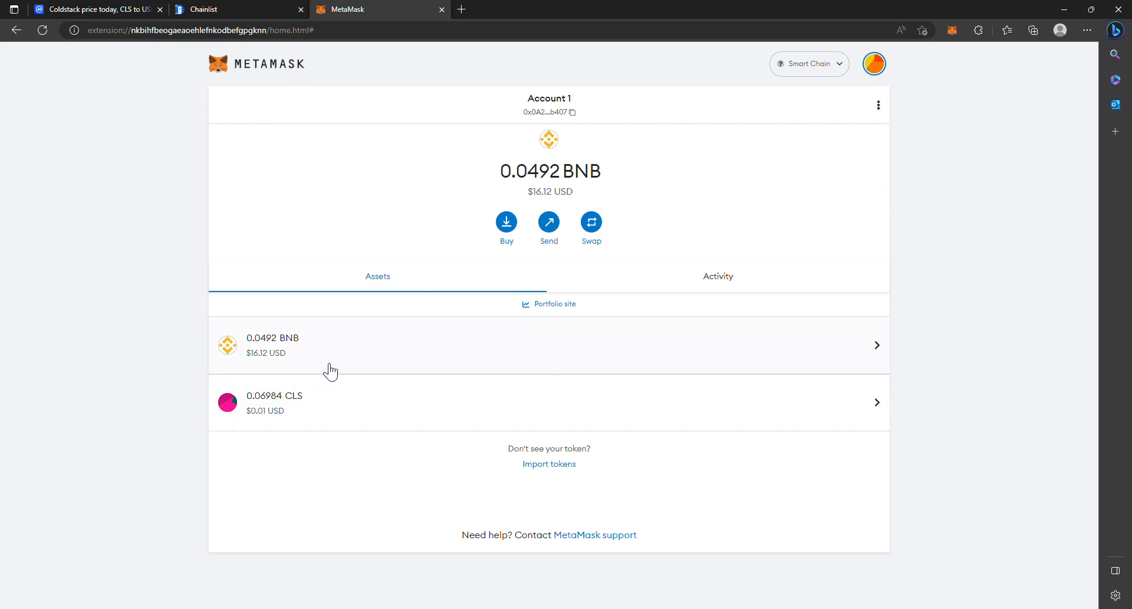
mouse_move(354, 370)
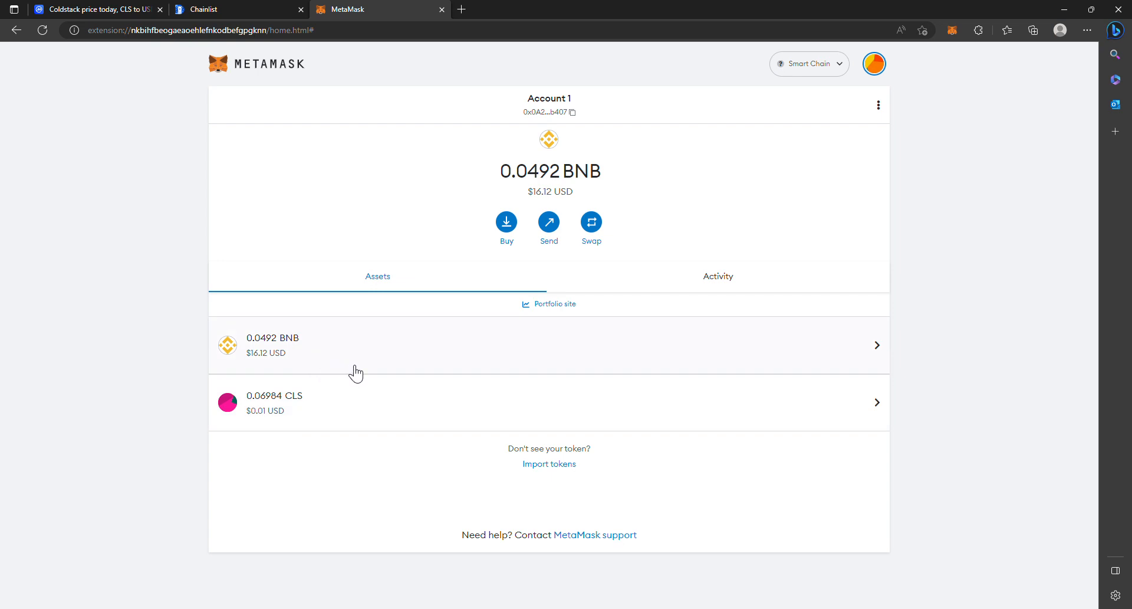
mouse_move(410, 395)
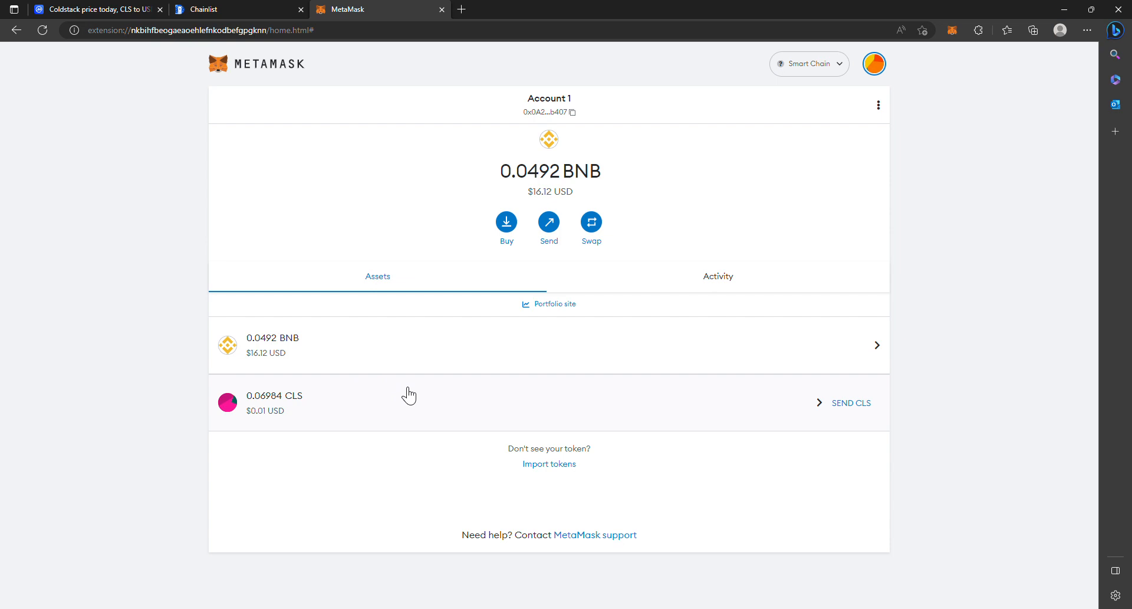
mouse_move(482, 397)
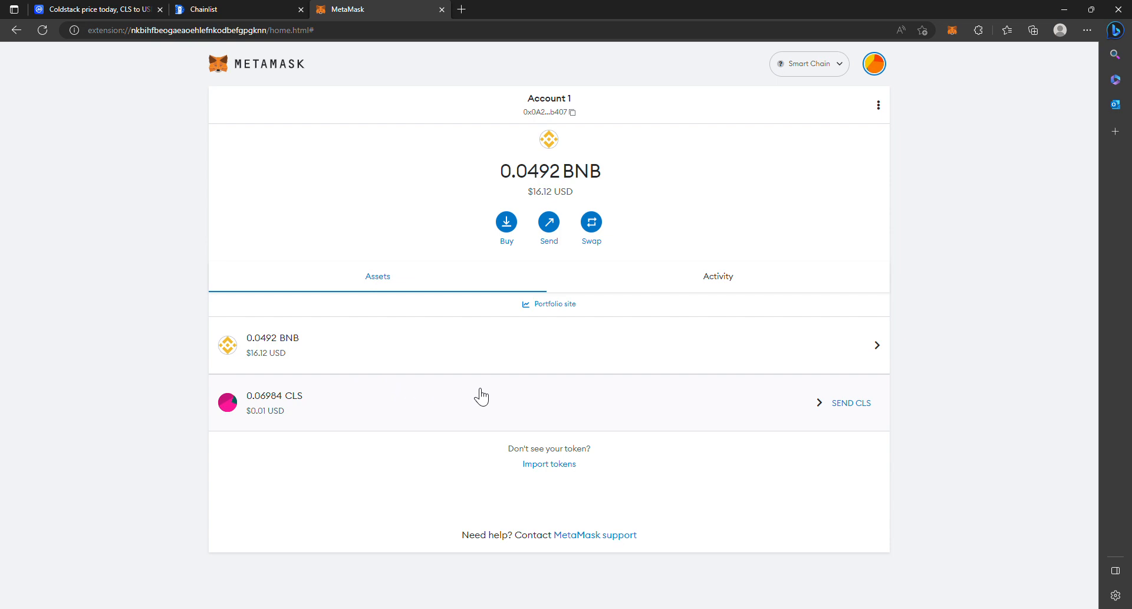
mouse_move(528, 394)
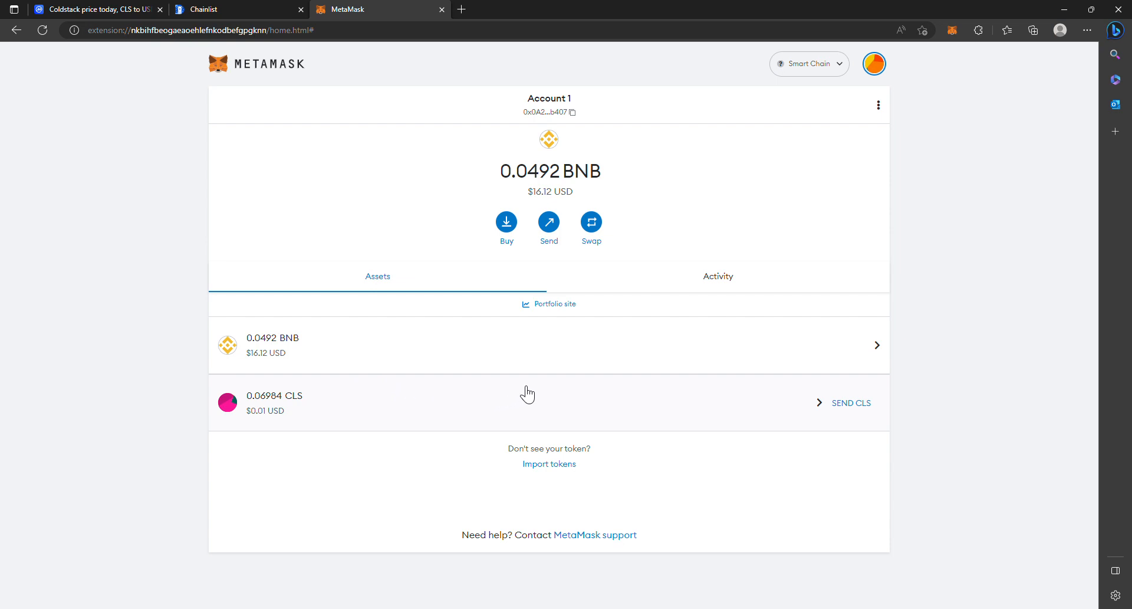
mouse_move(526, 392)
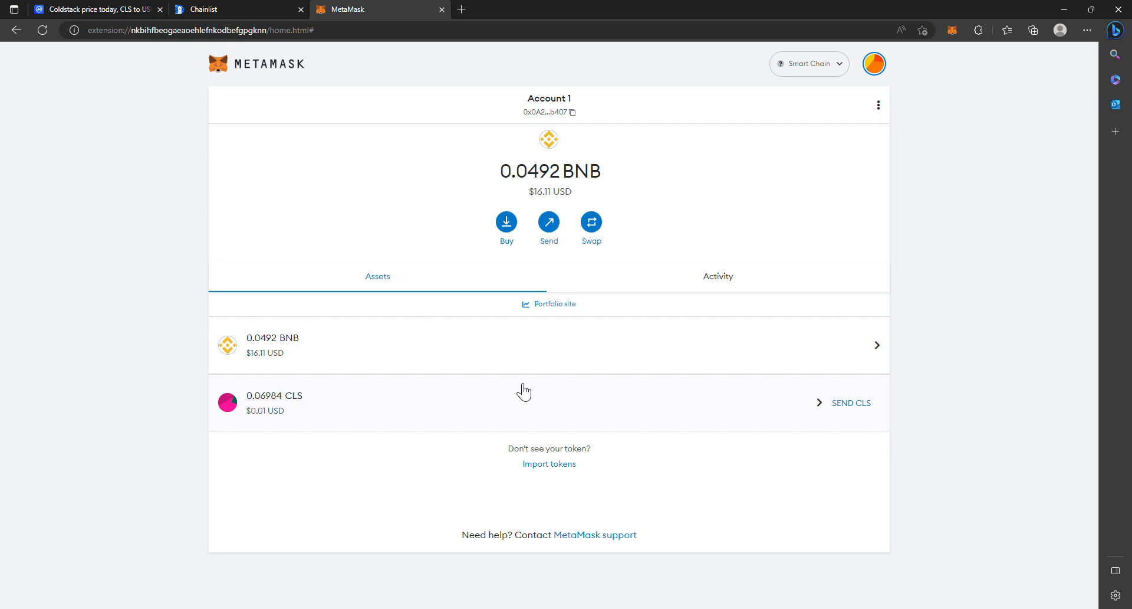
mouse_move(553, 203)
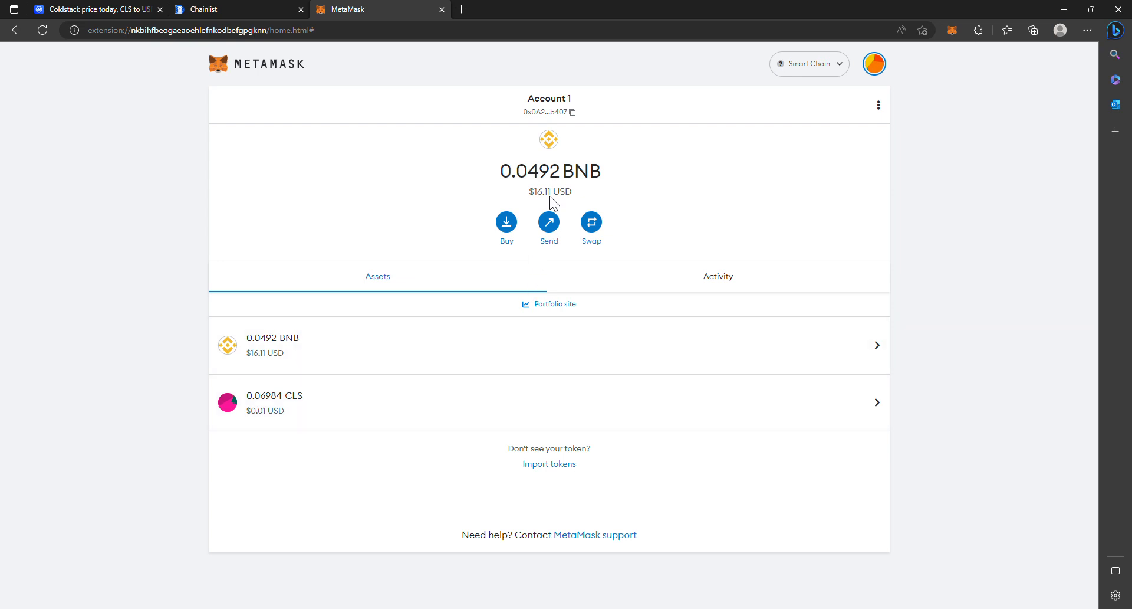
mouse_move(756, 240)
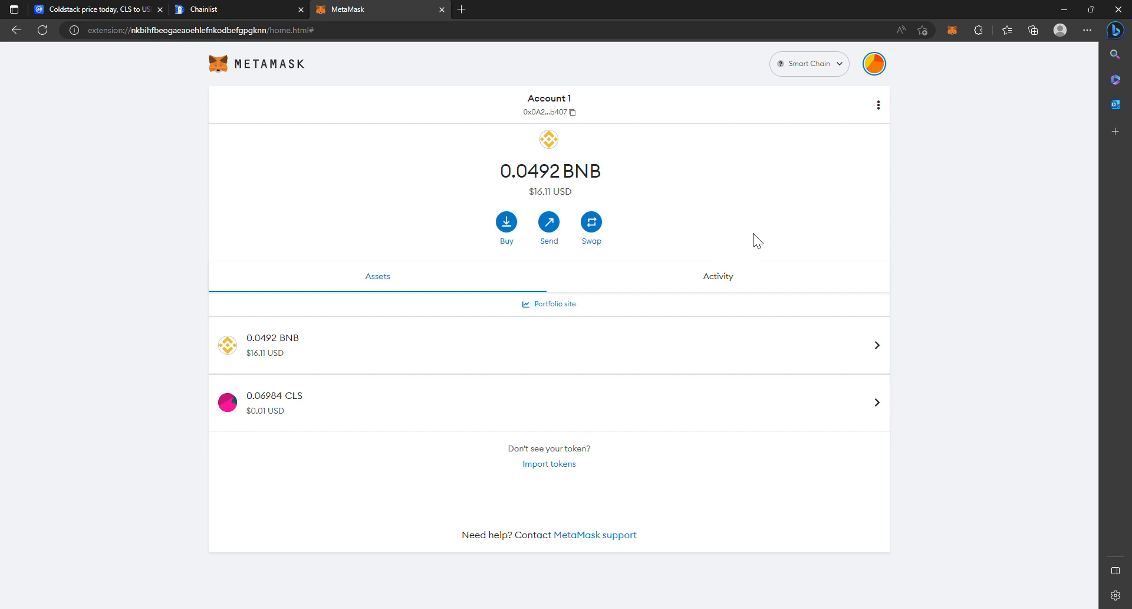
mouse_move(837, 135)
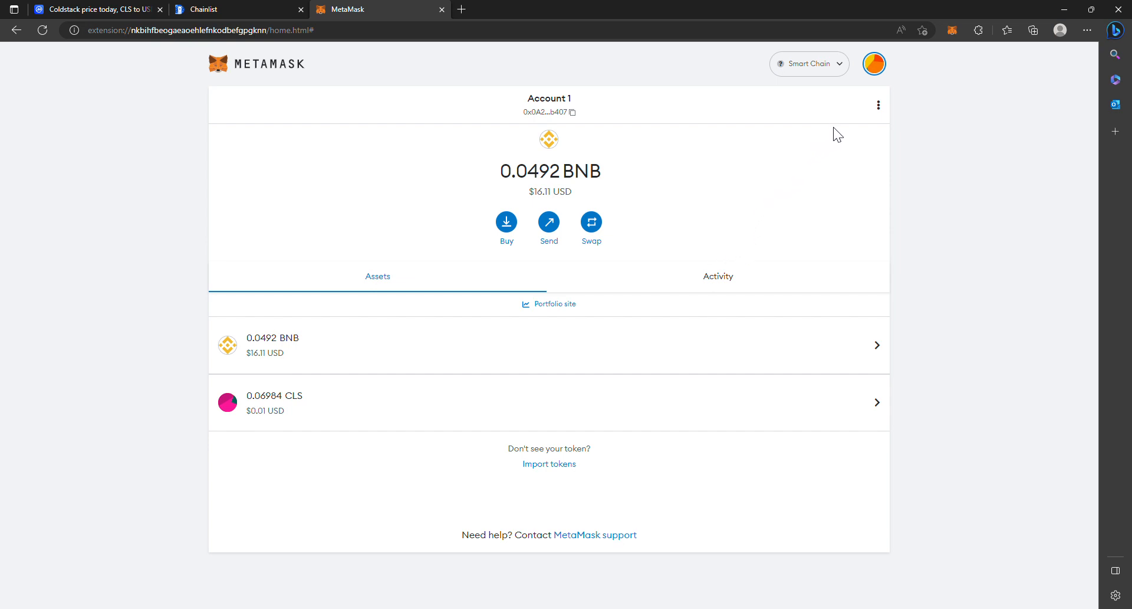
mouse_move(479, 149)
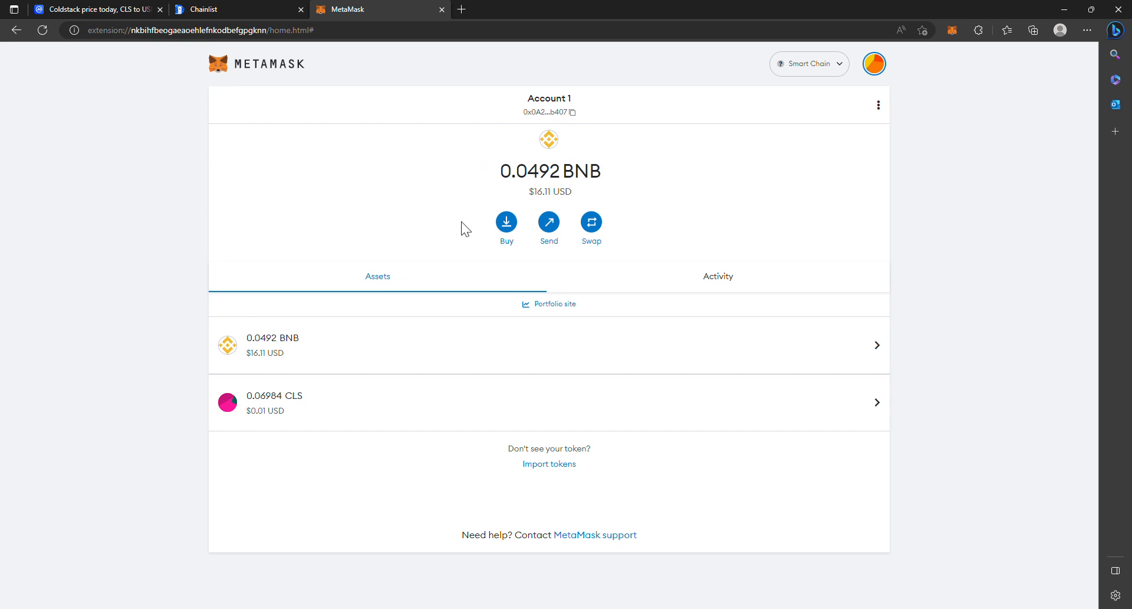
mouse_move(524, 226)
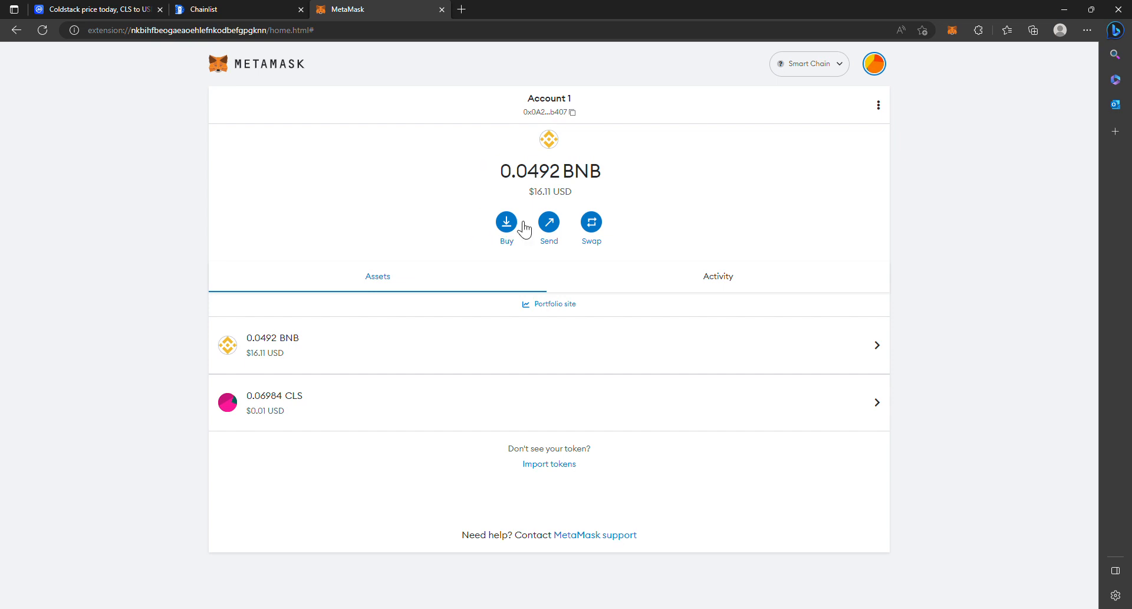
mouse_move(622, 277)
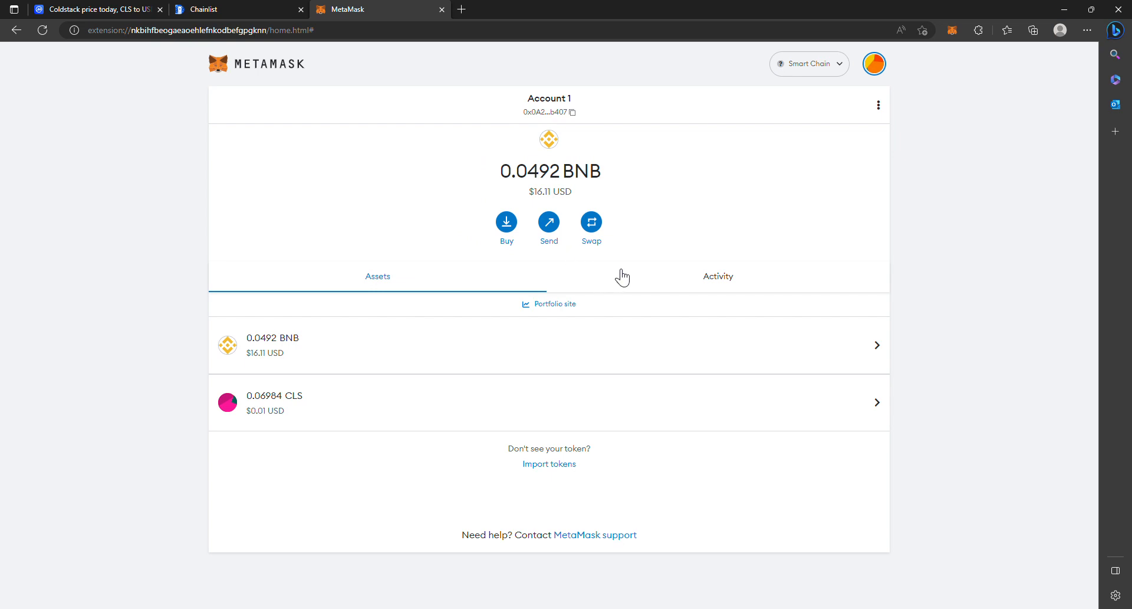
mouse_move(753, 215)
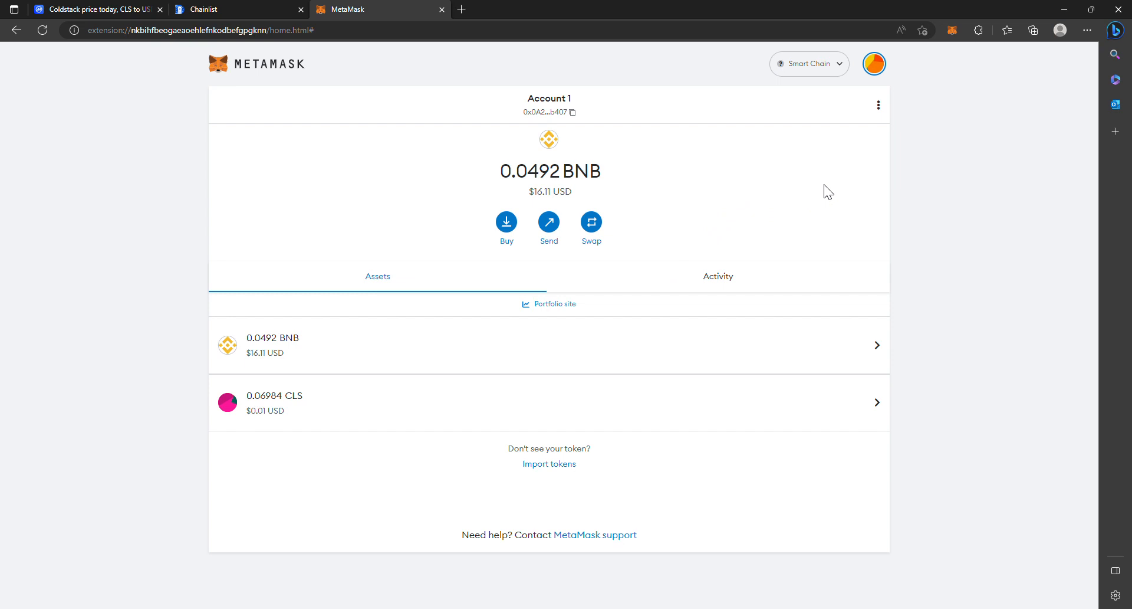
mouse_move(868, 164)
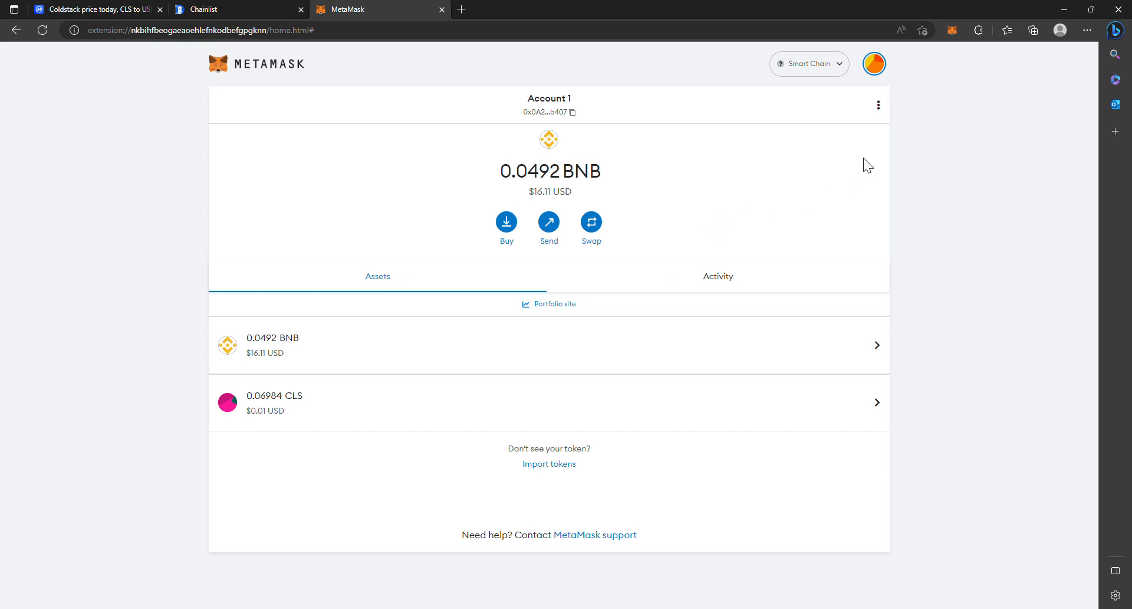
mouse_move(923, 155)
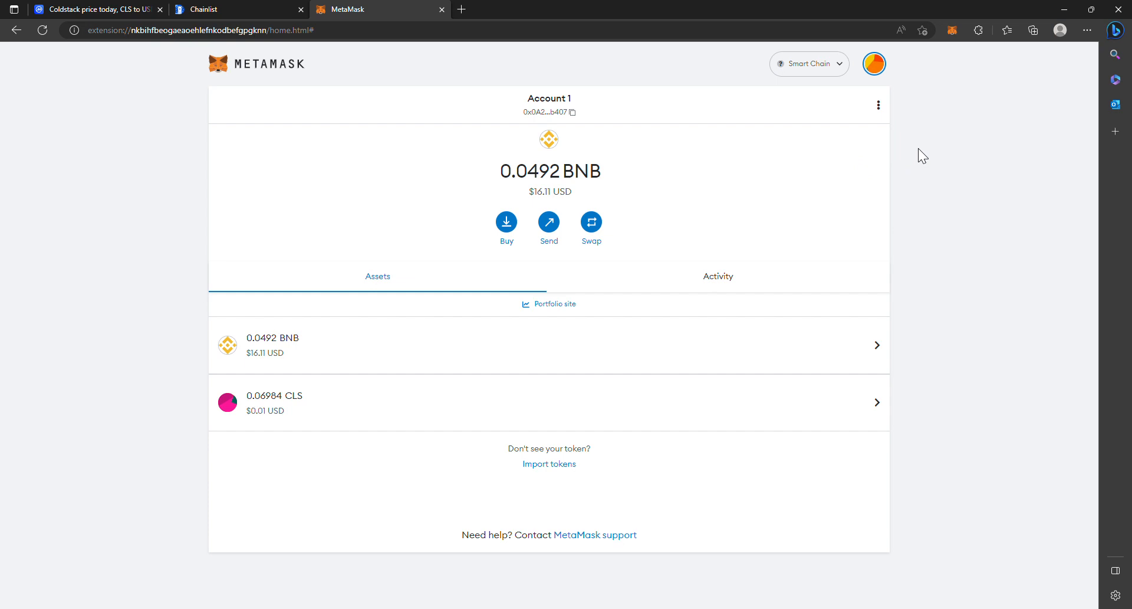
mouse_move(746, 155)
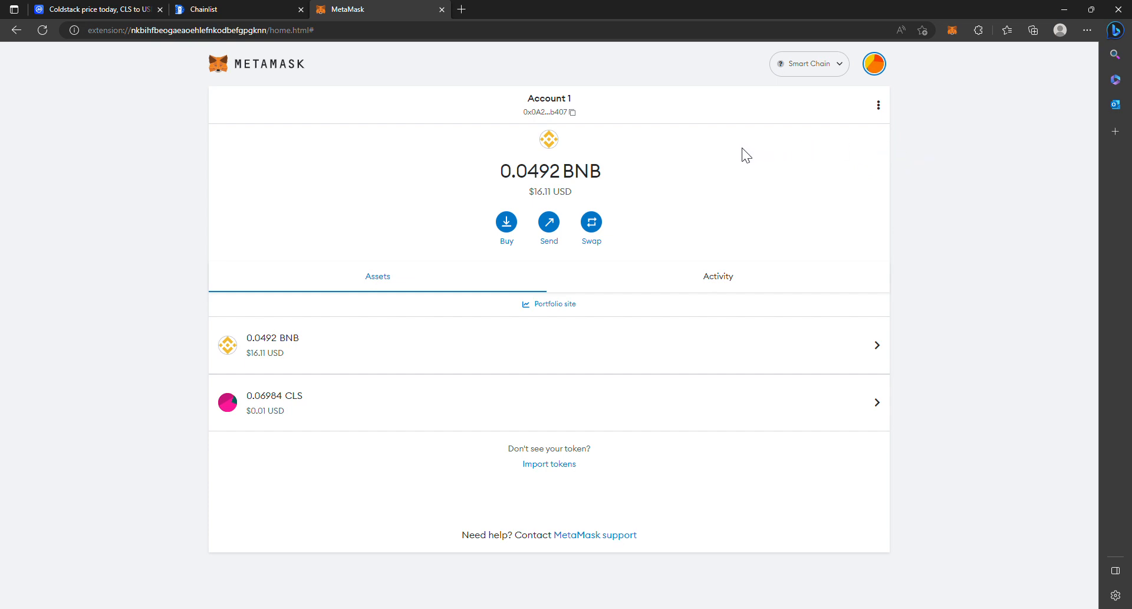
mouse_move(624, 167)
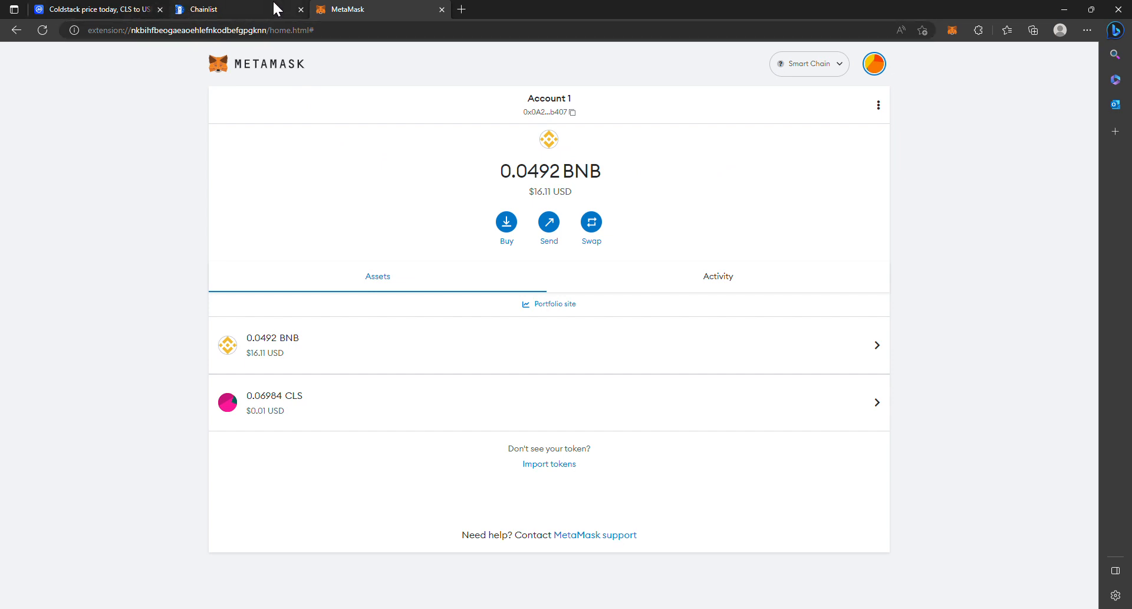
mouse_move(361, 24)
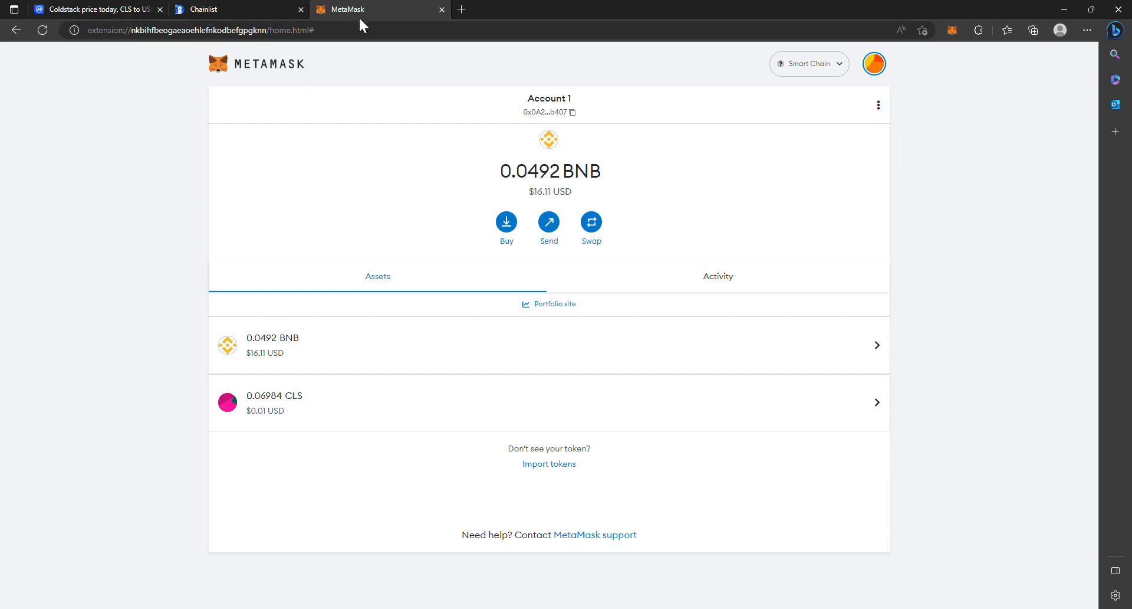
mouse_move(299, 350)
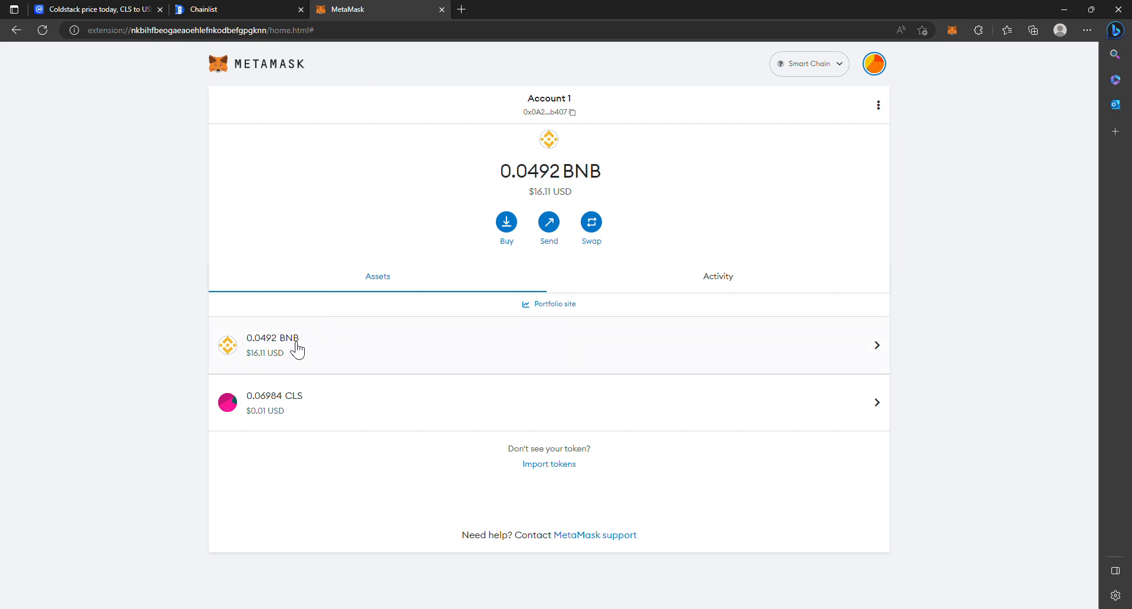
mouse_move(321, 358)
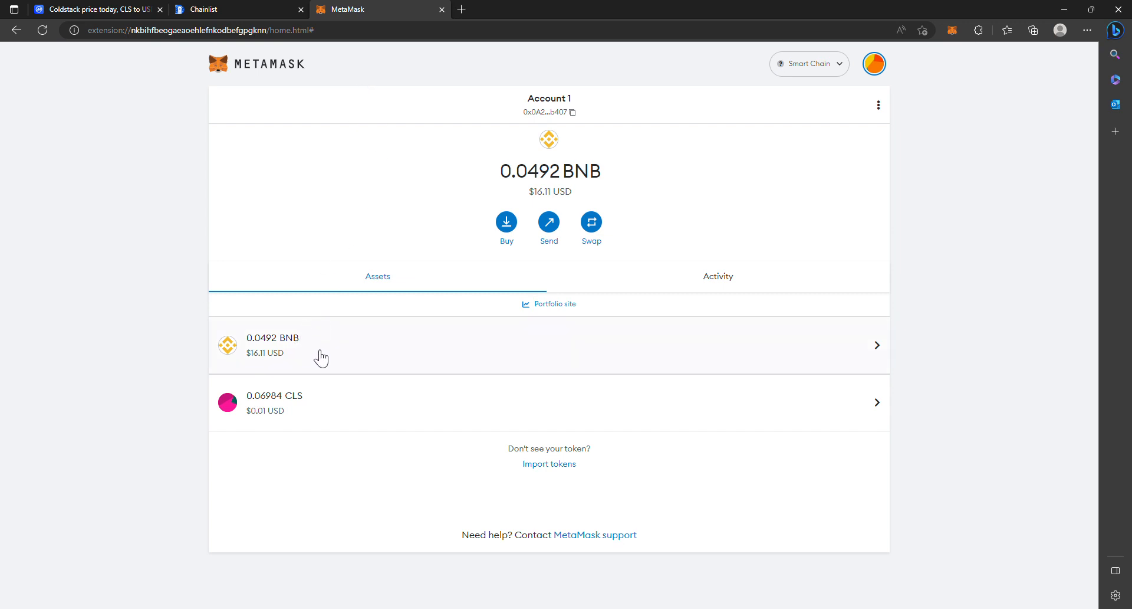
mouse_move(351, 359)
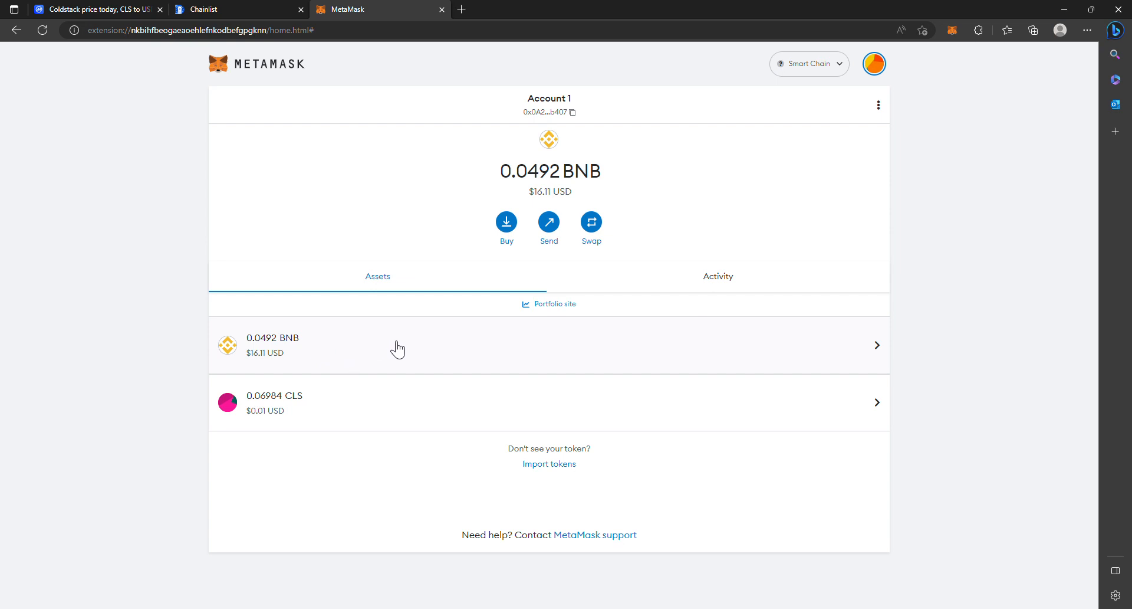
mouse_move(539, 353)
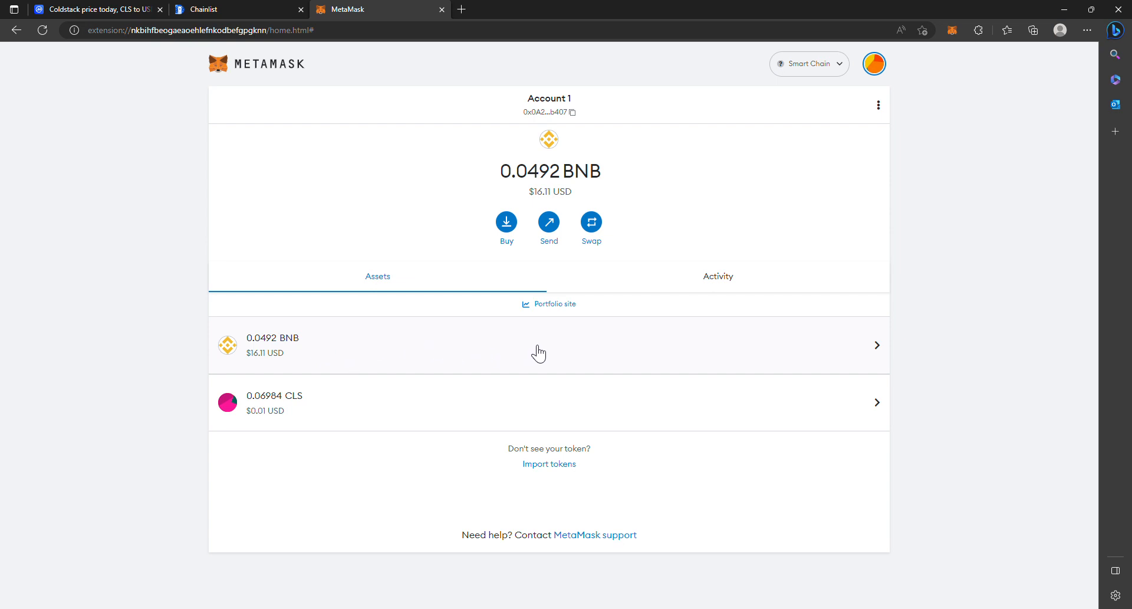
mouse_move(405, 315)
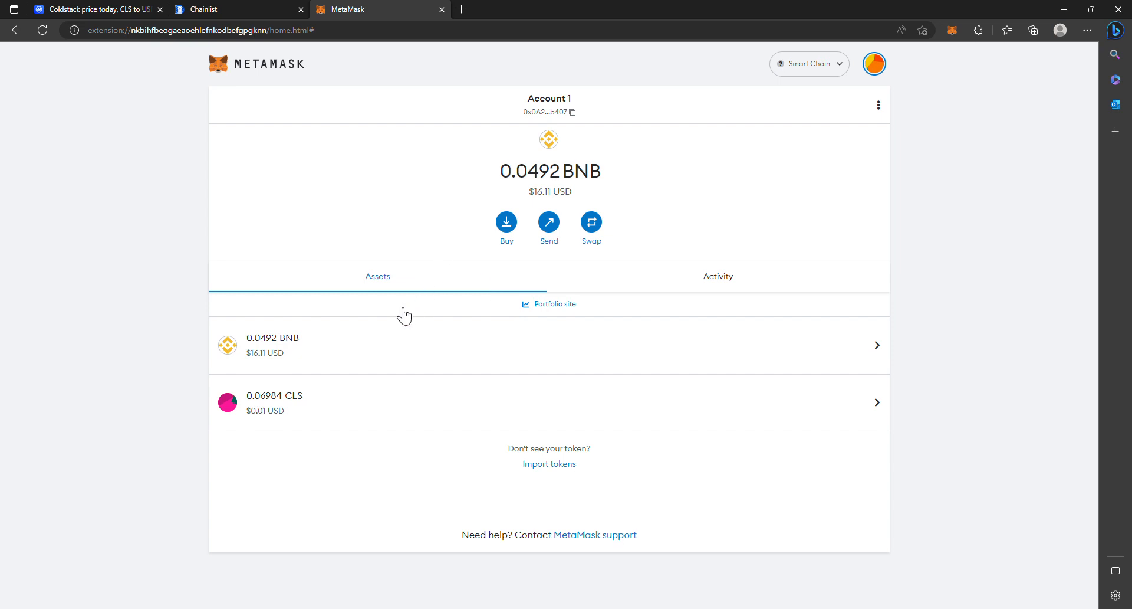
mouse_move(508, 307)
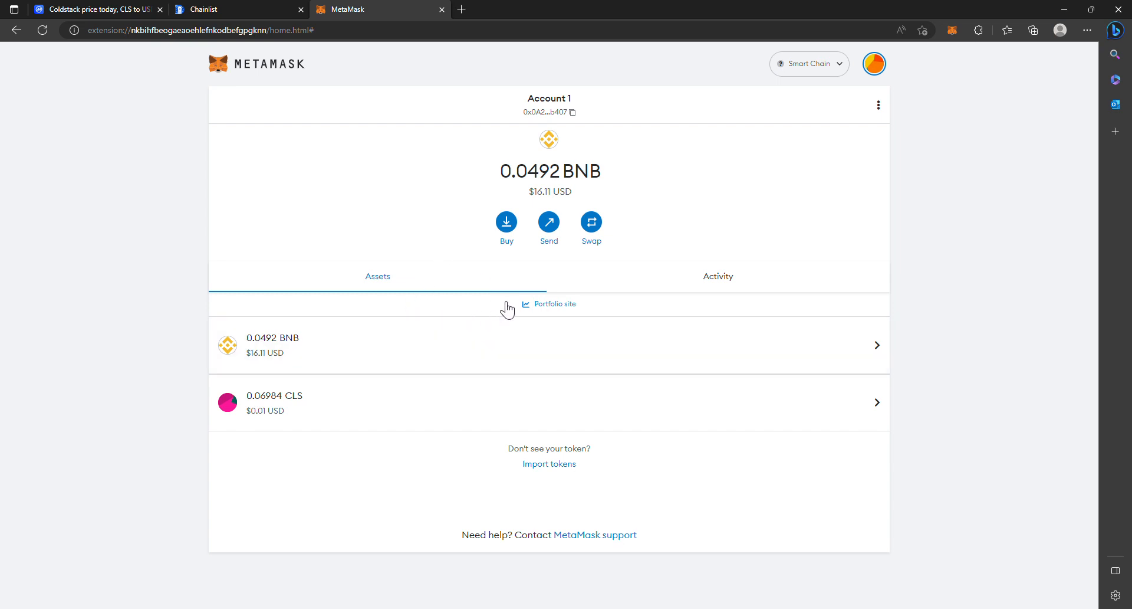
mouse_move(348, 332)
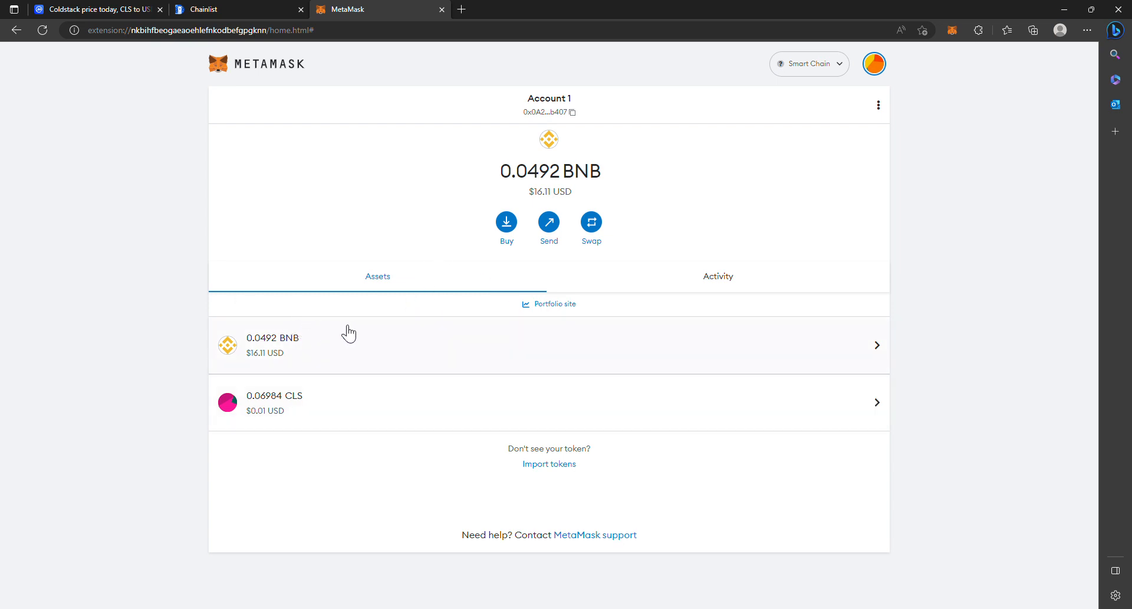
mouse_move(468, 343)
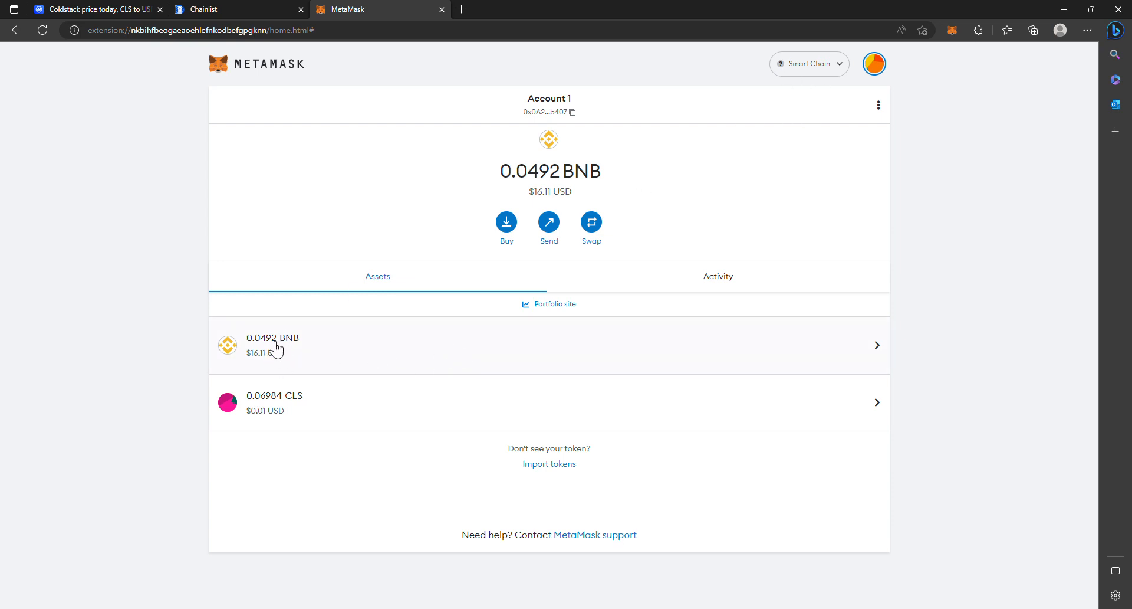
mouse_move(309, 354)
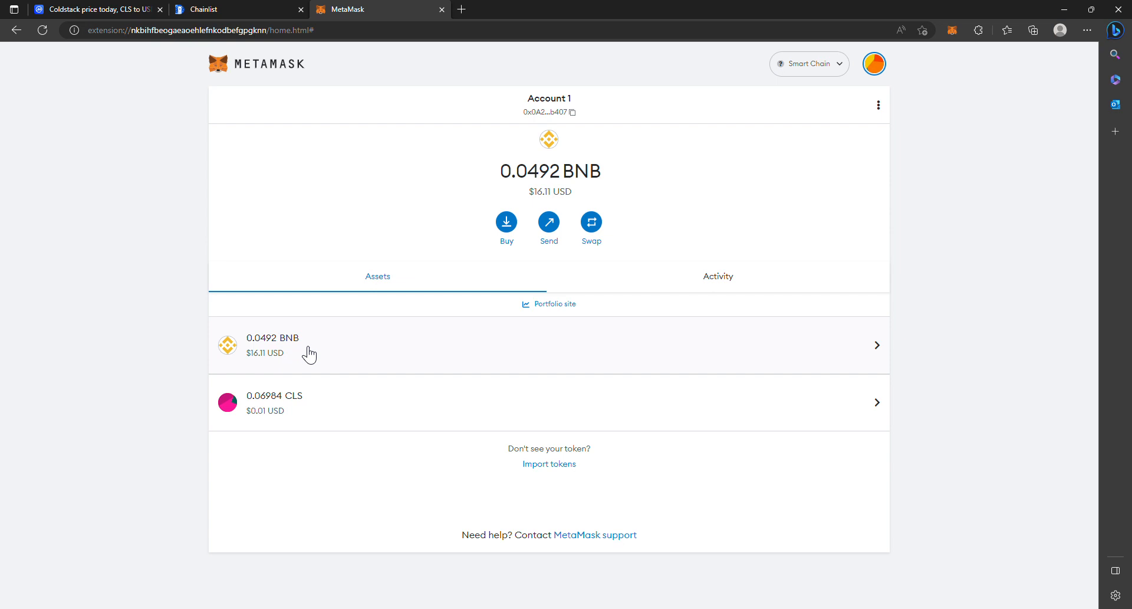
mouse_move(319, 355)
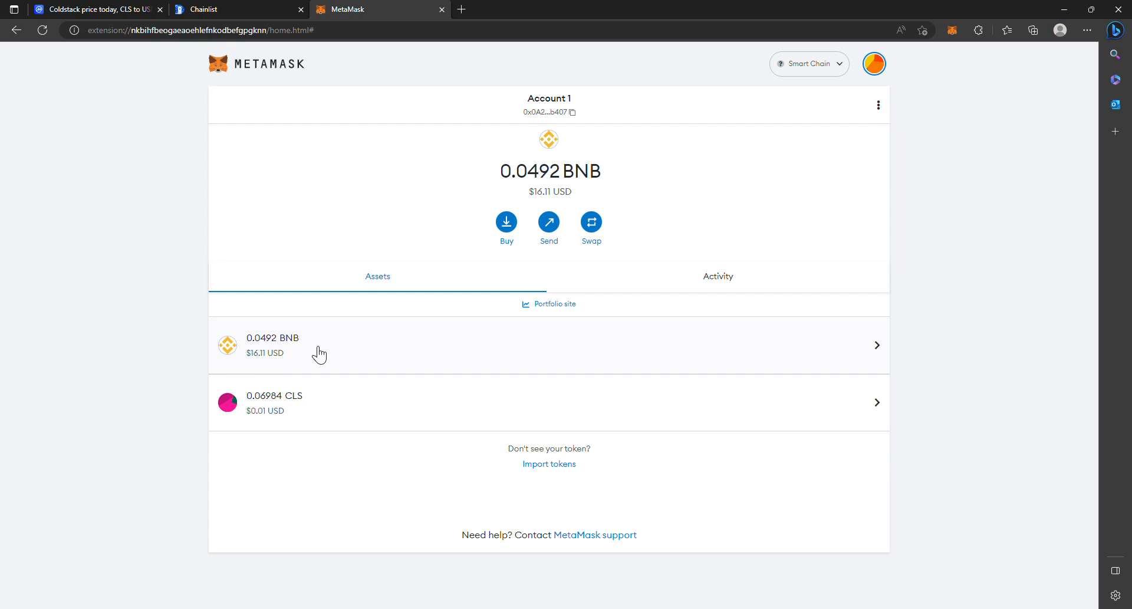
mouse_move(365, 385)
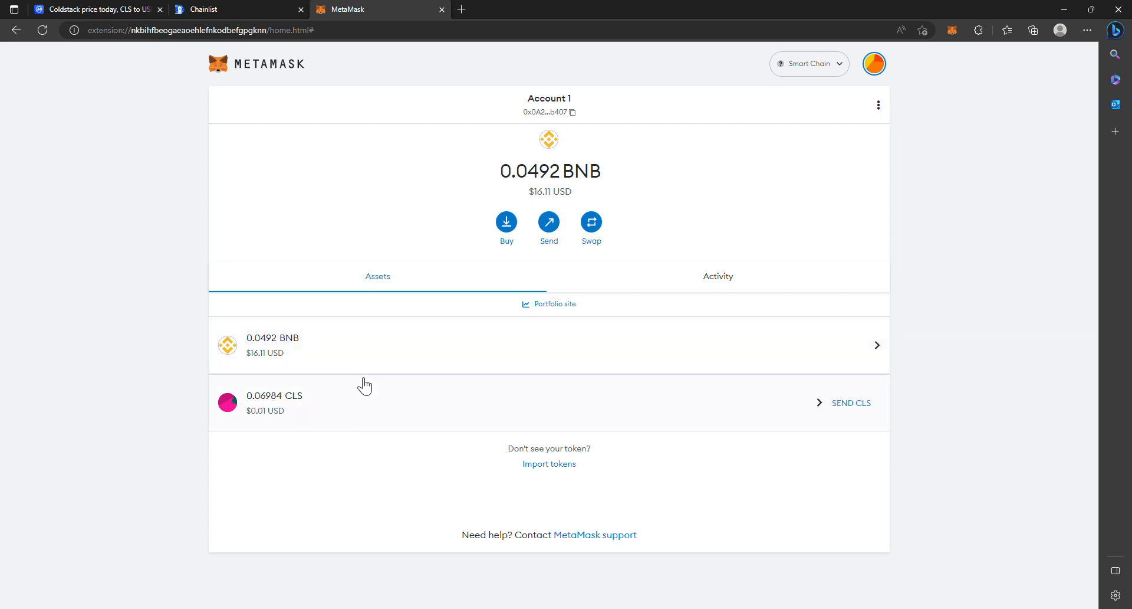
mouse_move(348, 377)
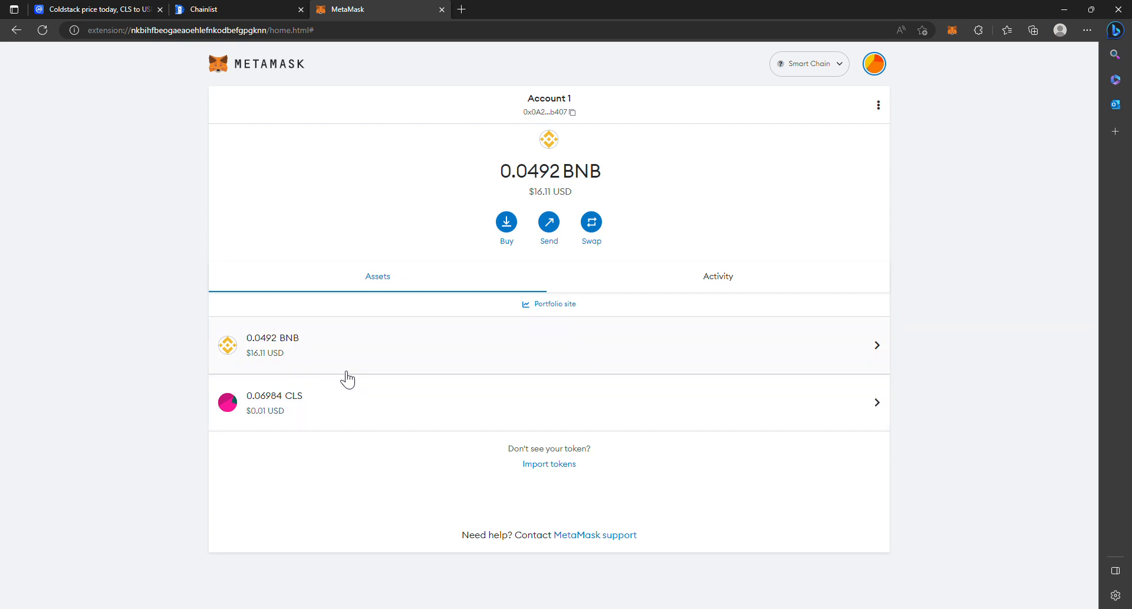
mouse_move(380, 365)
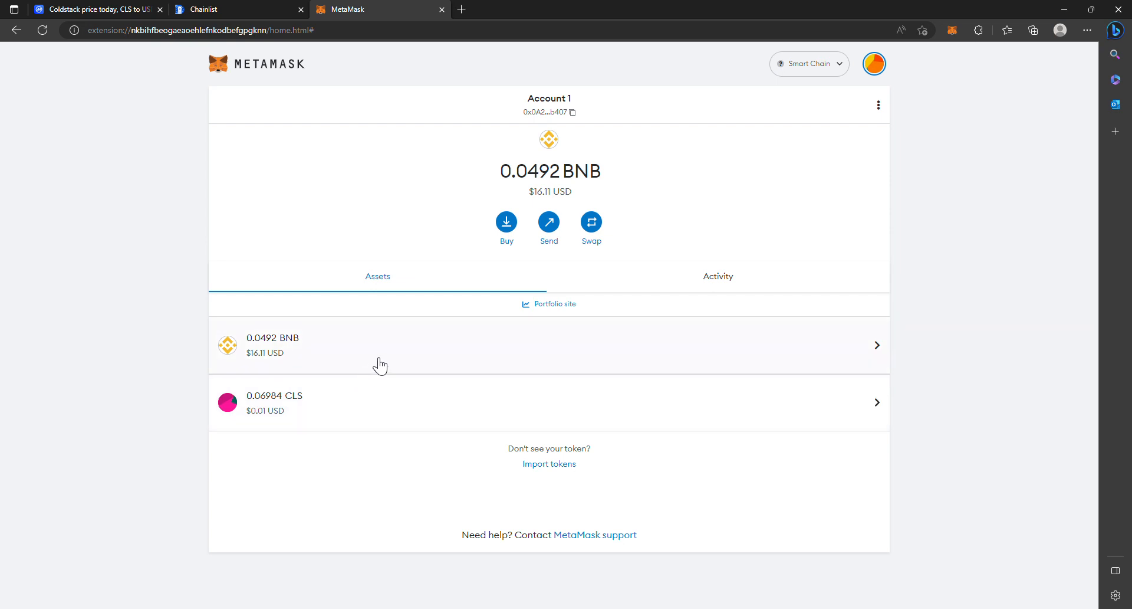
mouse_move(350, 355)
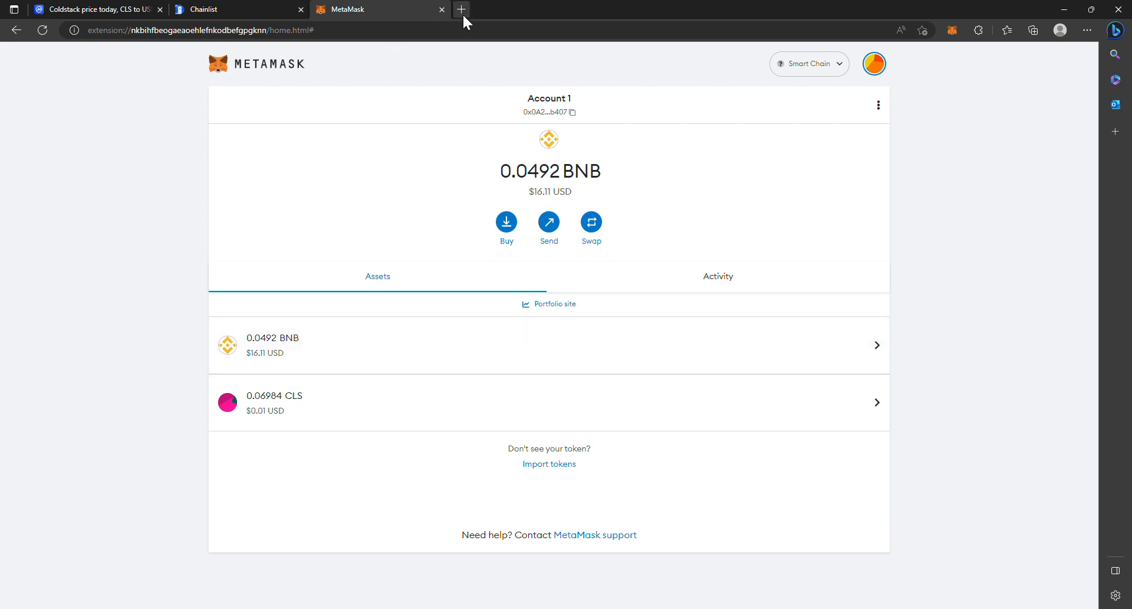
Load pancakeswap.finance/swap in the new Edge tab
type("pancakeswap.finance/swap")
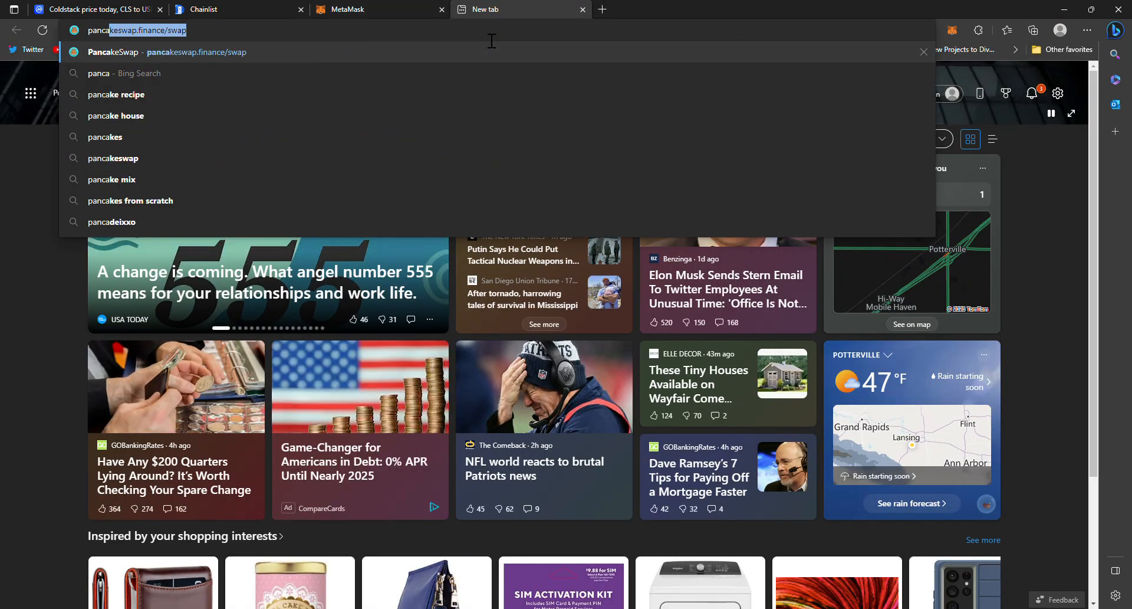
mouse_move(479, 13)
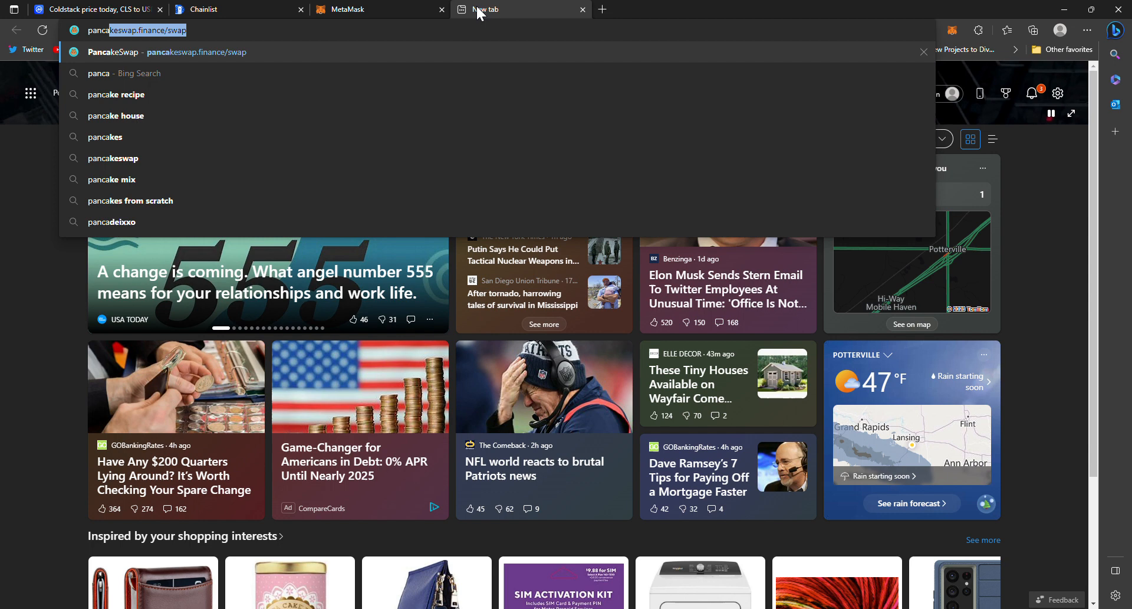
key("Enter")
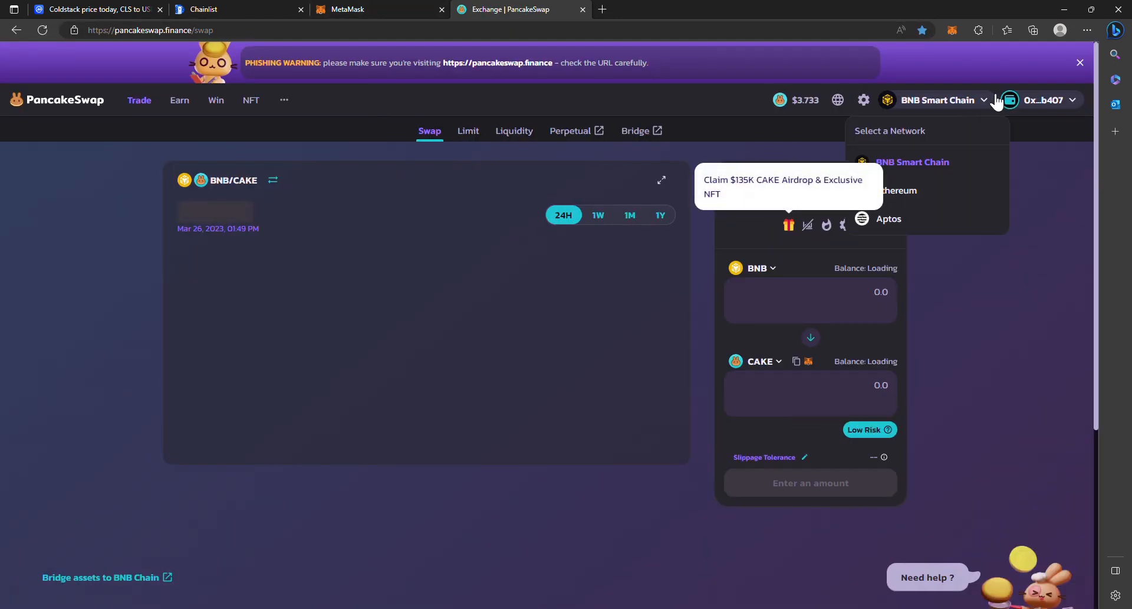
Close the network list and search the receive-token list for the CLS contract address
left_click(1042, 99)
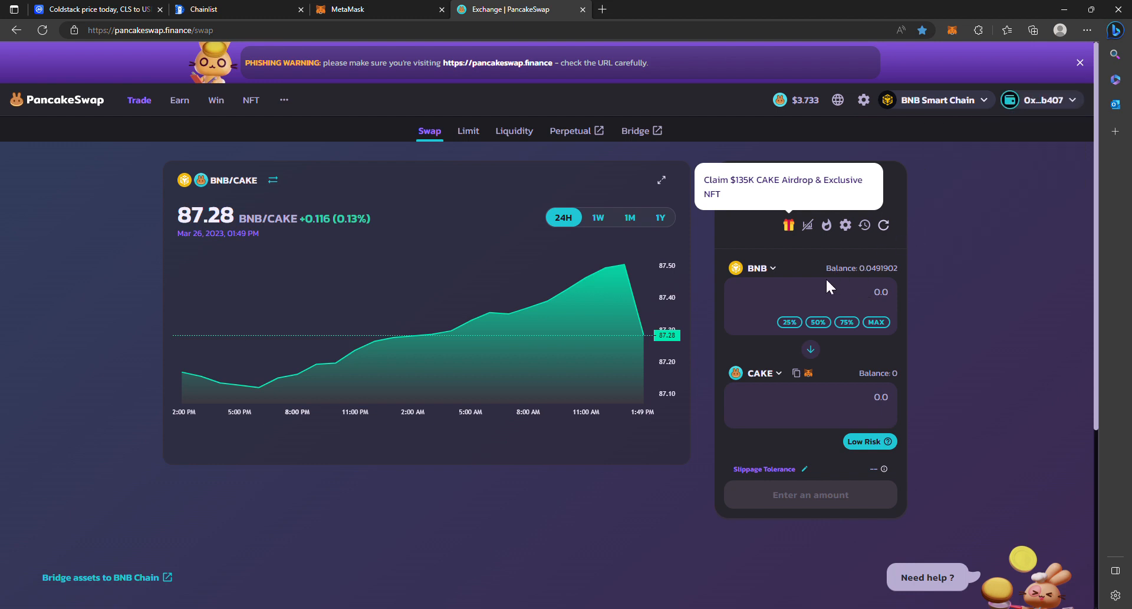
mouse_move(775, 284)
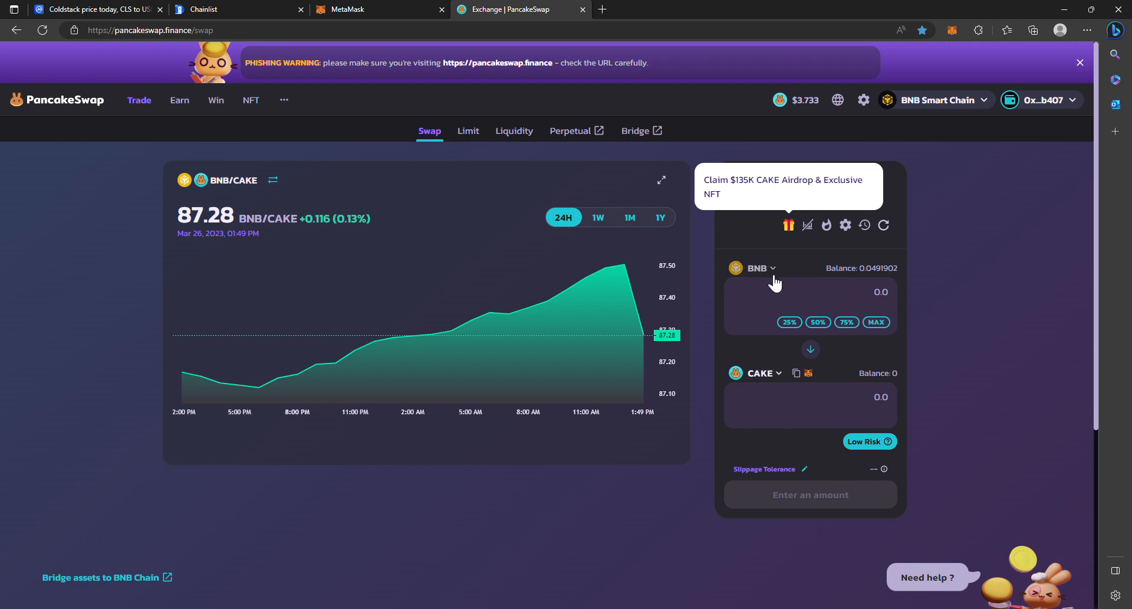
mouse_move(853, 424)
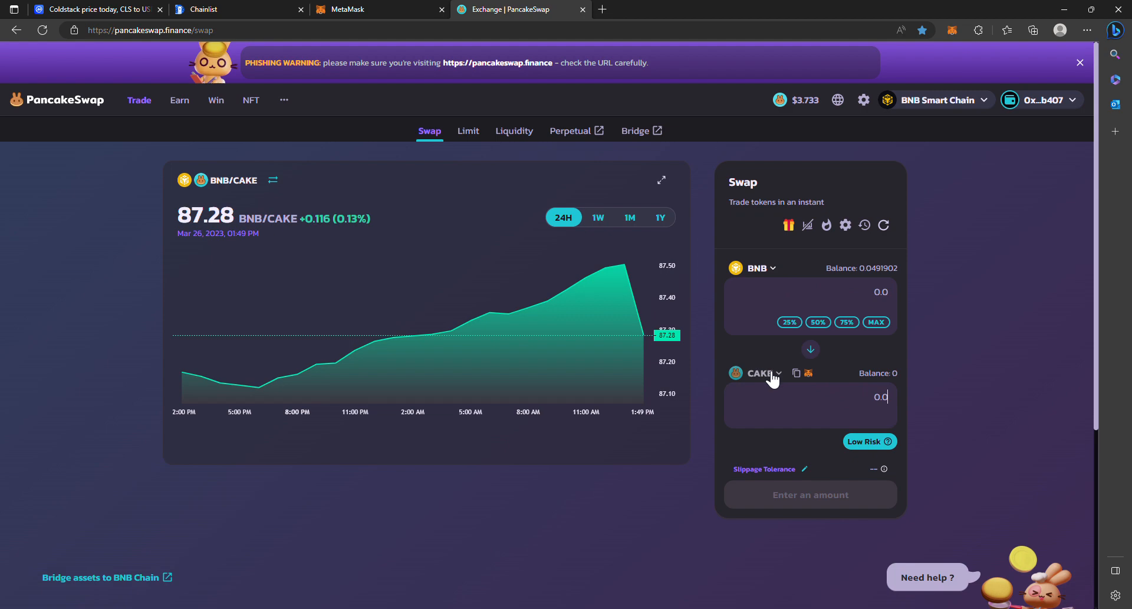
left_click(758, 373)
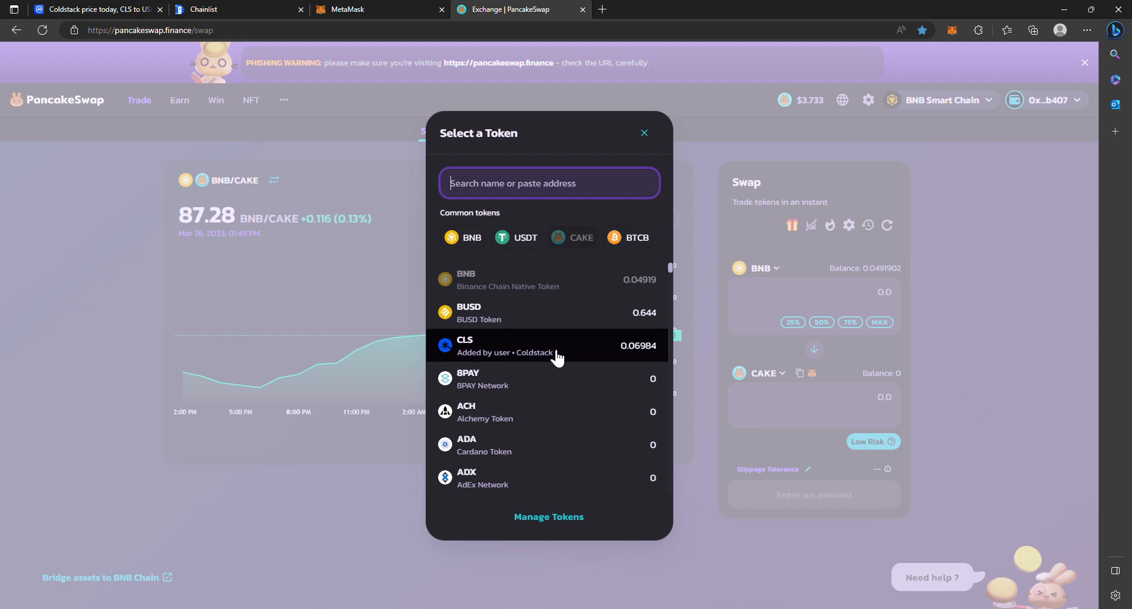
mouse_move(466, 312)
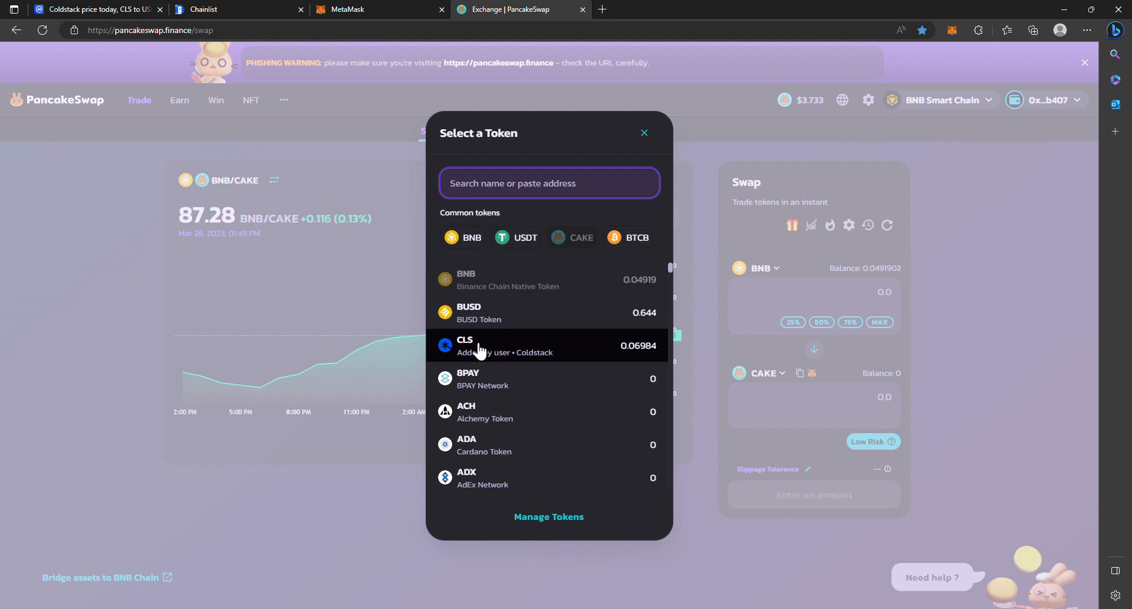
mouse_move(485, 340)
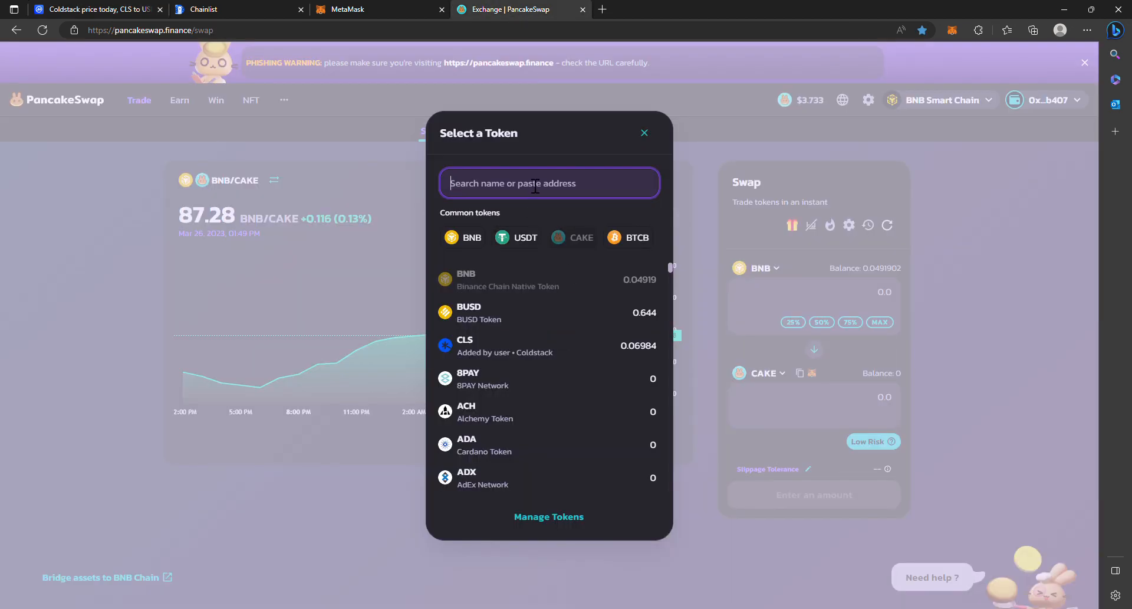
type("68048E70284107A6aFab1711f28D88dF3E72948")
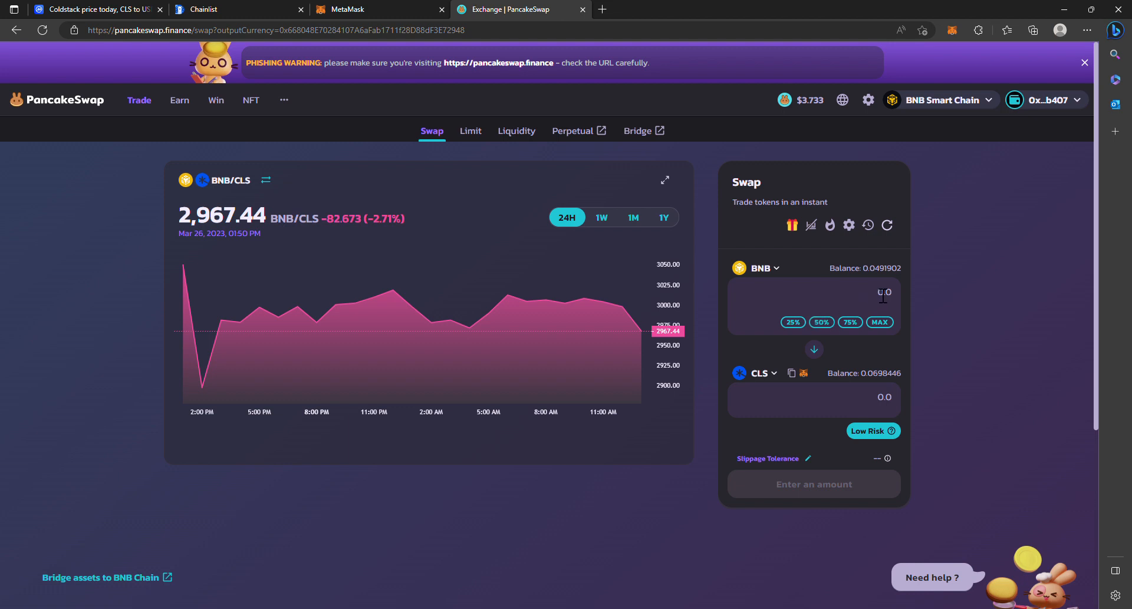
mouse_move(906, 294)
type("0")
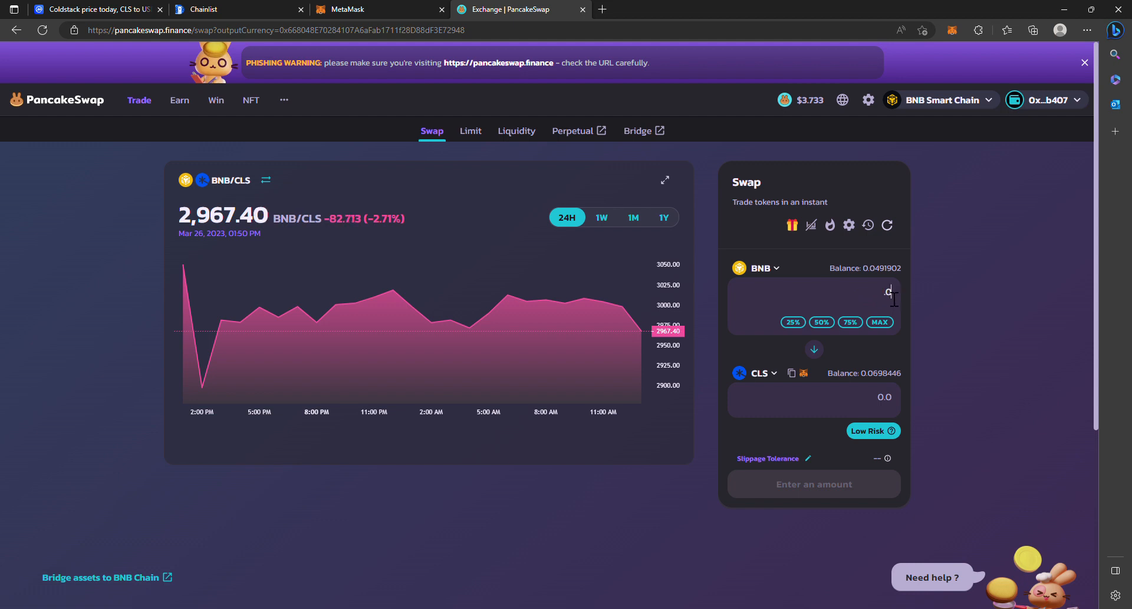
Enter 0.045 BNB to quote about 134.88 CLS, then switch back to CoinMarketCap
type(".045")
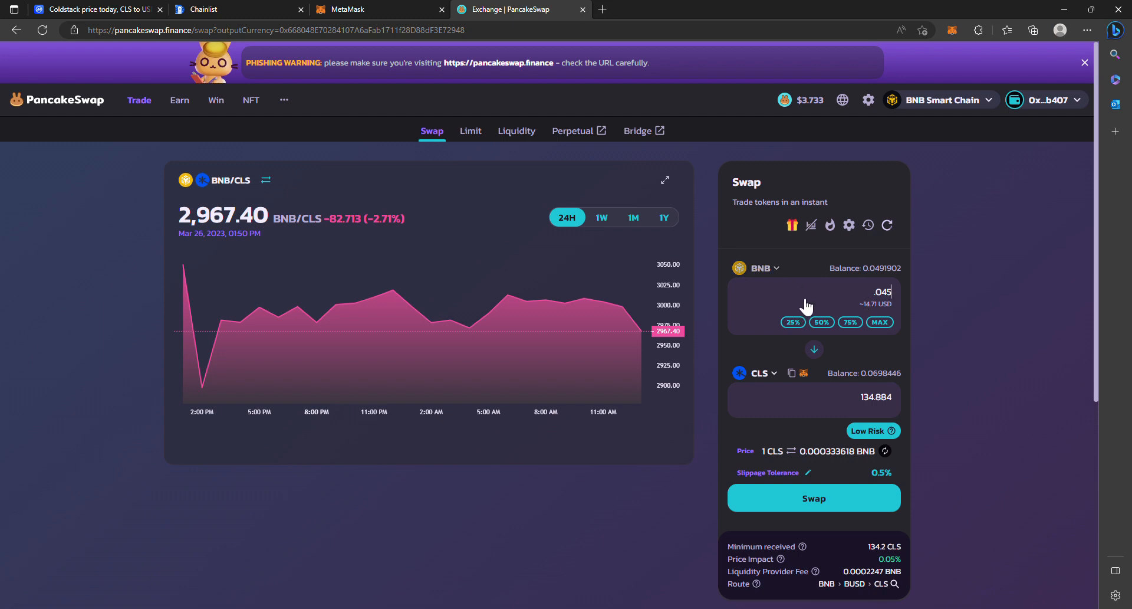
mouse_move(866, 387)
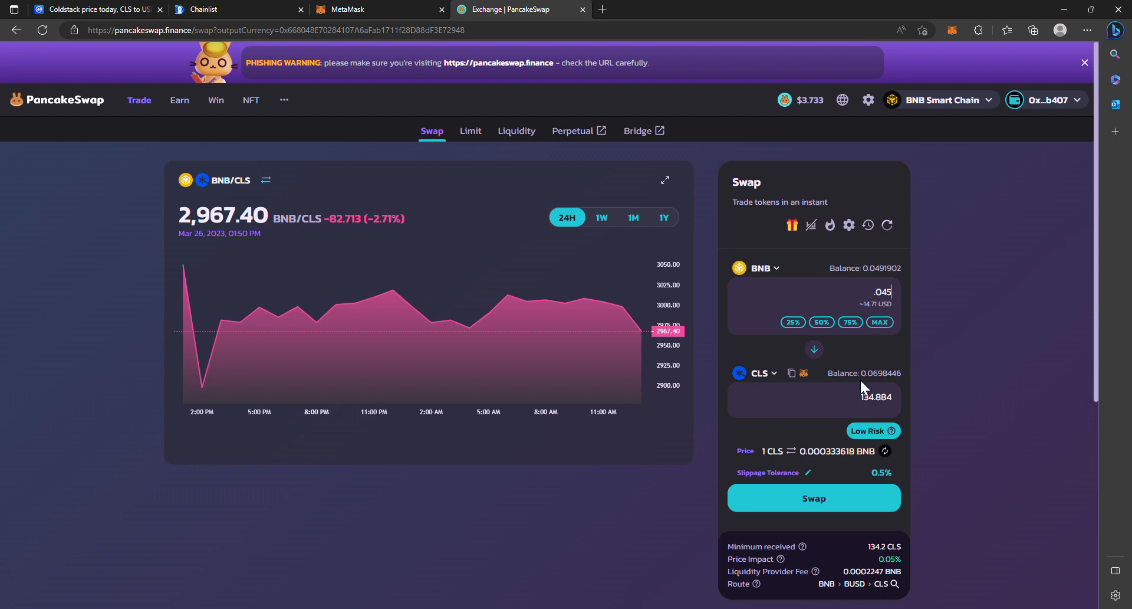
mouse_move(885, 444)
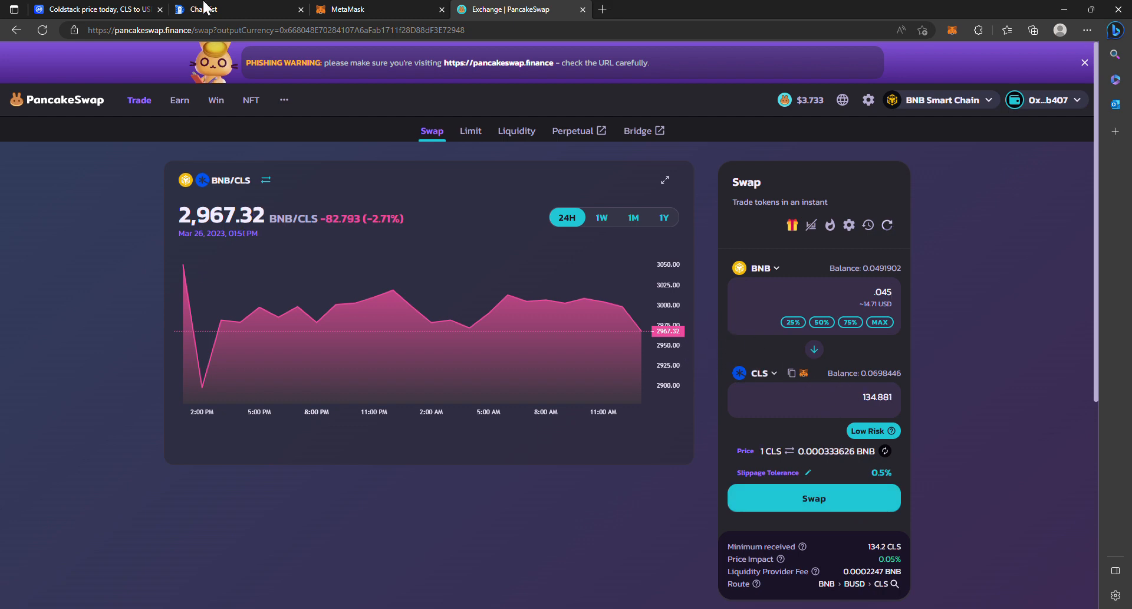
left_click(97, 9)
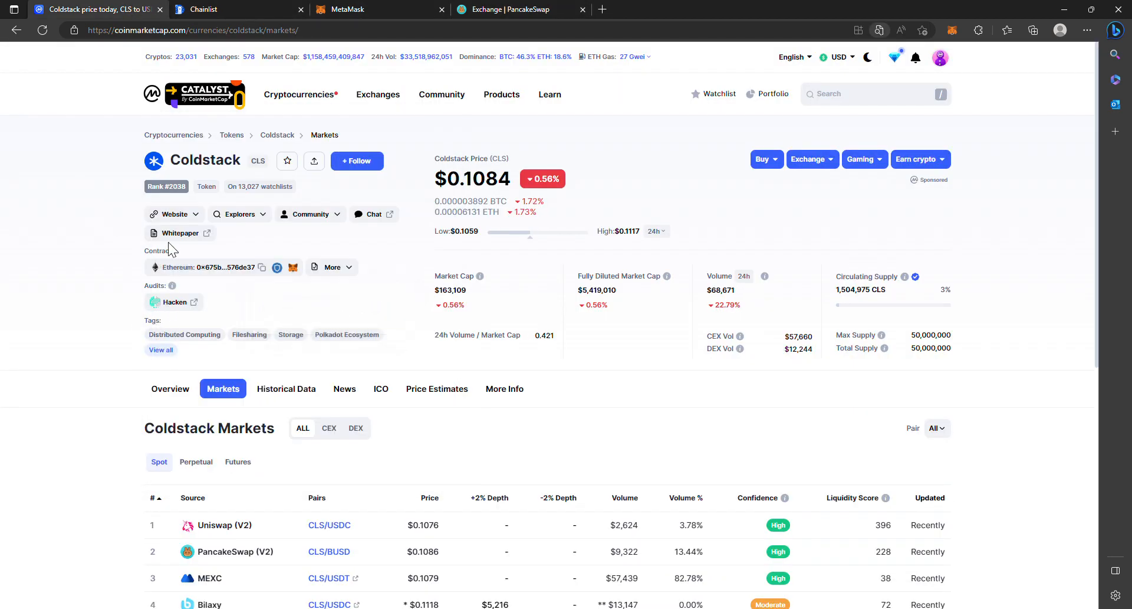
Open dashboard.coldstack.io from the Coldstack page's Website links
left_click(174, 214)
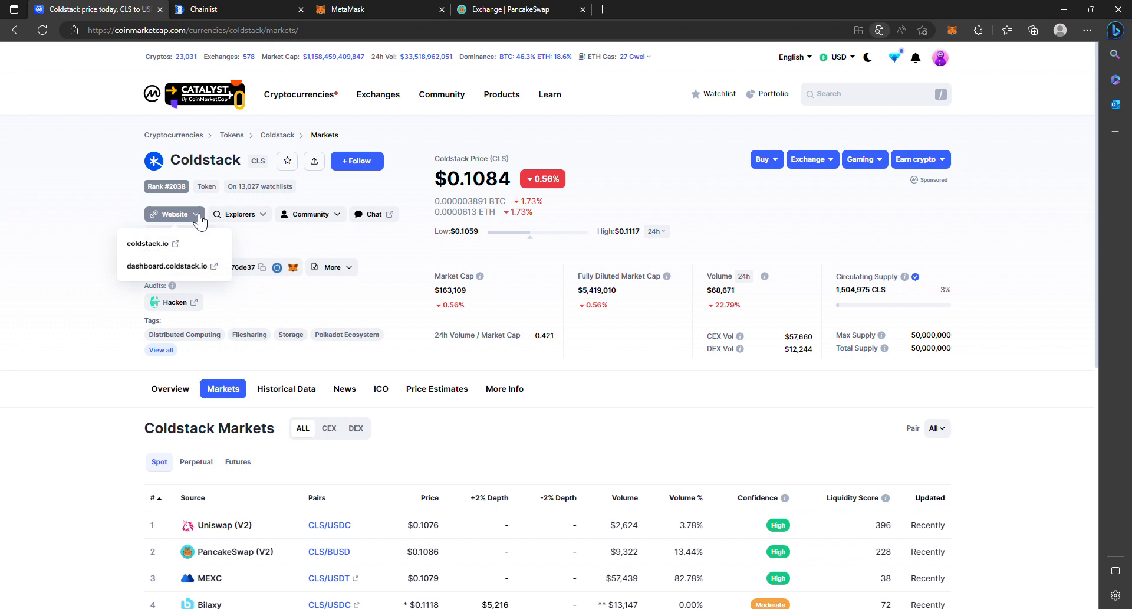
mouse_move(160, 274)
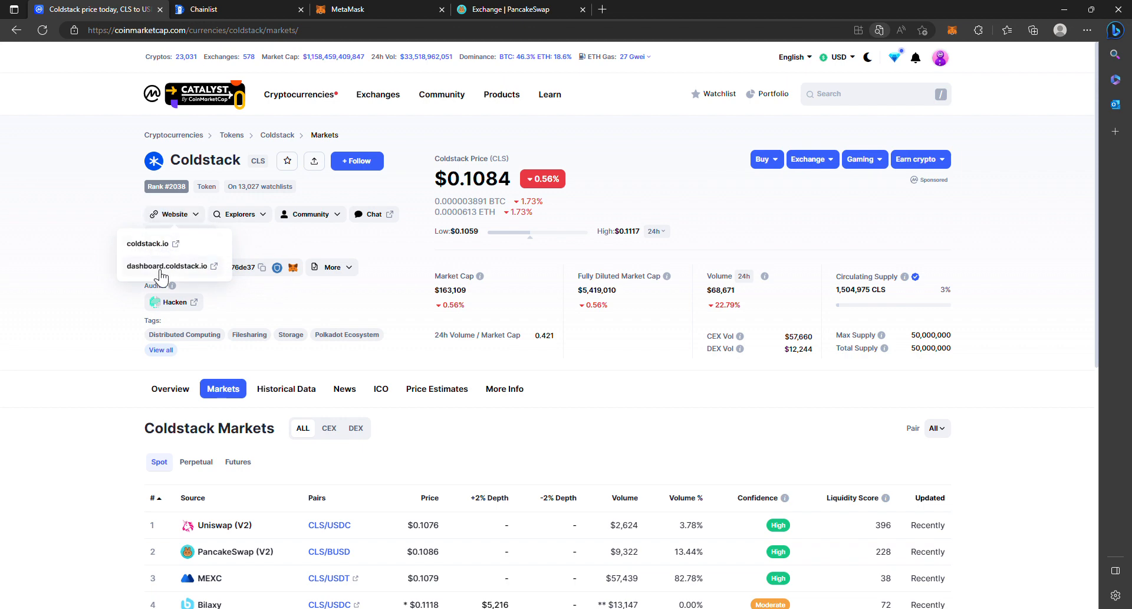
left_click(169, 266)
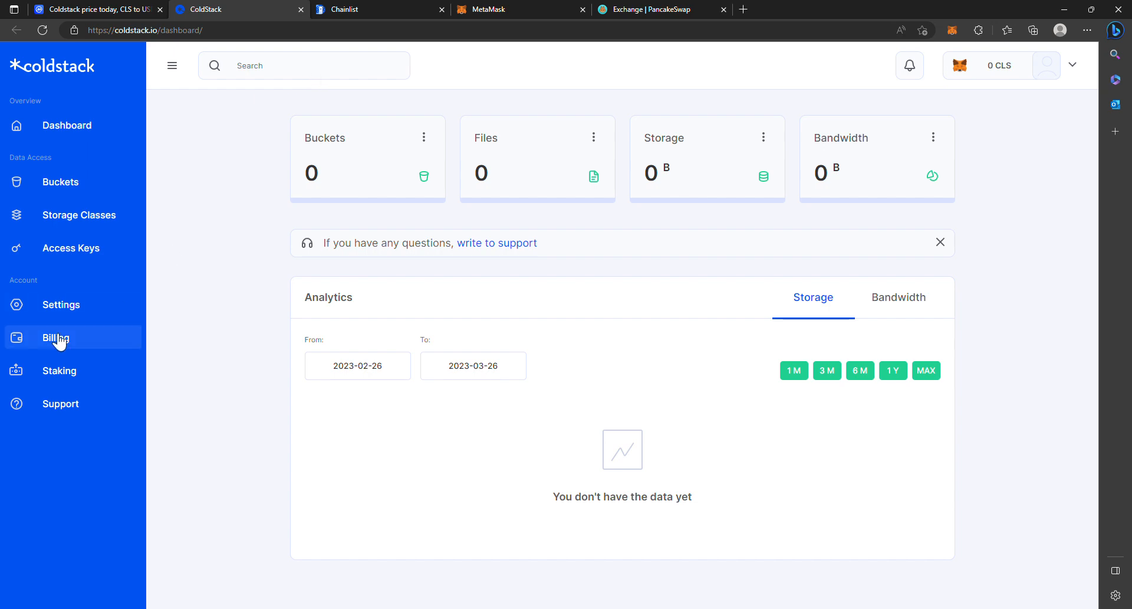
From Billing, bring up the CLS deposit address with its QR code and 1 CLS minimum
left_click(56, 338)
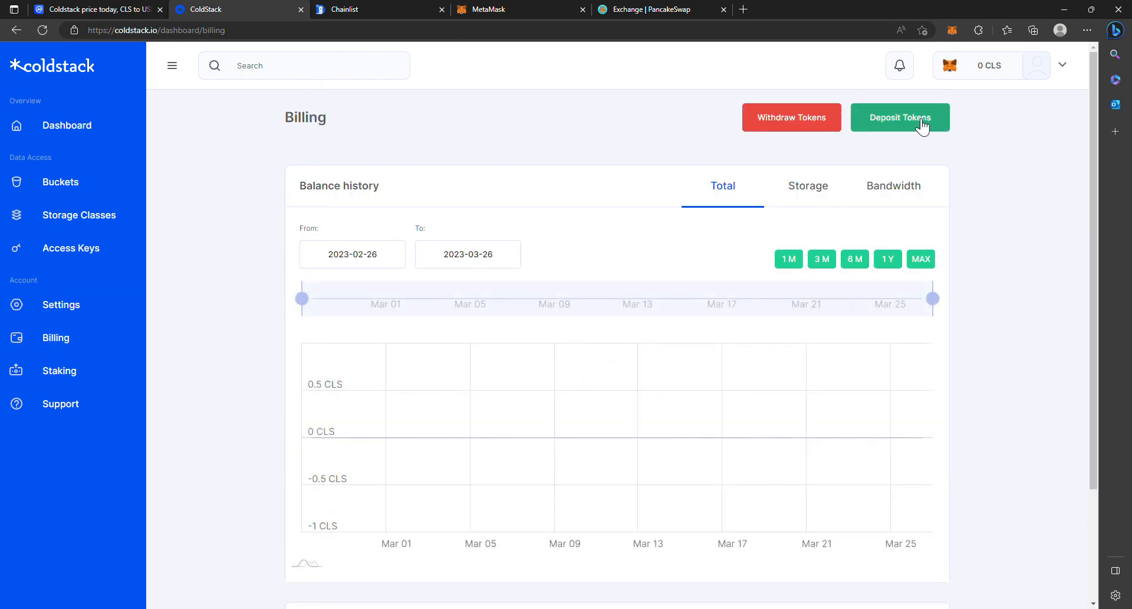
left_click(900, 117)
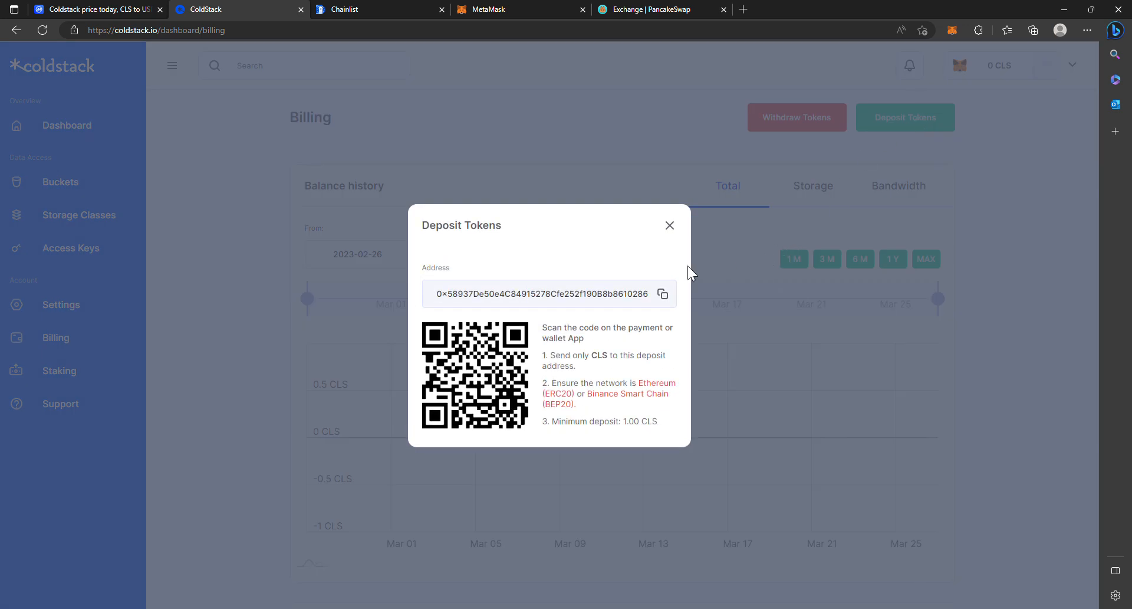
mouse_move(670, 306)
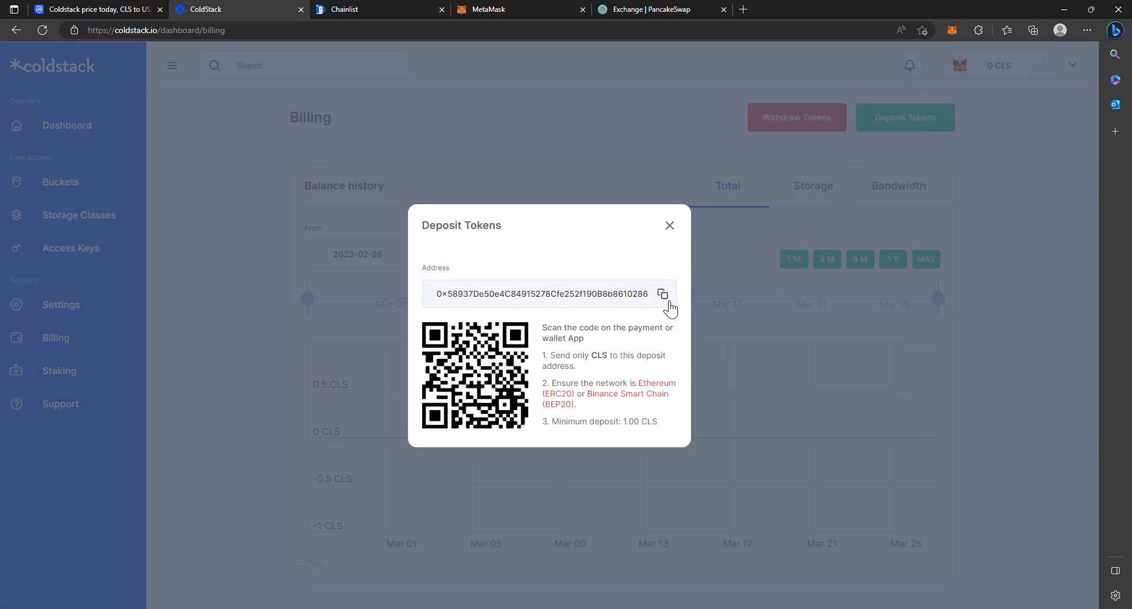
mouse_move(629, 280)
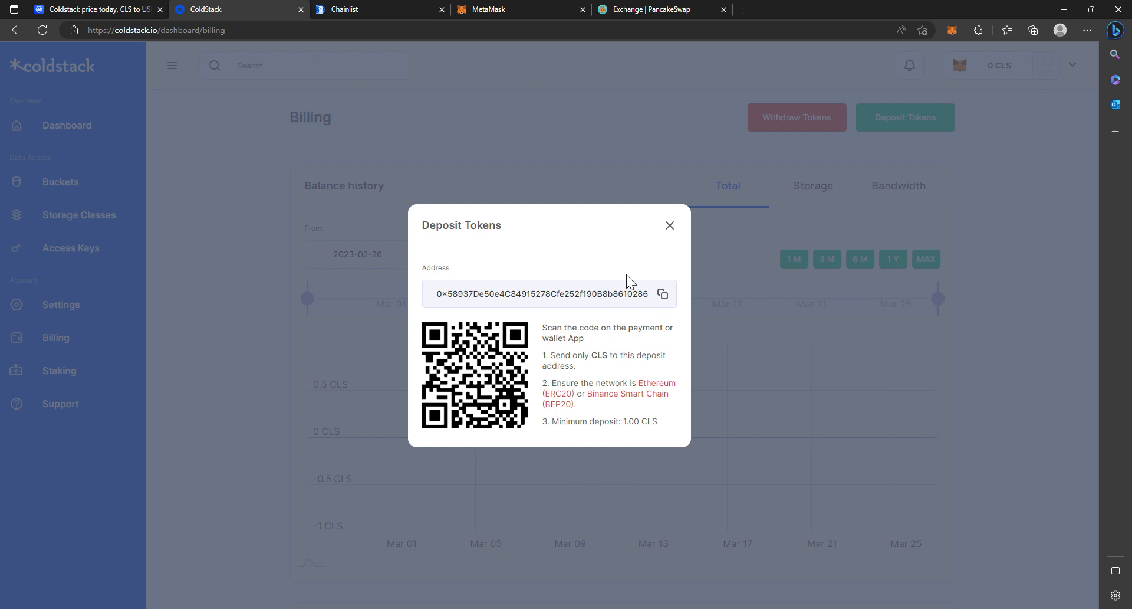
mouse_move(686, 223)
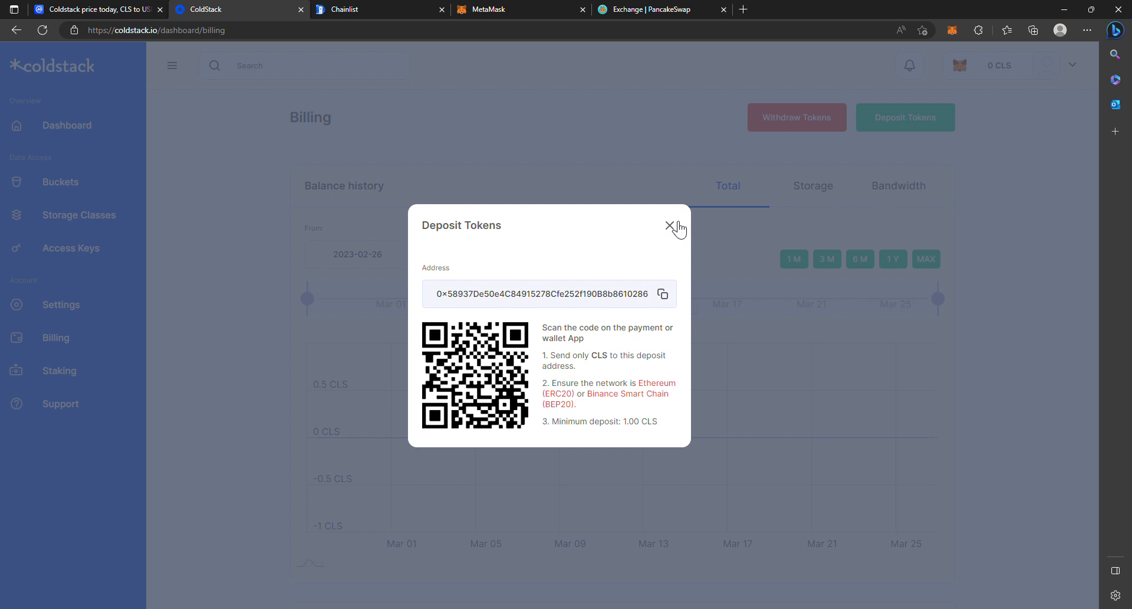
mouse_move(663, 286)
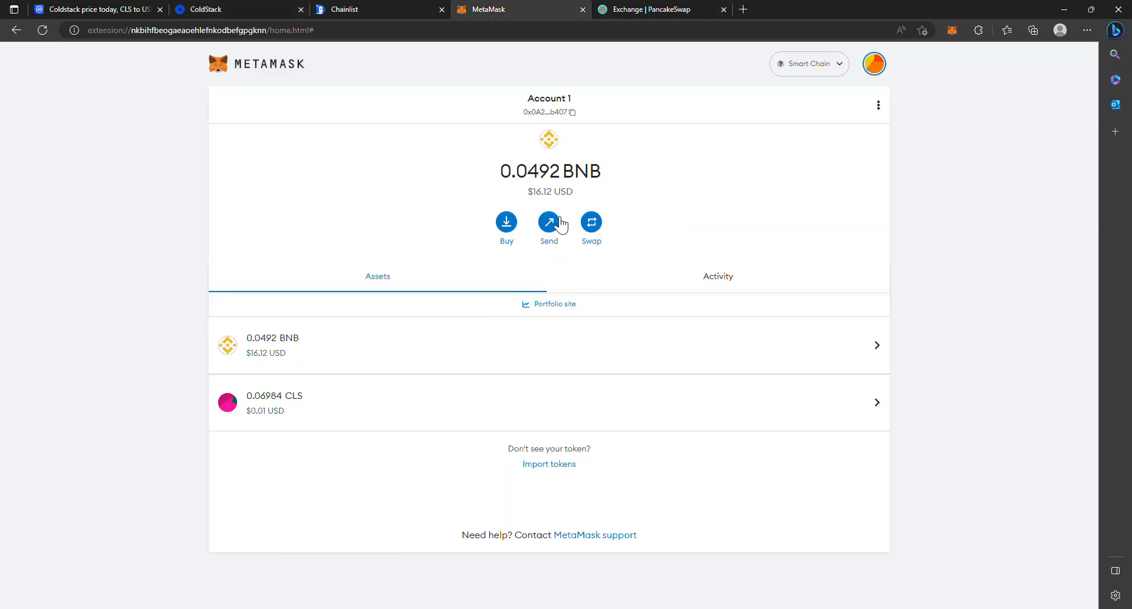
Fill the MetaMask send form with CLS as the asset and the full 0.0698 CLS balance
left_click(548, 222)
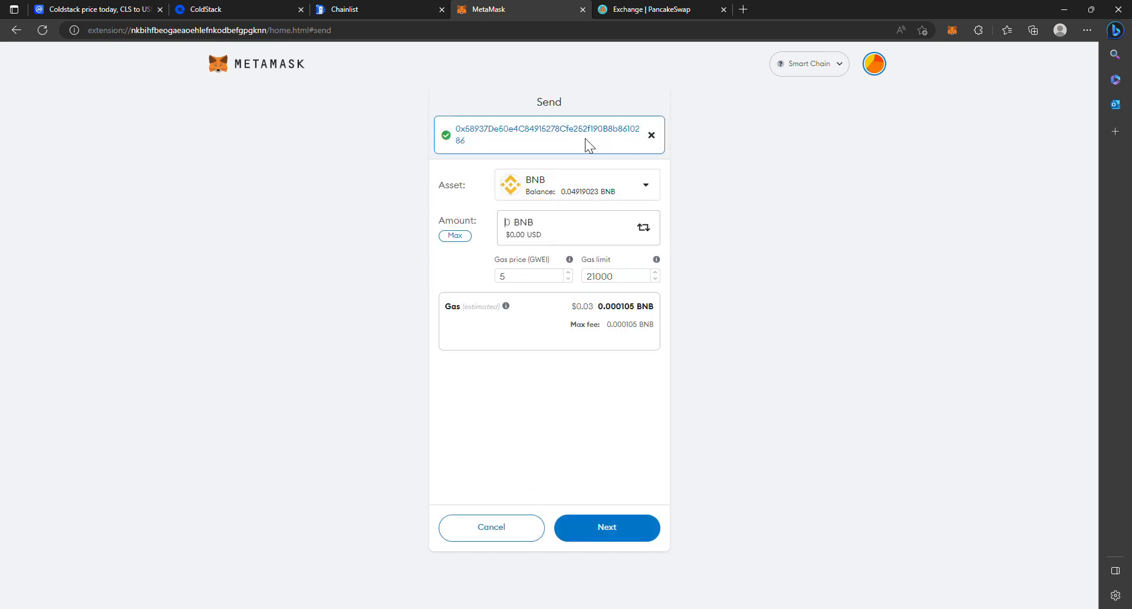
mouse_move(532, 154)
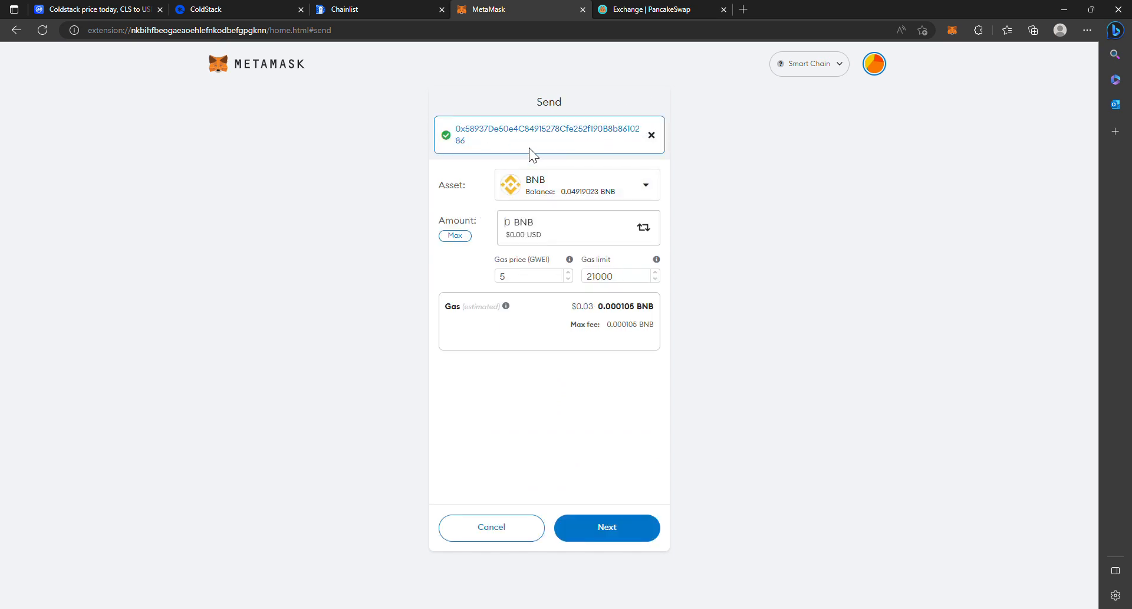
mouse_move(666, 180)
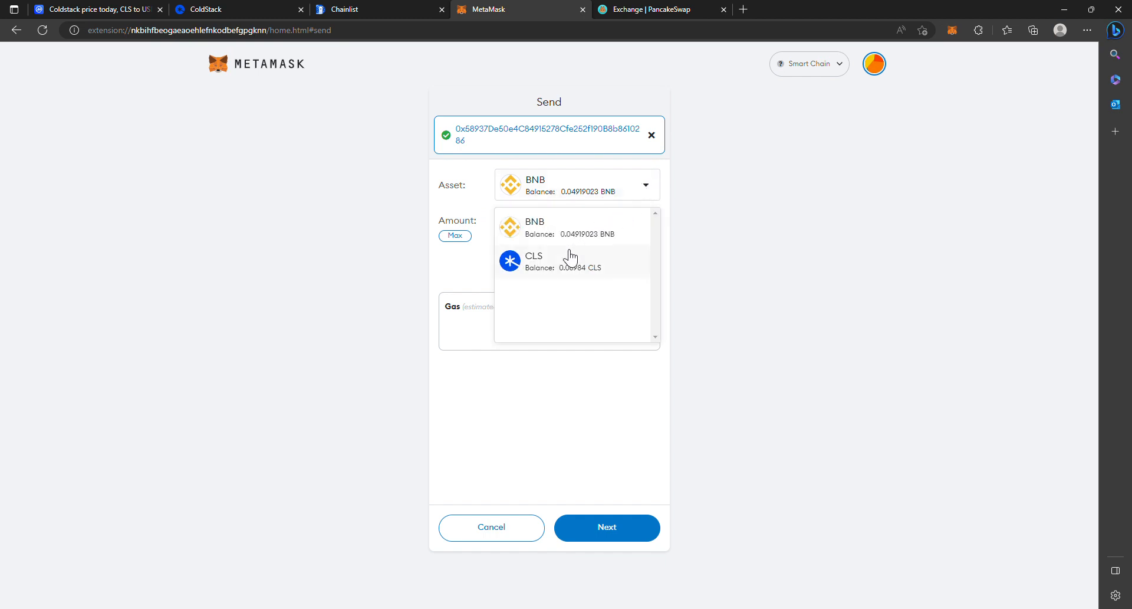
left_click(535, 260)
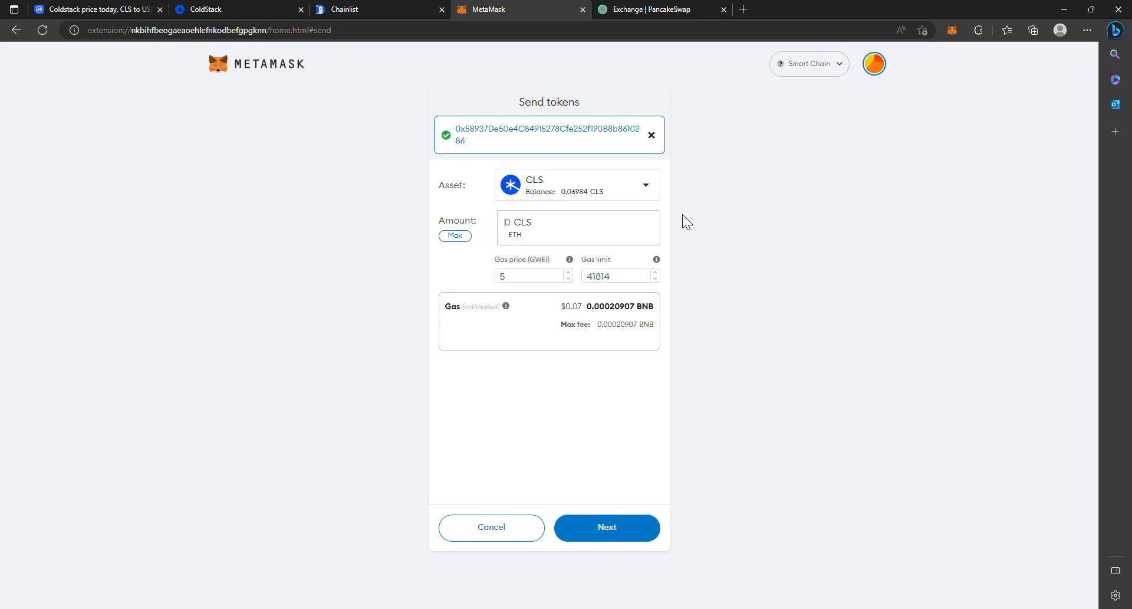
left_click(455, 235)
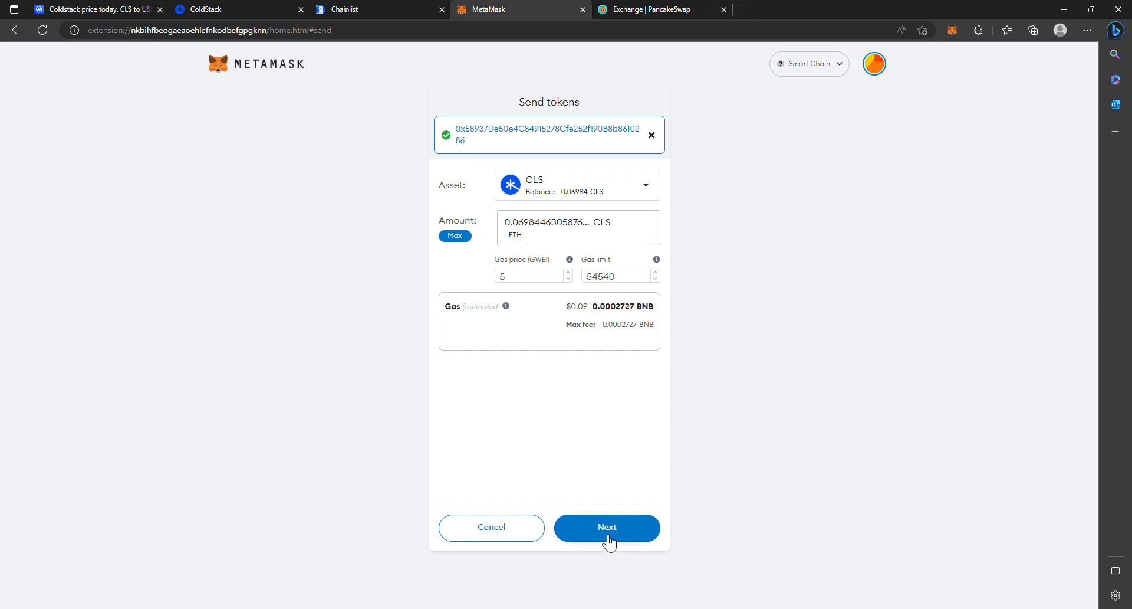
mouse_move(810, 210)
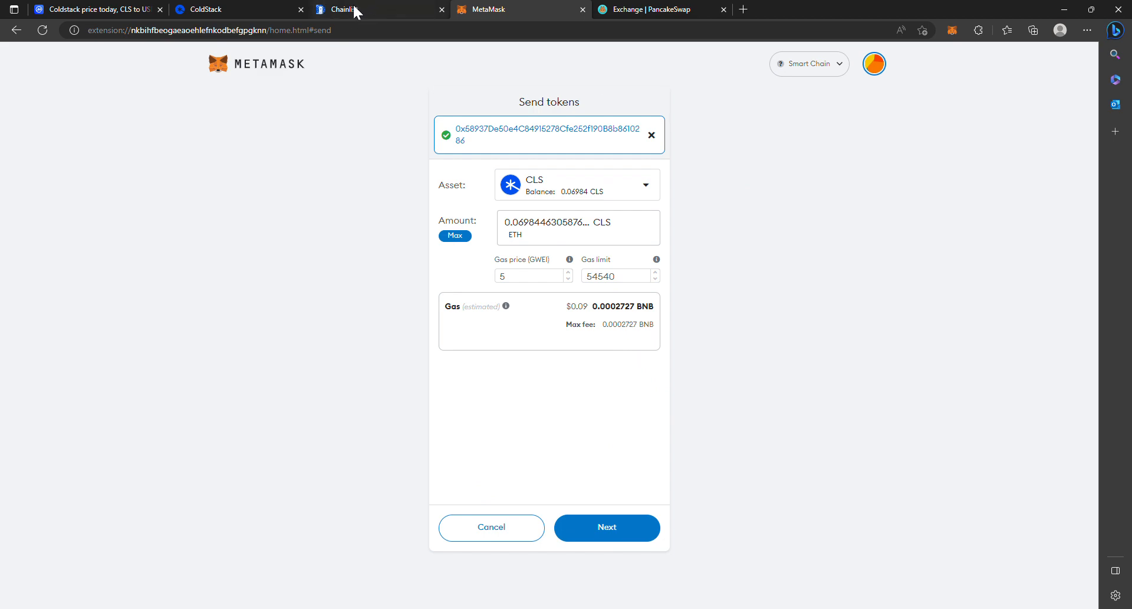
Close the Deposit Tokens dialog and view the 976.00 CLS stake at 12% APY
left_click(238, 9)
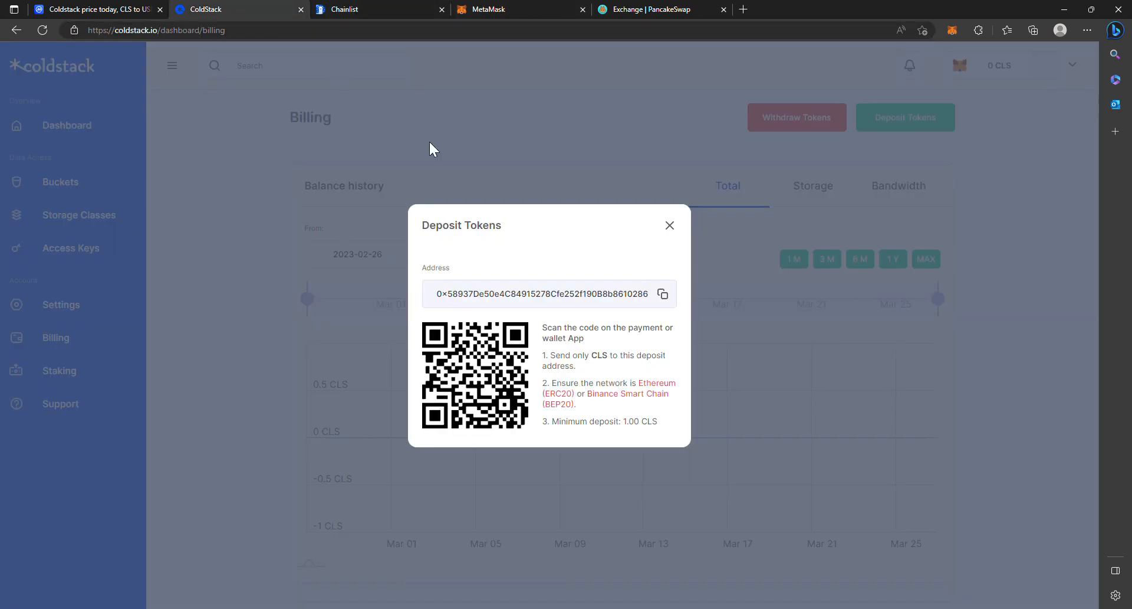
left_click(669, 225)
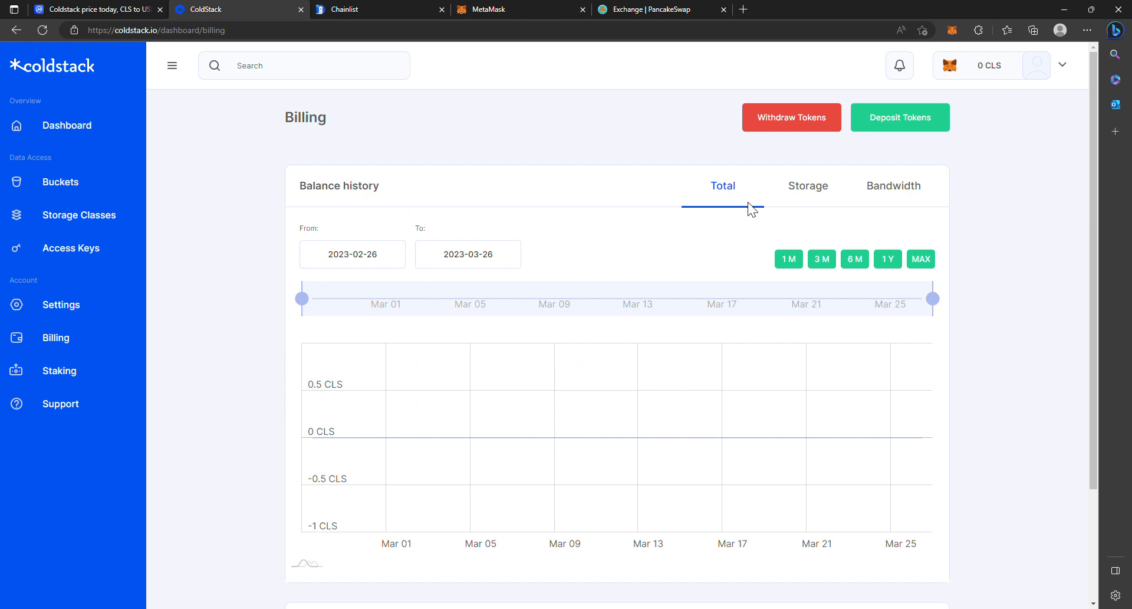
mouse_move(854, 216)
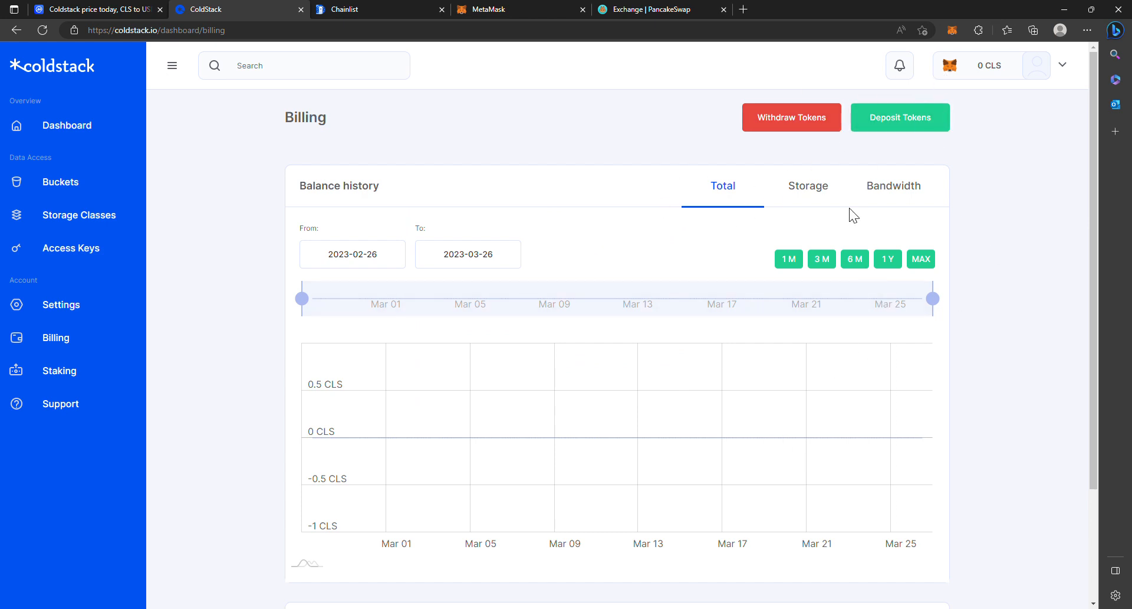
mouse_move(59, 370)
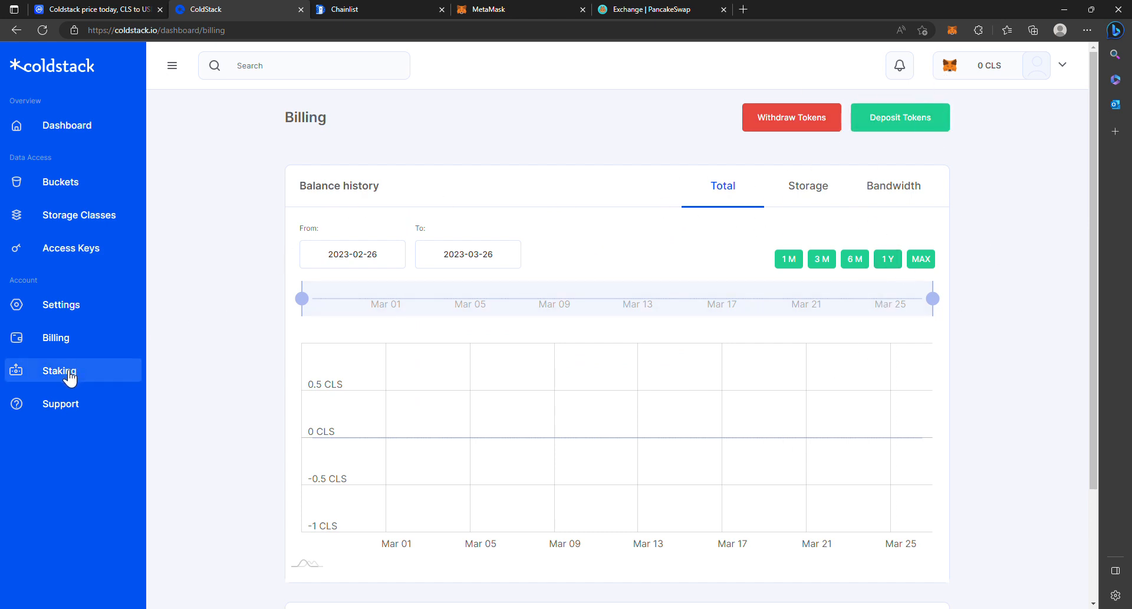
left_click(59, 370)
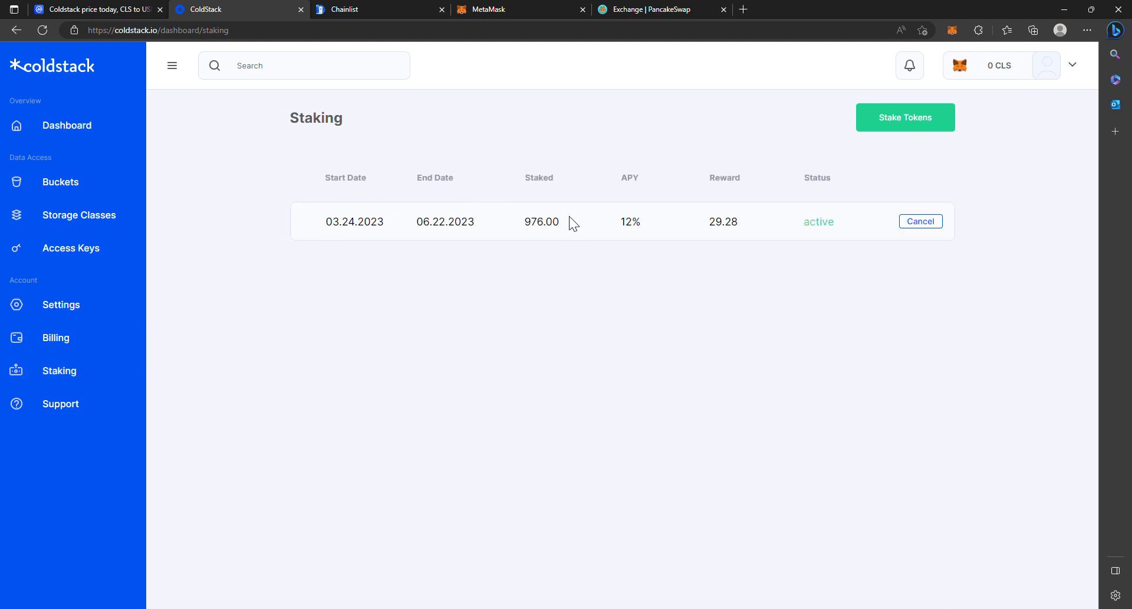
mouse_move(621, 319)
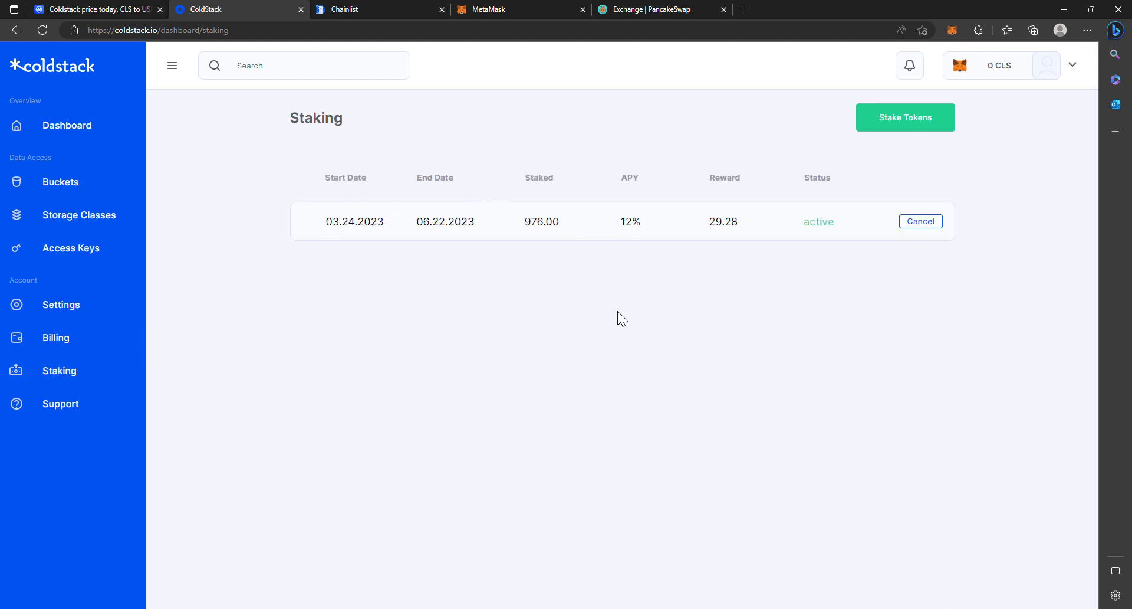
Enter 0 in the Staking dialog, compare 60, 90 and 30-day (8% APY) terms, then close it
left_click(905, 117)
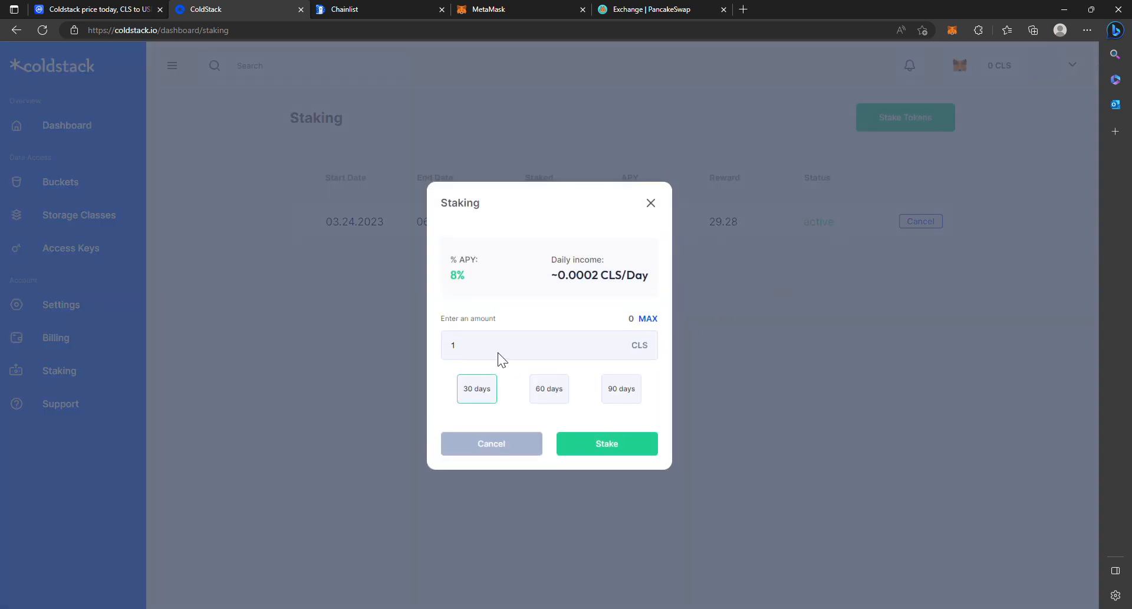
type("0")
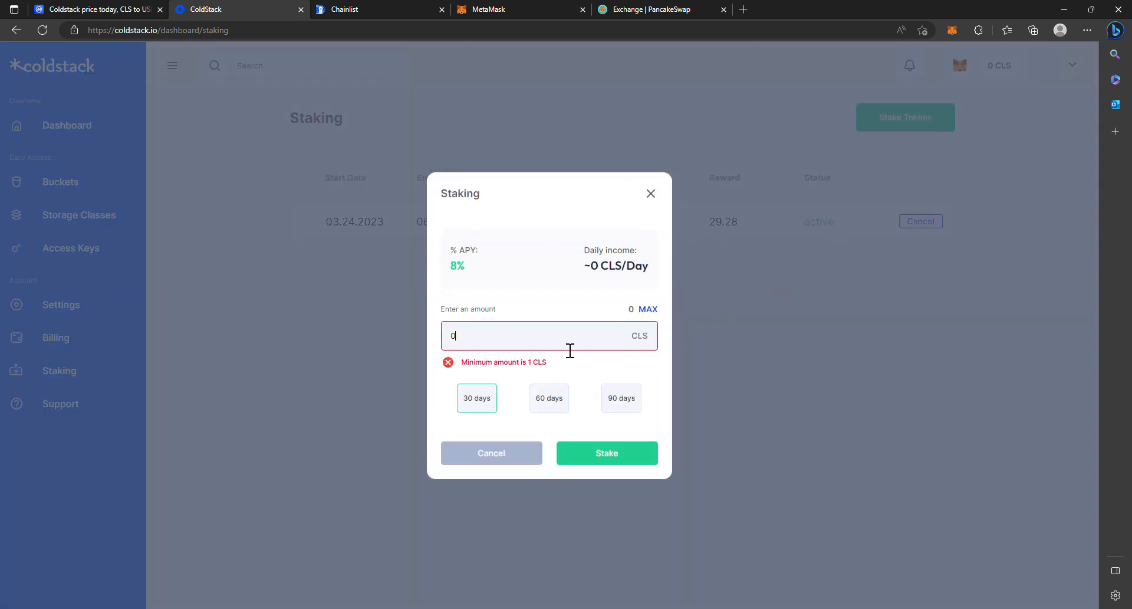
mouse_move(583, 406)
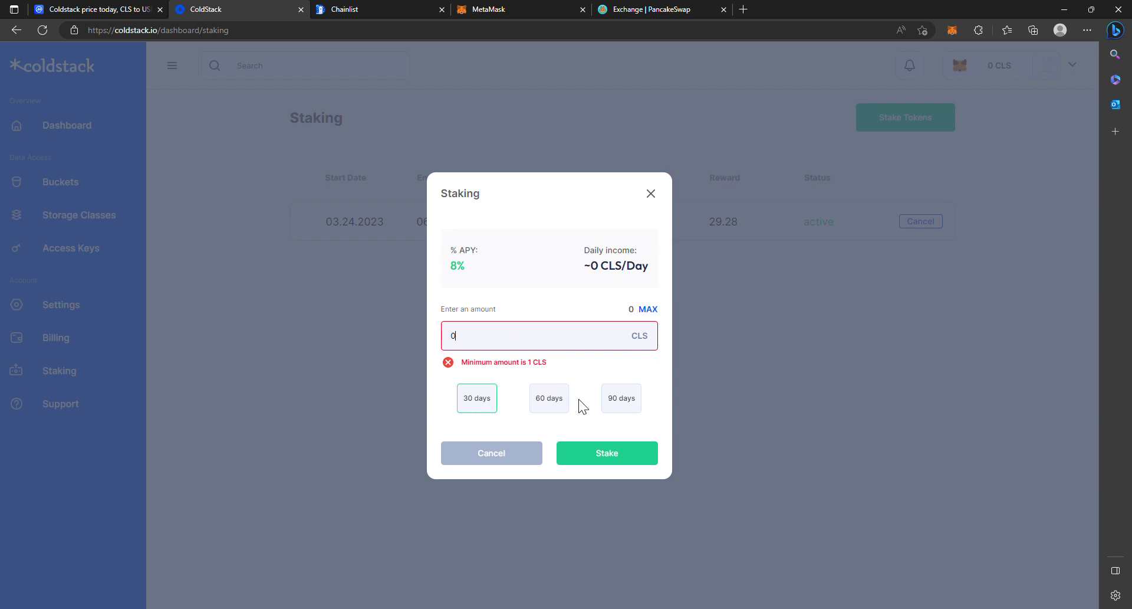
mouse_move(435, 217)
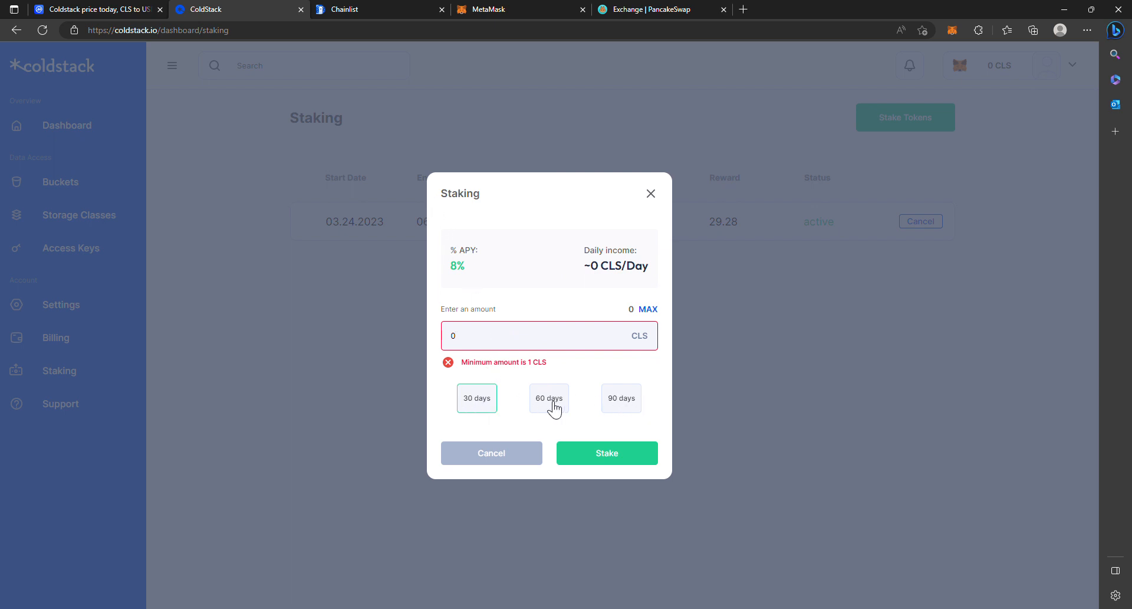
left_click(549, 399)
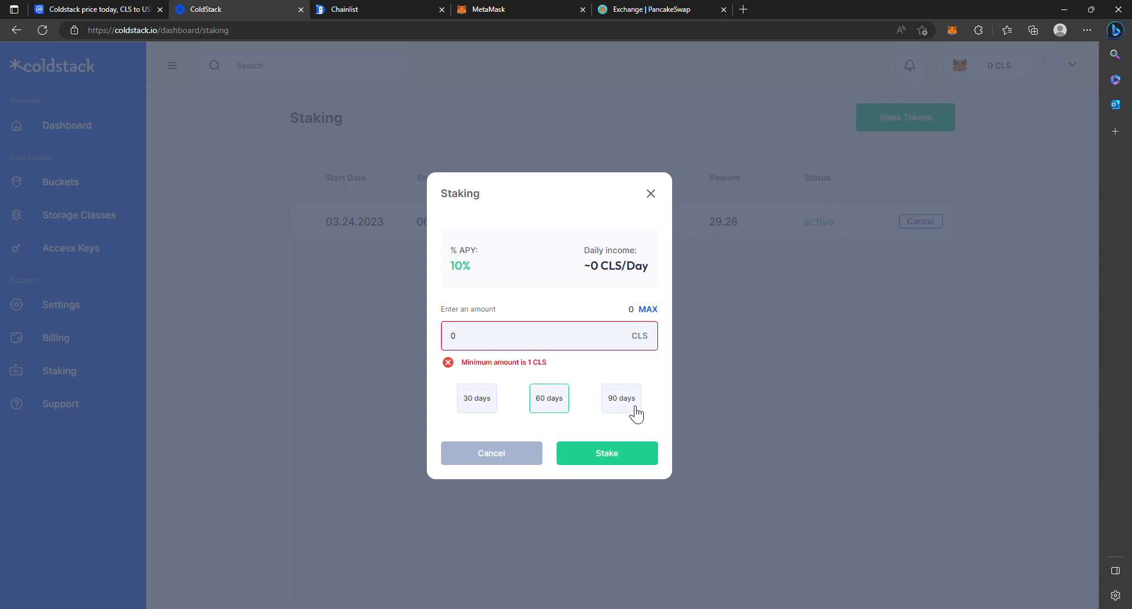
left_click(620, 398)
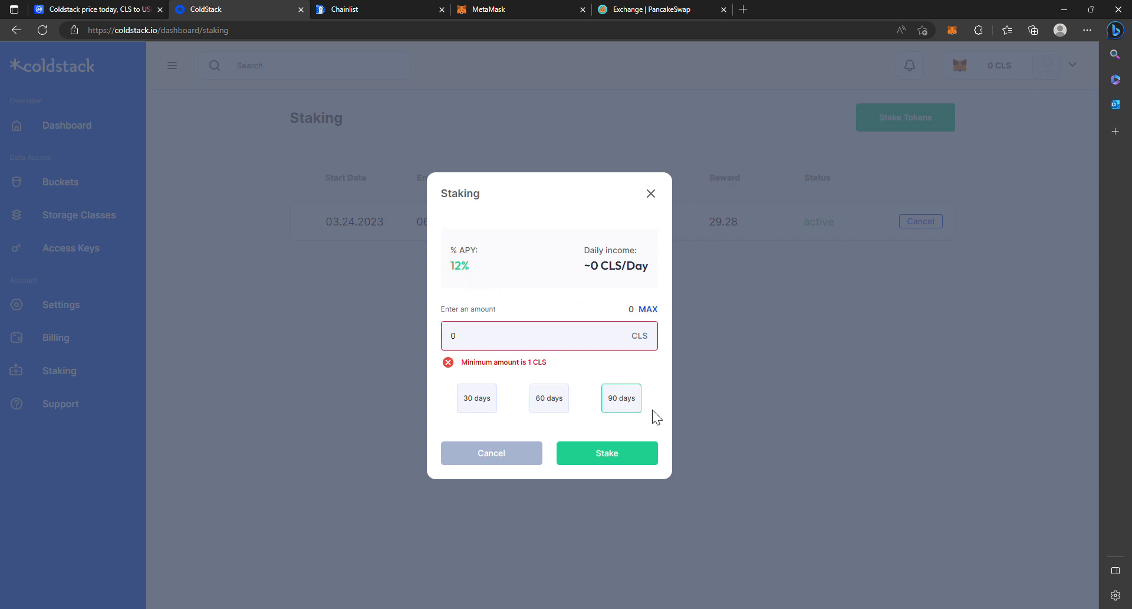
mouse_move(576, 275)
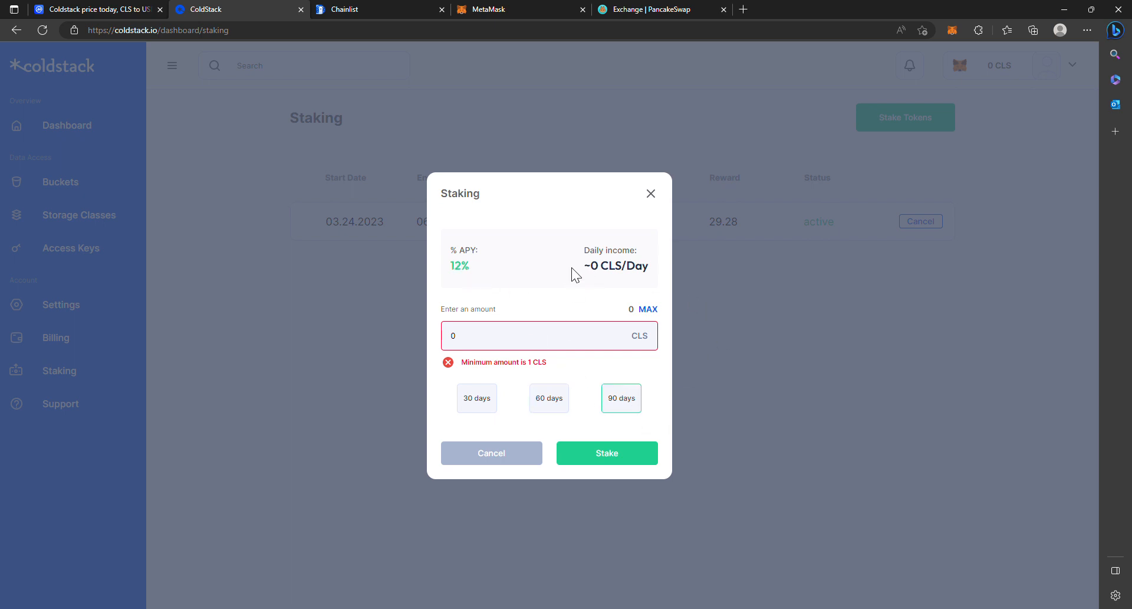
mouse_move(548, 261)
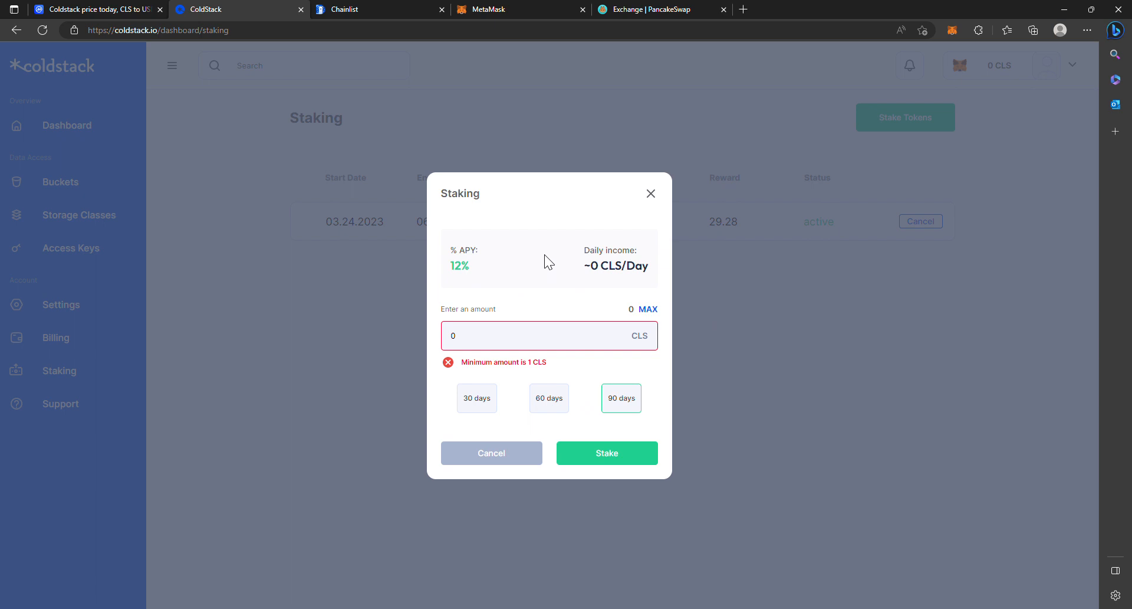
mouse_move(556, 265)
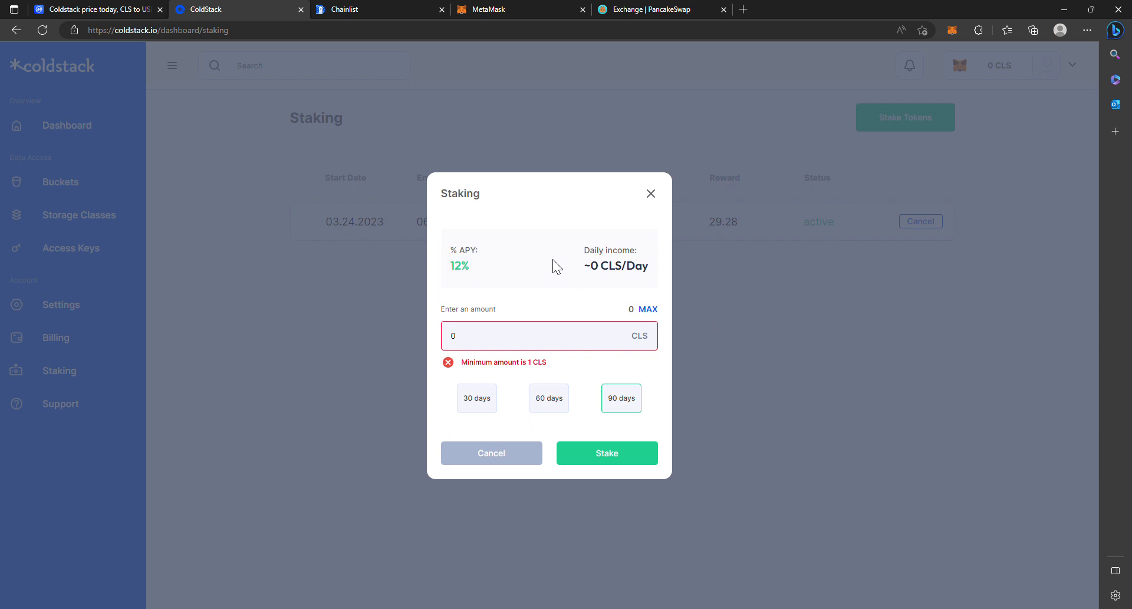
mouse_move(595, 311)
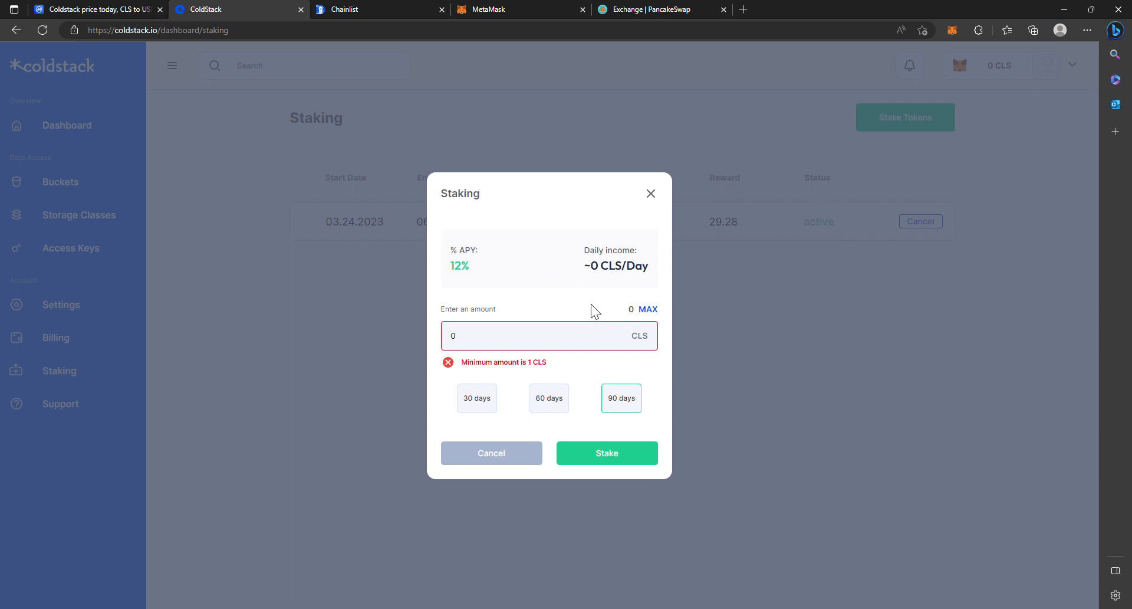
mouse_move(601, 306)
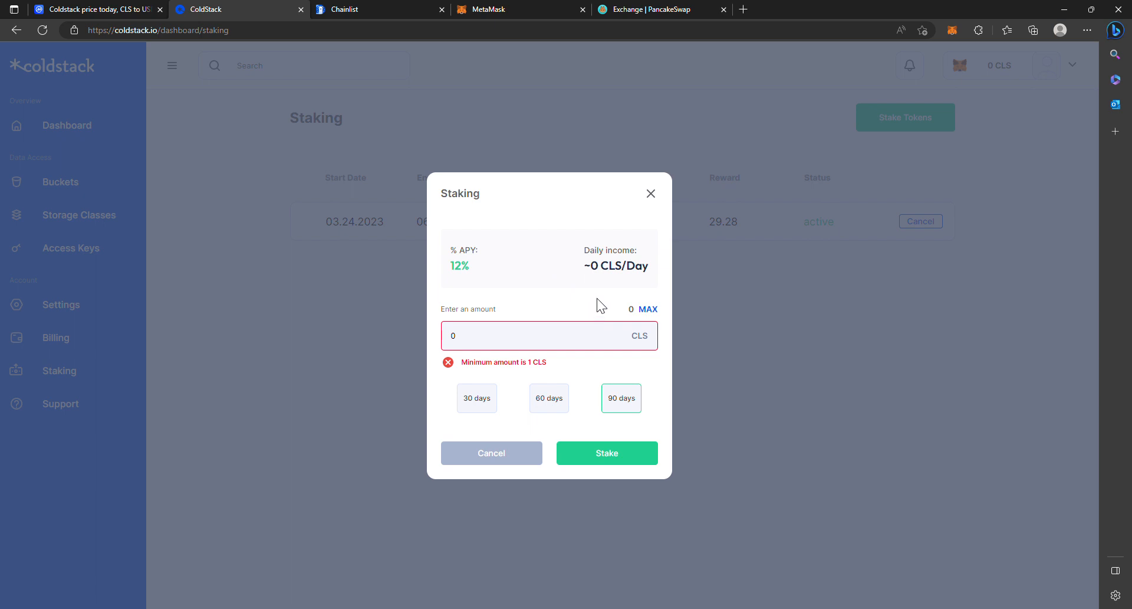
mouse_move(637, 294)
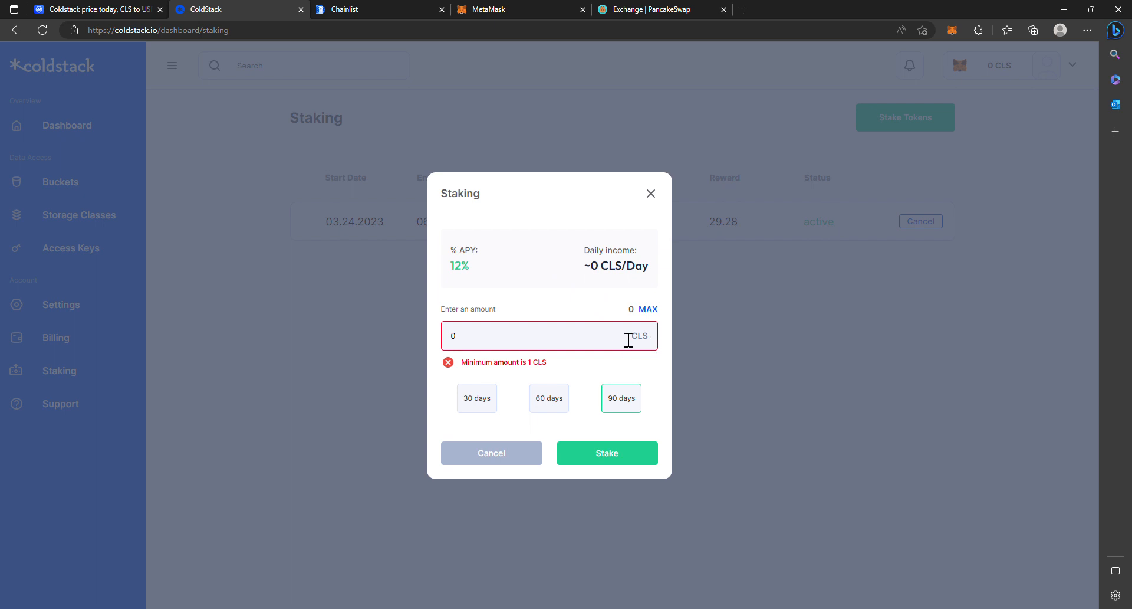
mouse_move(627, 321)
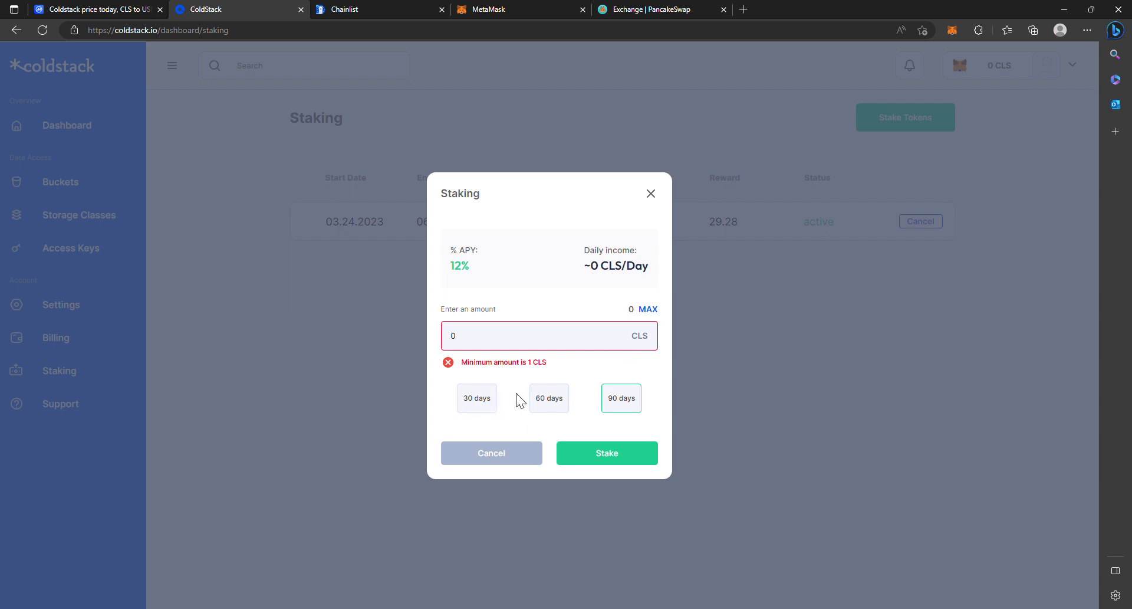
mouse_move(578, 409)
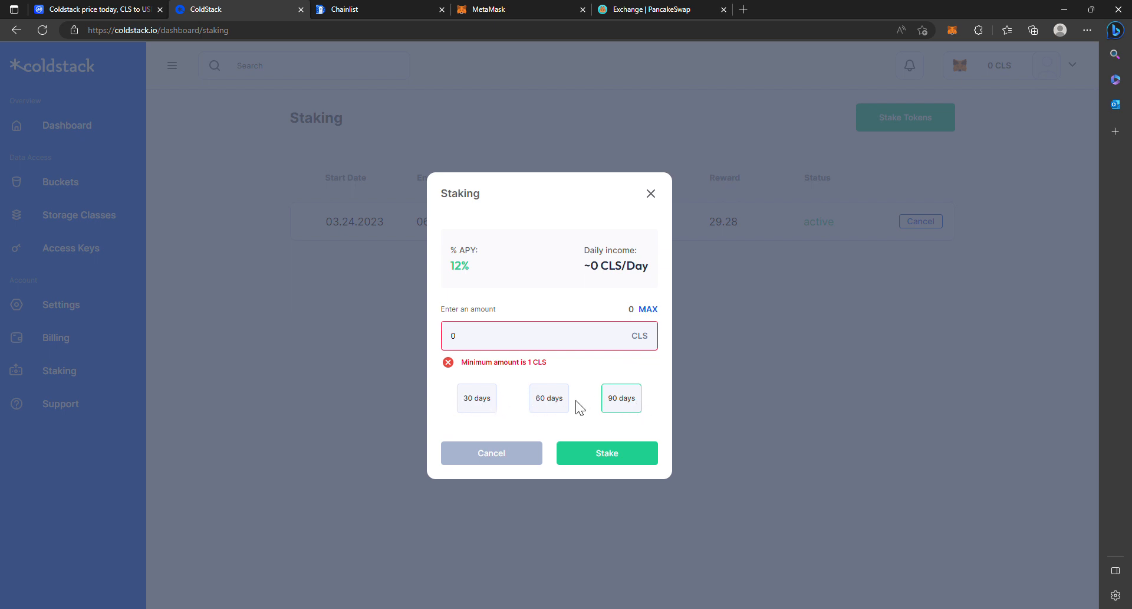
mouse_move(480, 400)
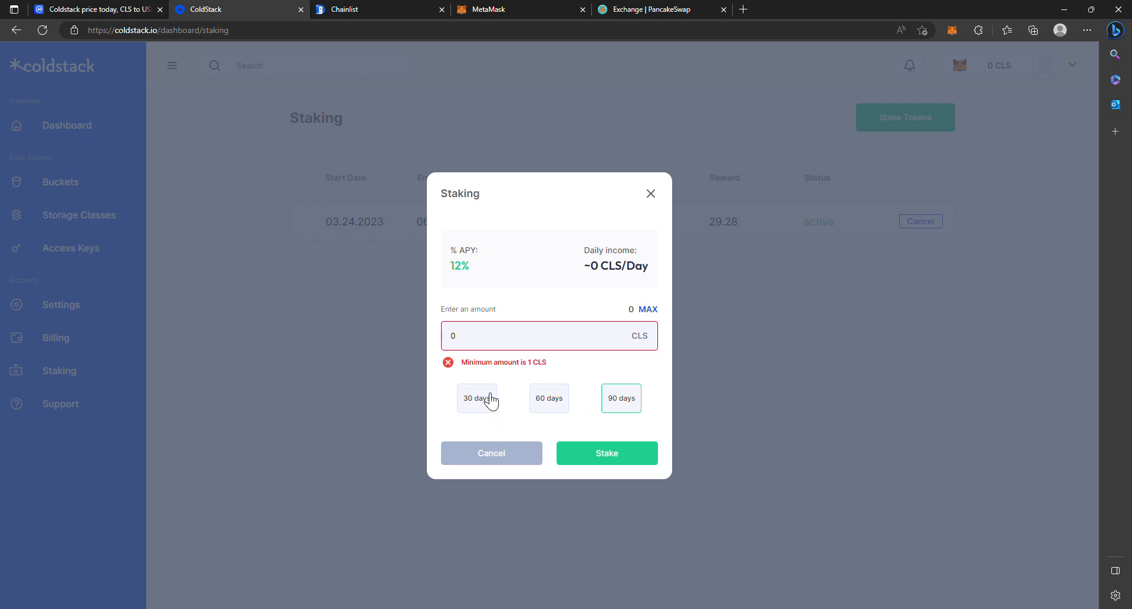
left_click(476, 398)
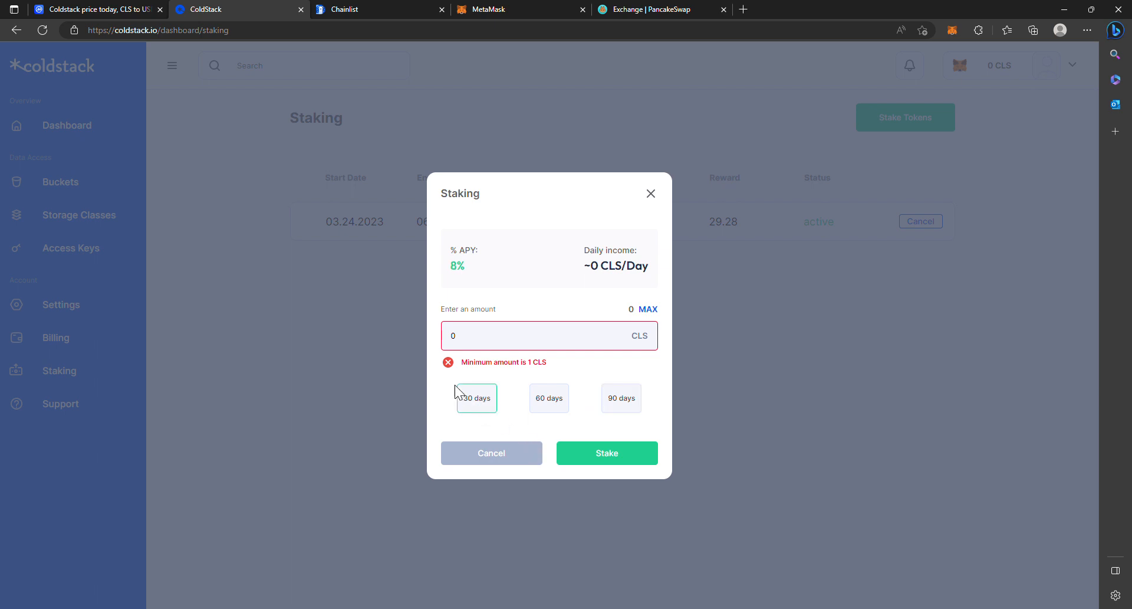
mouse_move(490, 425)
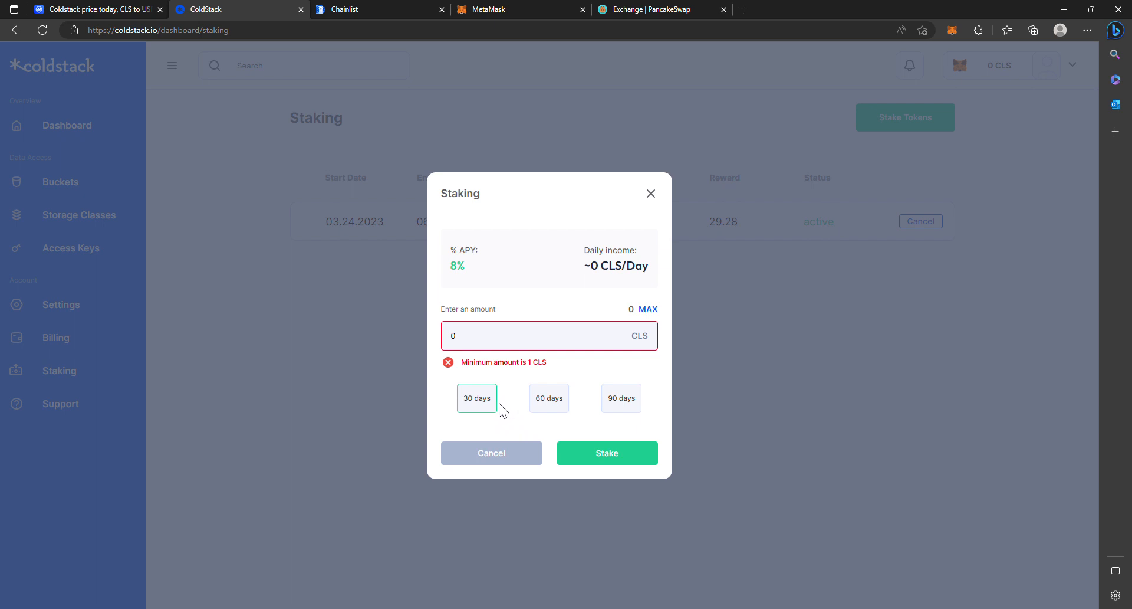
mouse_move(502, 408)
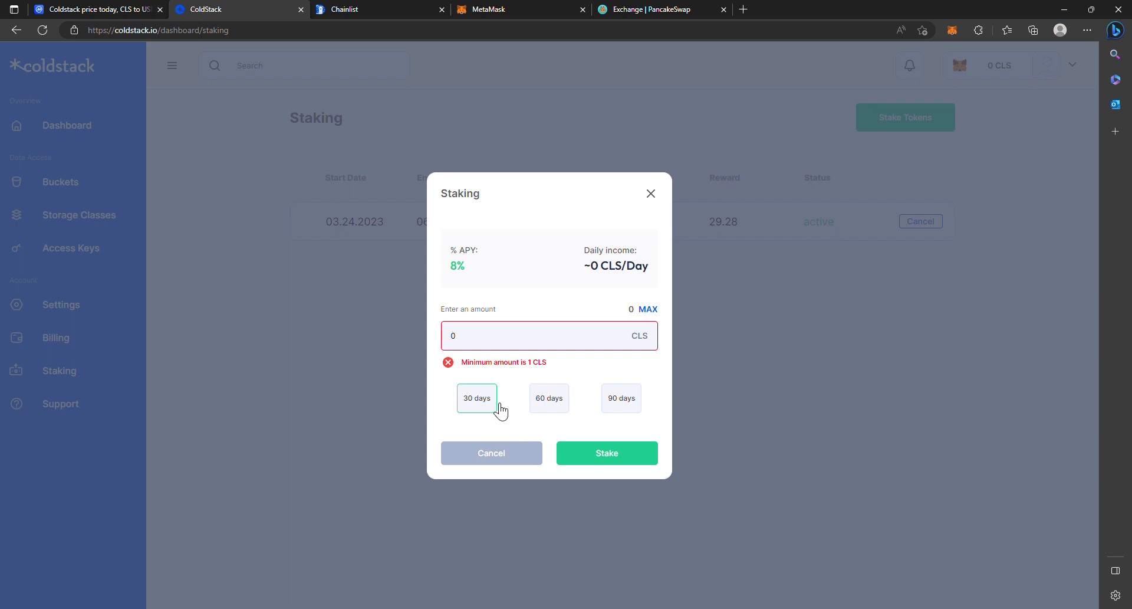
mouse_move(440, 428)
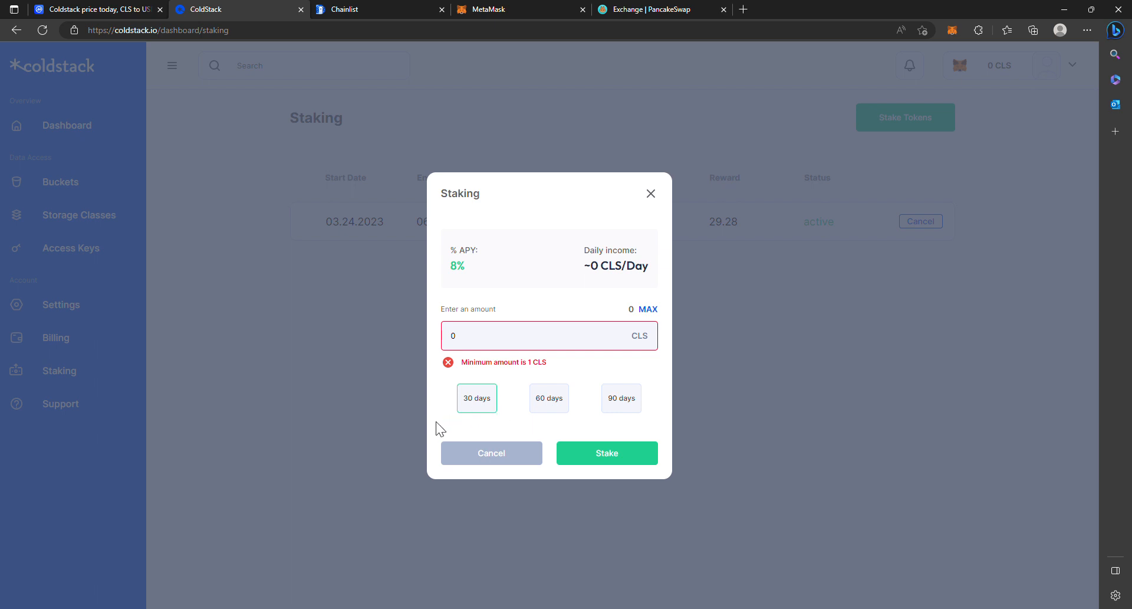
mouse_move(431, 434)
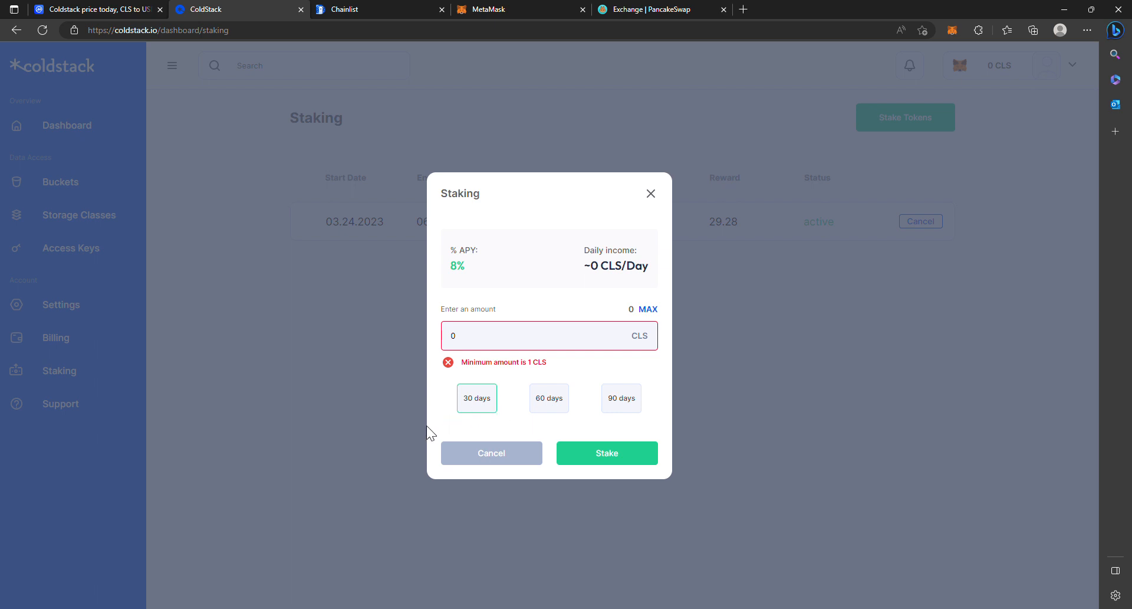
mouse_move(441, 421)
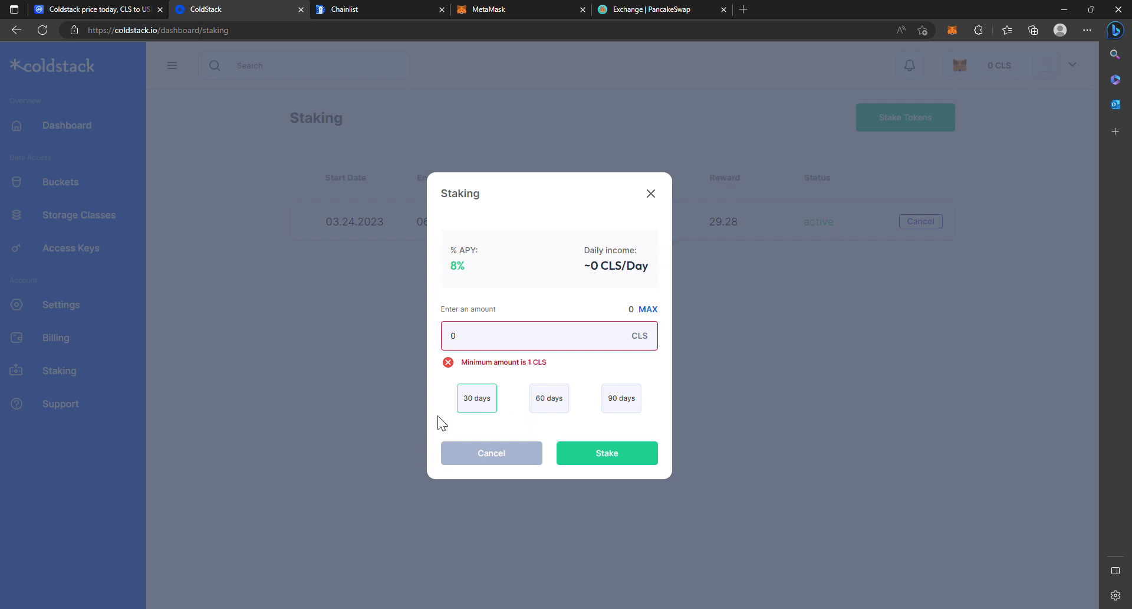
mouse_move(518, 437)
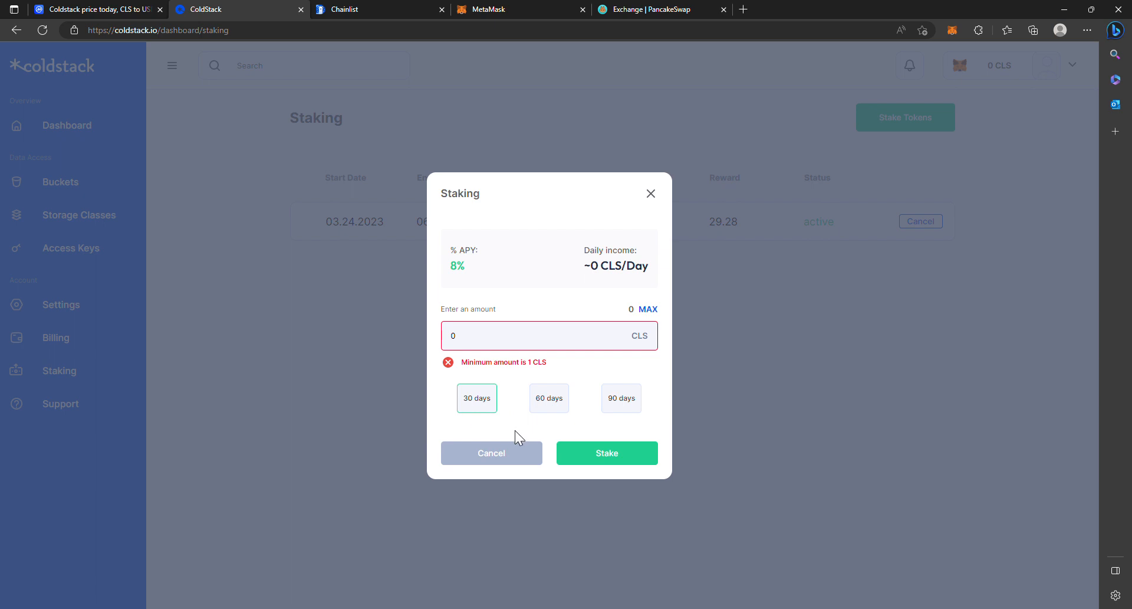
mouse_move(625, 458)
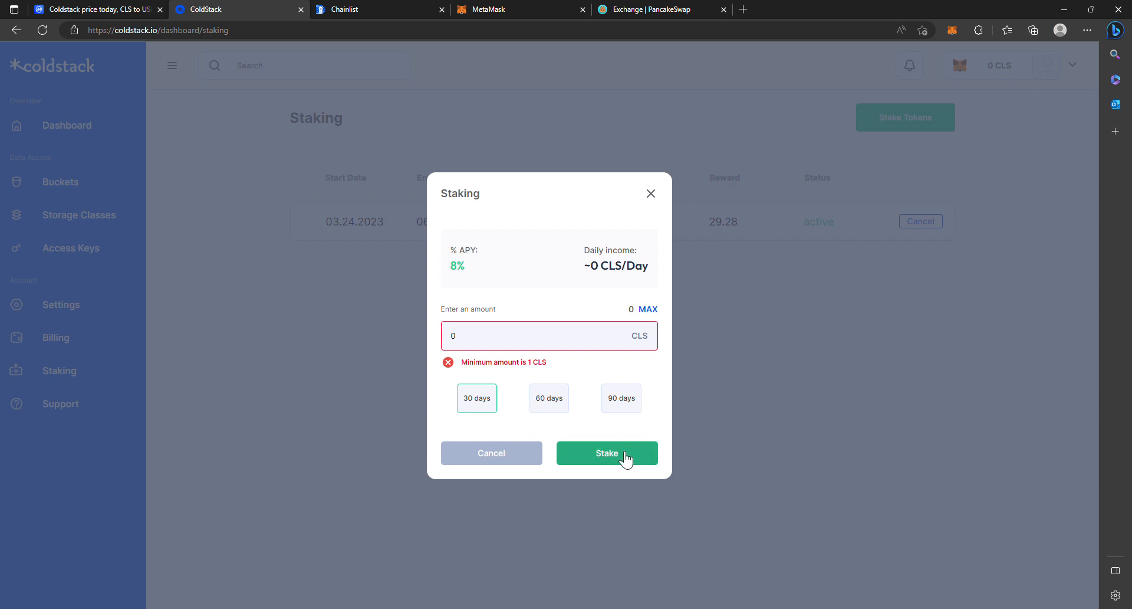
mouse_move(638, 184)
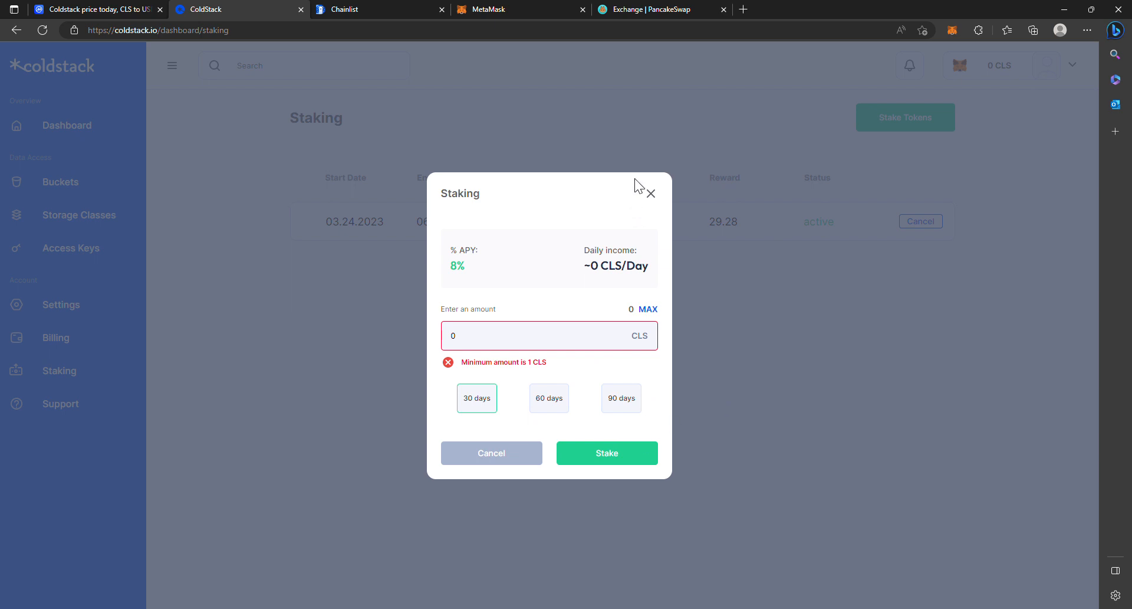
left_click(651, 193)
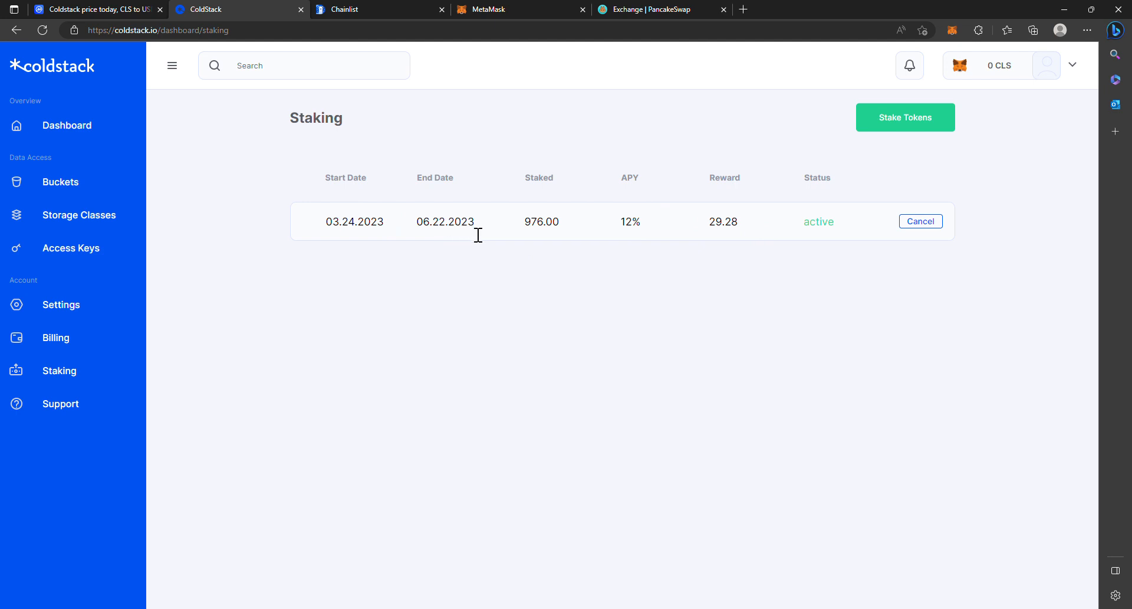
mouse_move(570, 355)
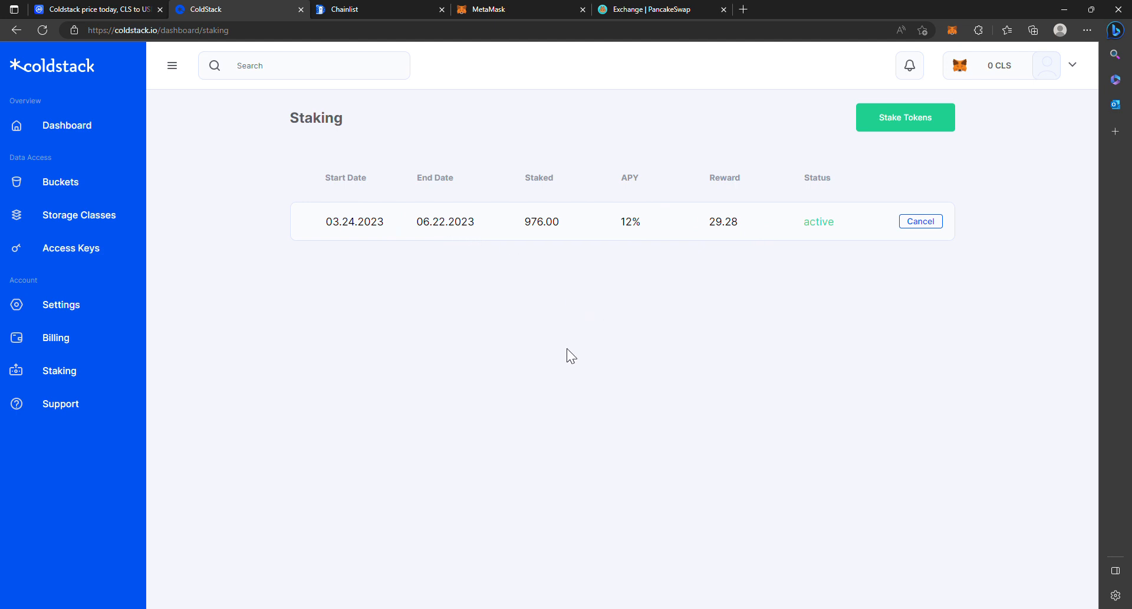
mouse_move(608, 393)
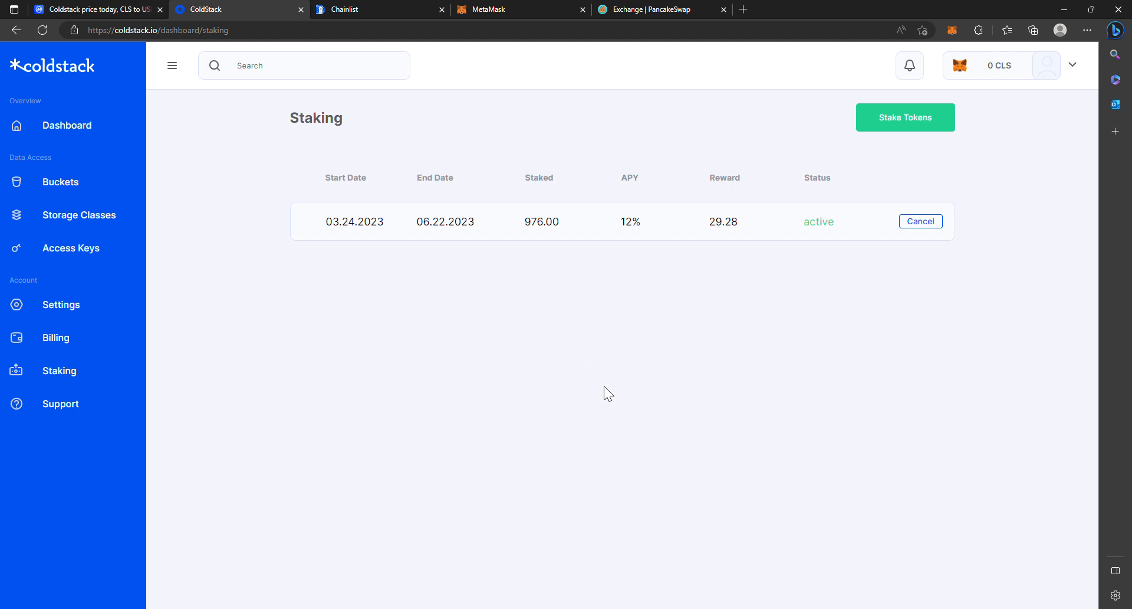
mouse_move(905, 117)
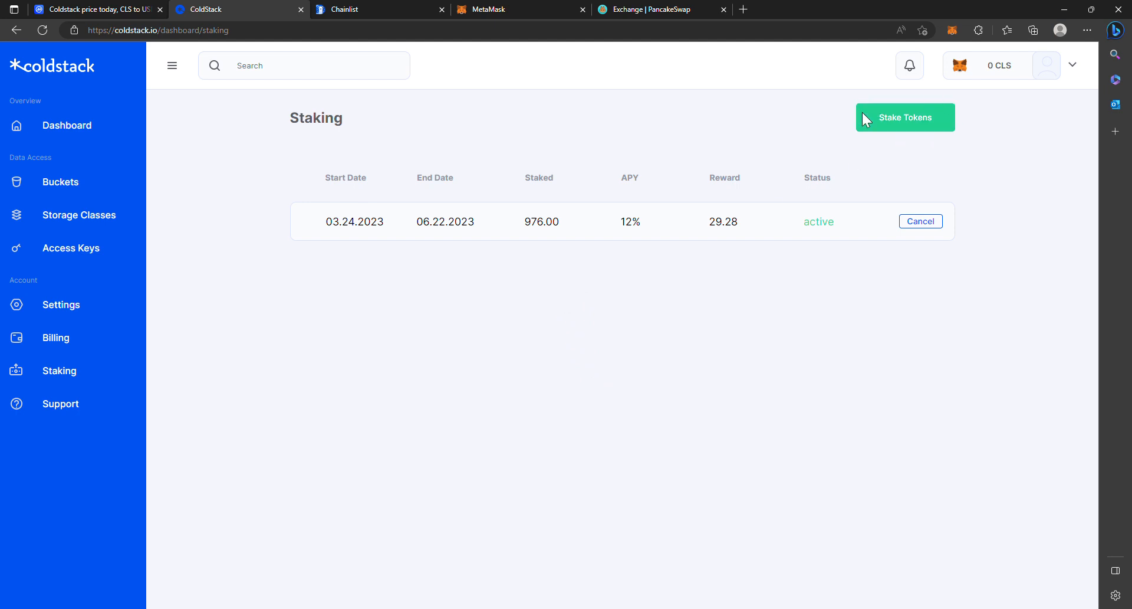
mouse_move(551, 244)
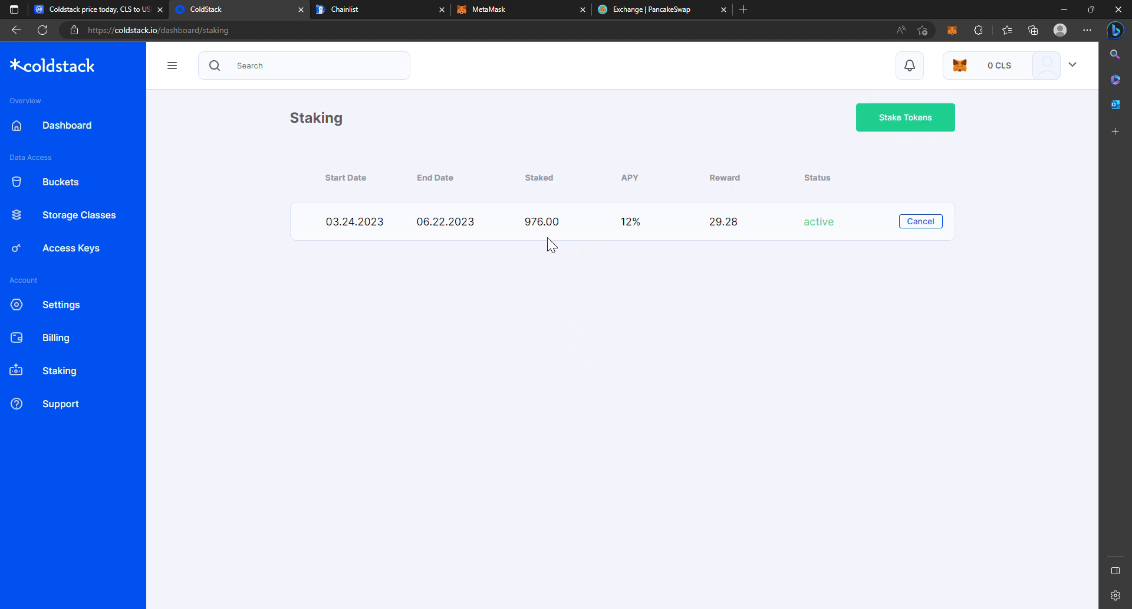
mouse_move(823, 258)
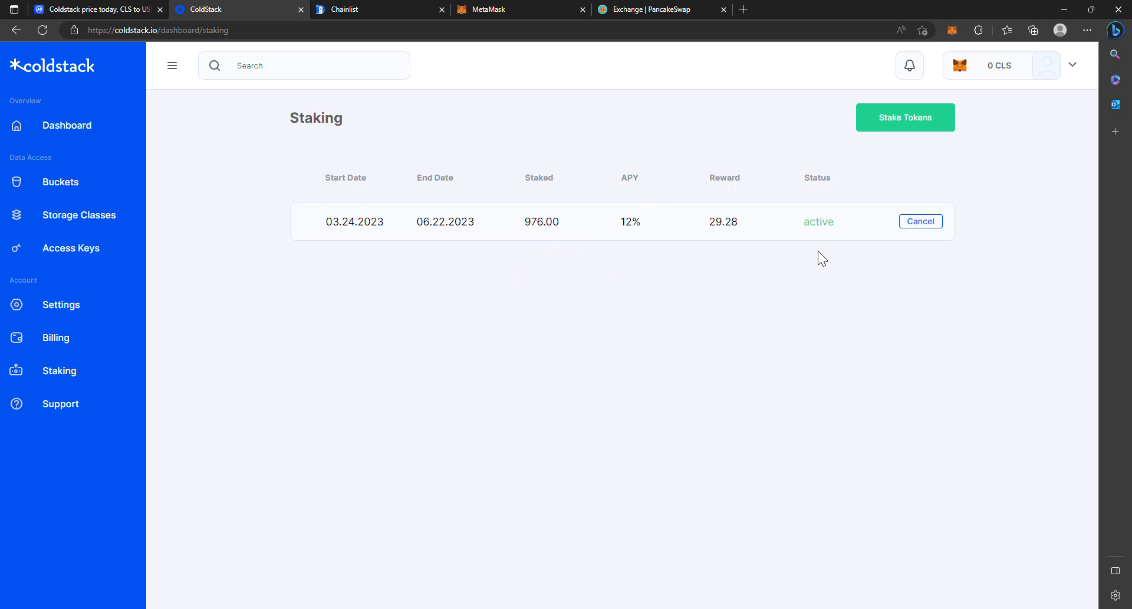
mouse_move(820, 261)
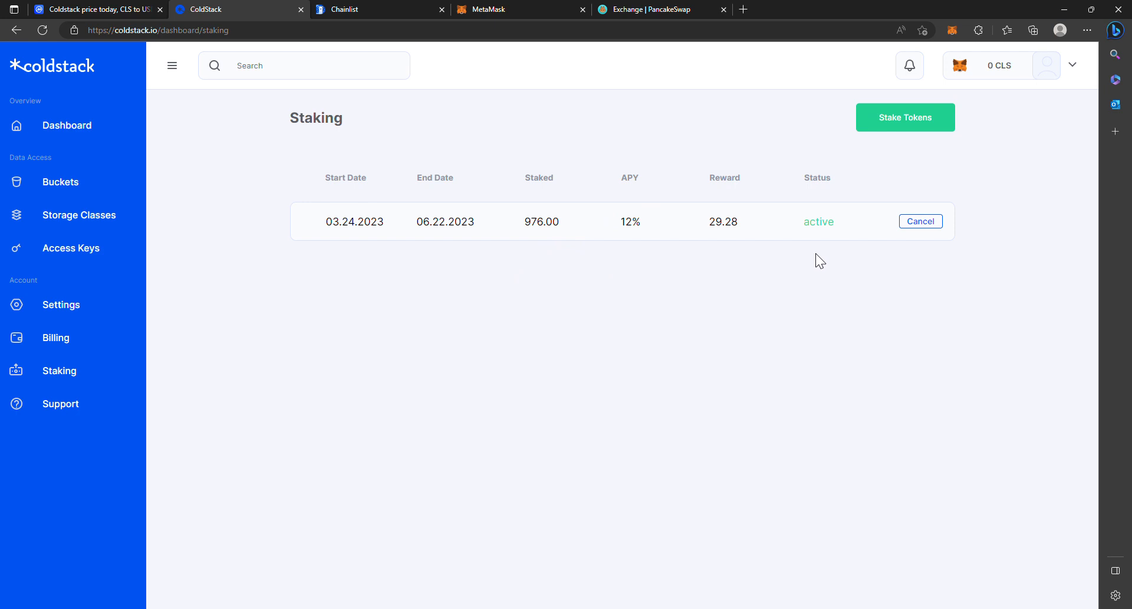
mouse_move(1082, 86)
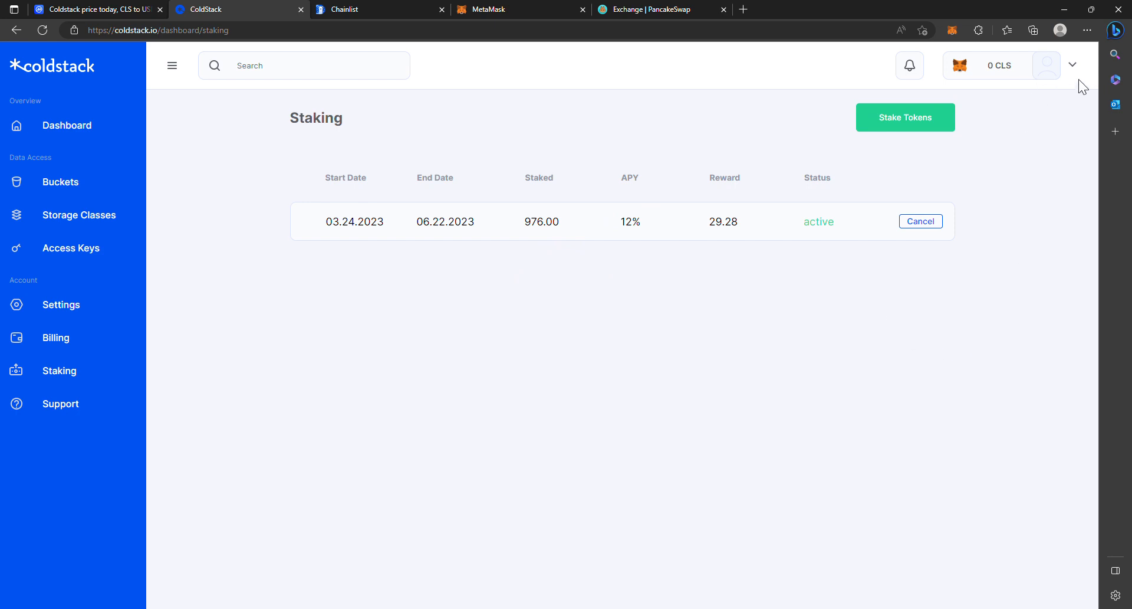